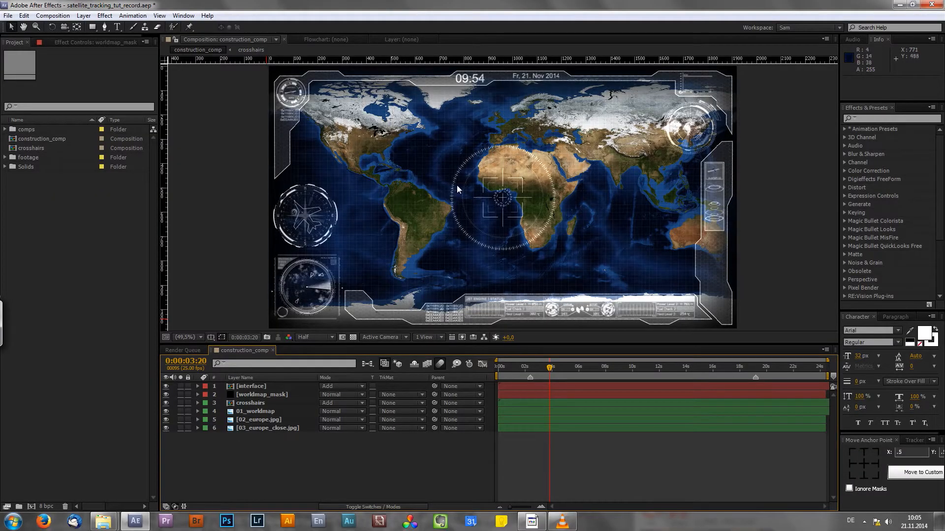
pyautogui.moveTo(440, 176)
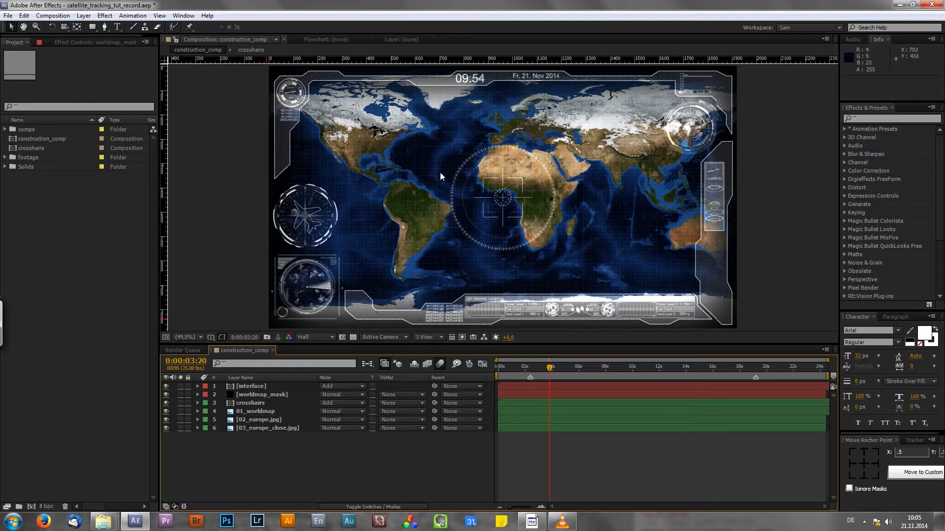
pyautogui.moveTo(456, 231)
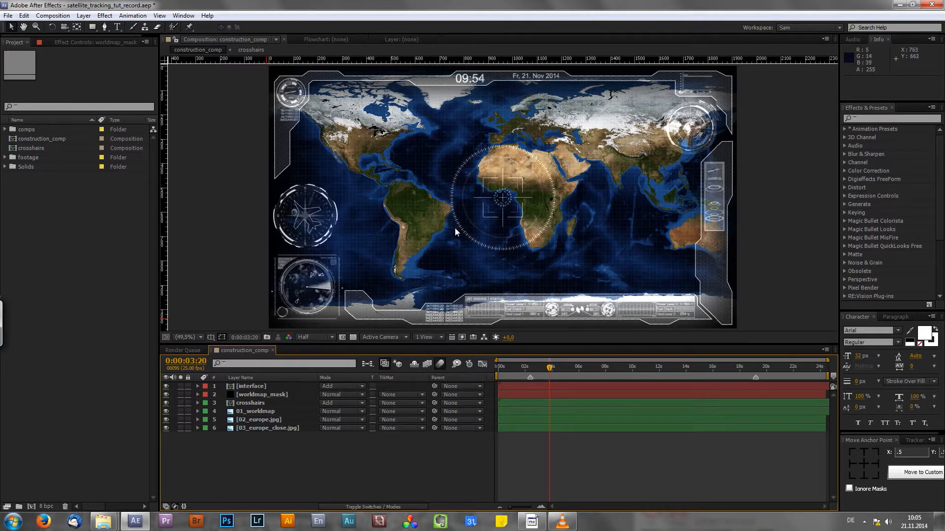
pyautogui.moveTo(452, 236)
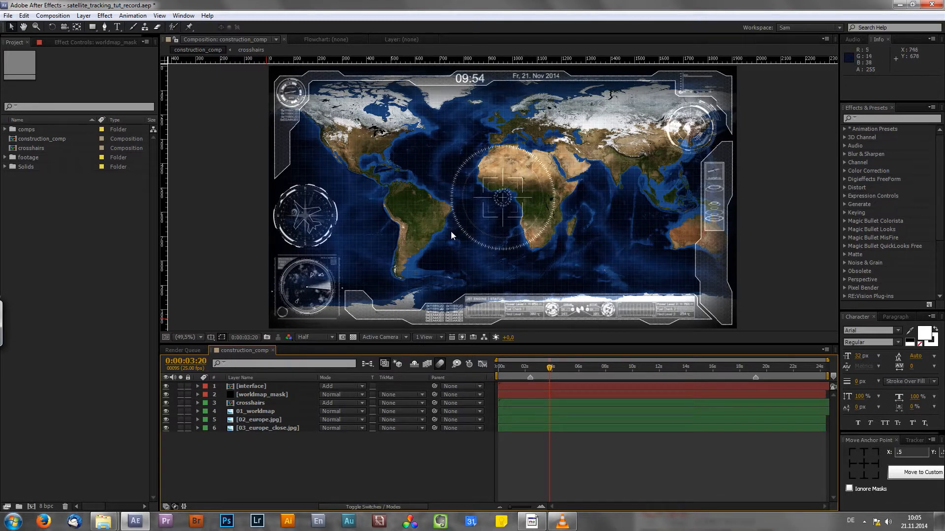
pyautogui.moveTo(453, 226)
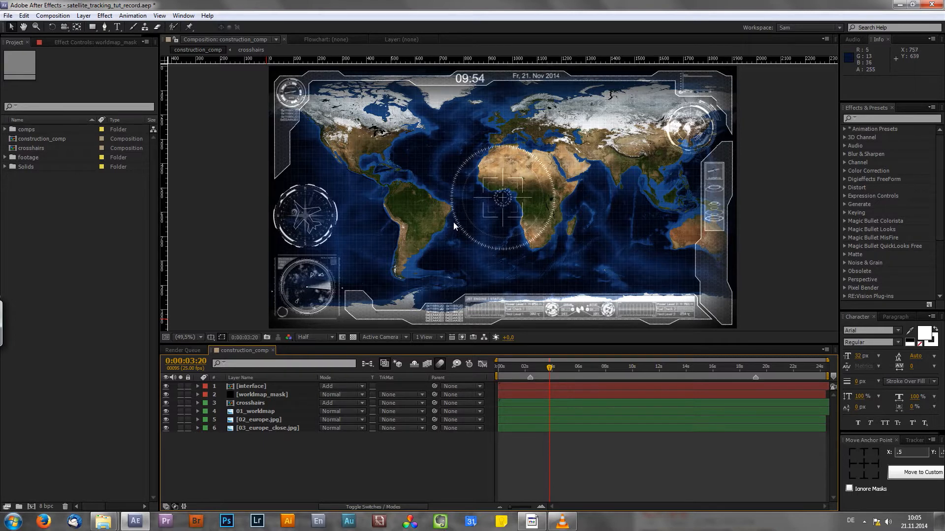
pyautogui.moveTo(309, 216)
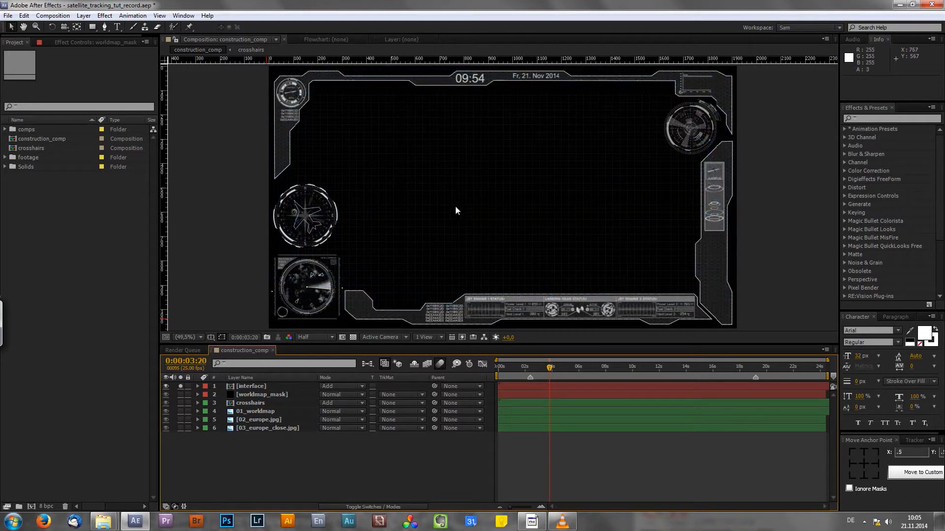
pyautogui.moveTo(463, 217)
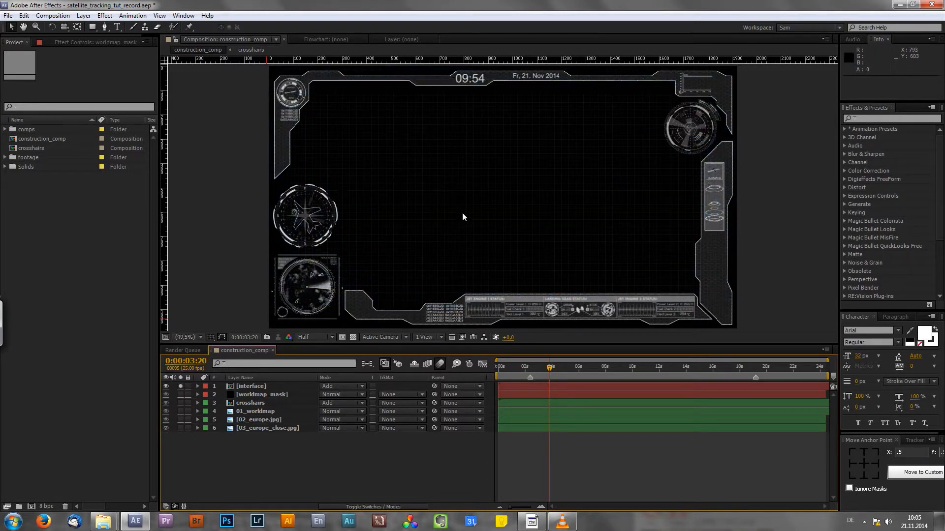
pyautogui.moveTo(460, 219)
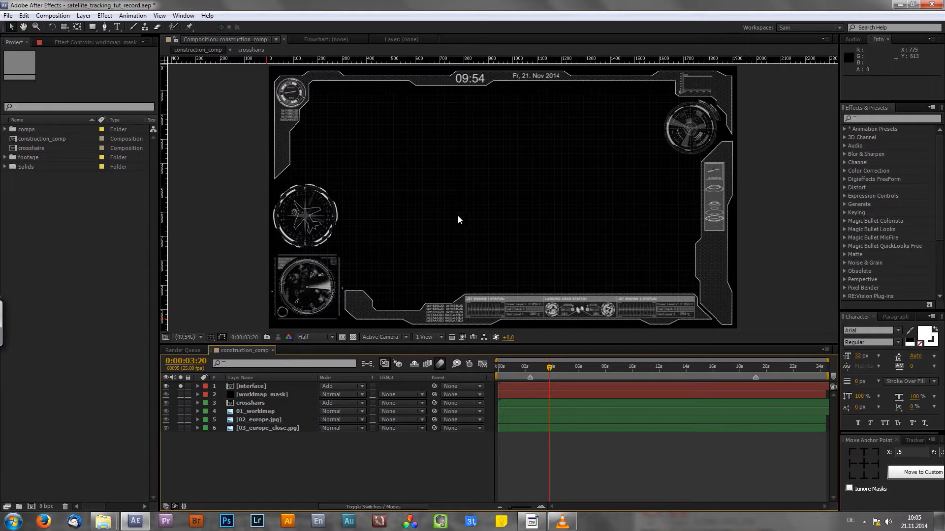
pyautogui.moveTo(464, 146)
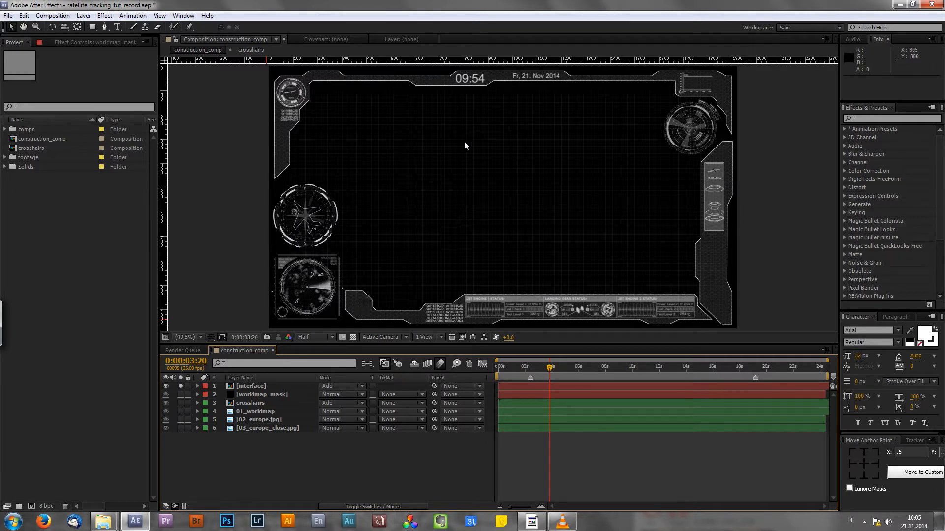
pyautogui.moveTo(352, 226)
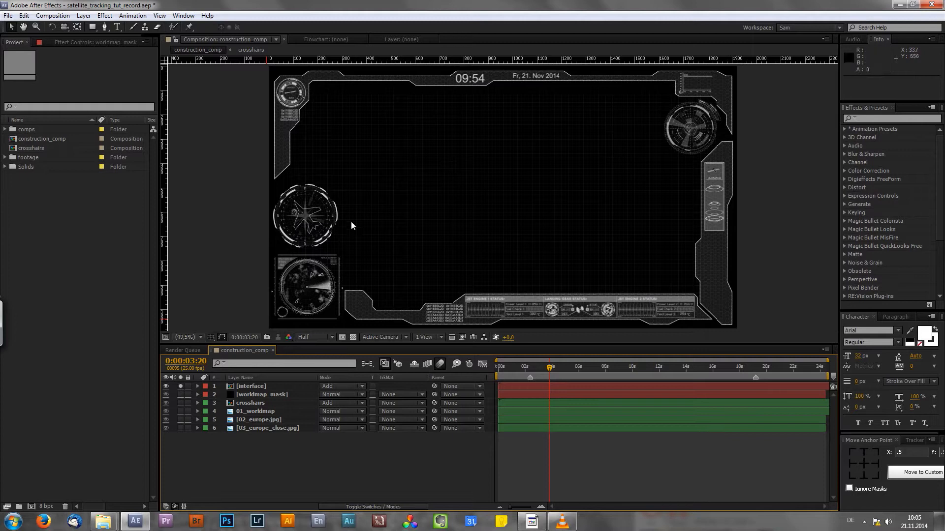
pyautogui.moveTo(319, 218)
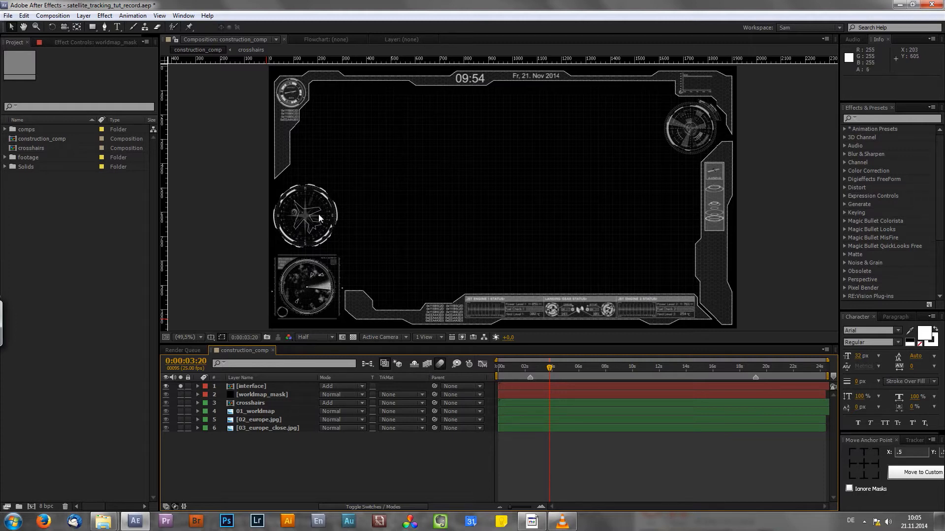
pyautogui.moveTo(397, 204)
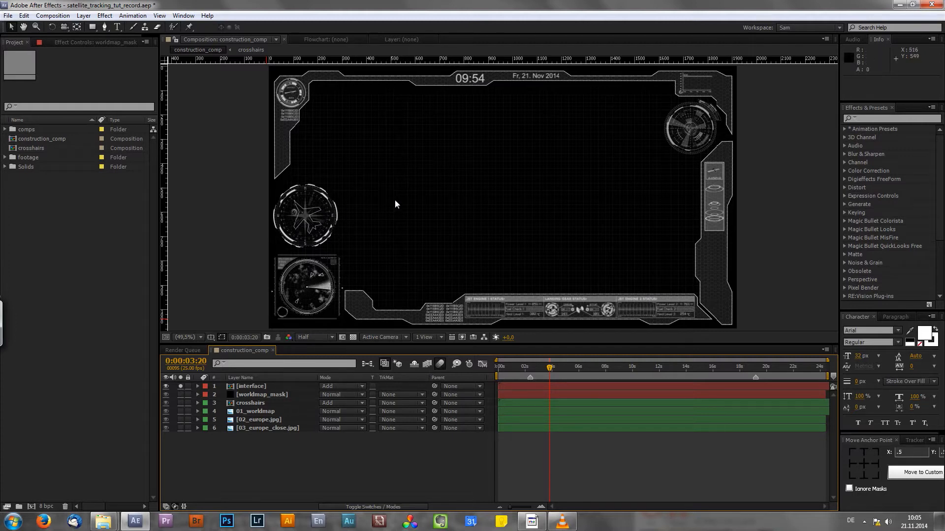
pyautogui.moveTo(398, 200)
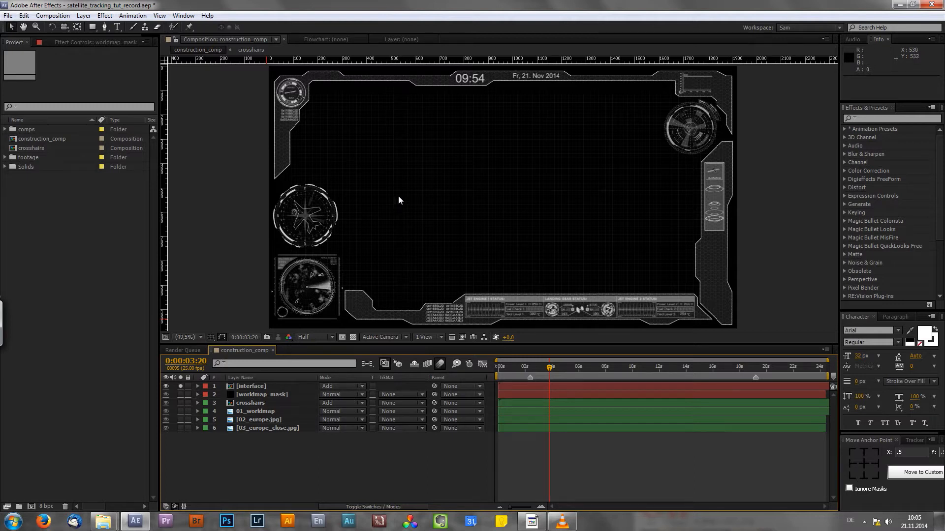
pyautogui.moveTo(402, 196)
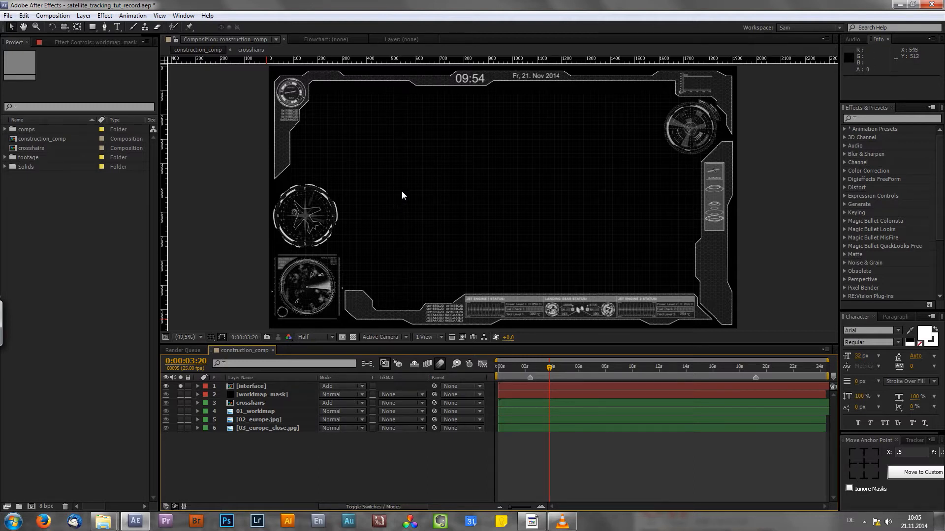
pyautogui.moveTo(397, 196)
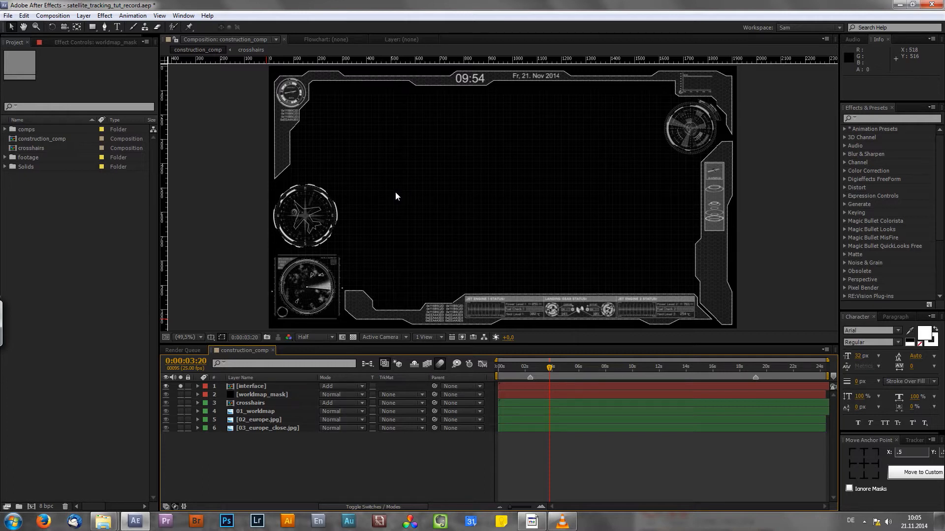
pyautogui.moveTo(363, 195)
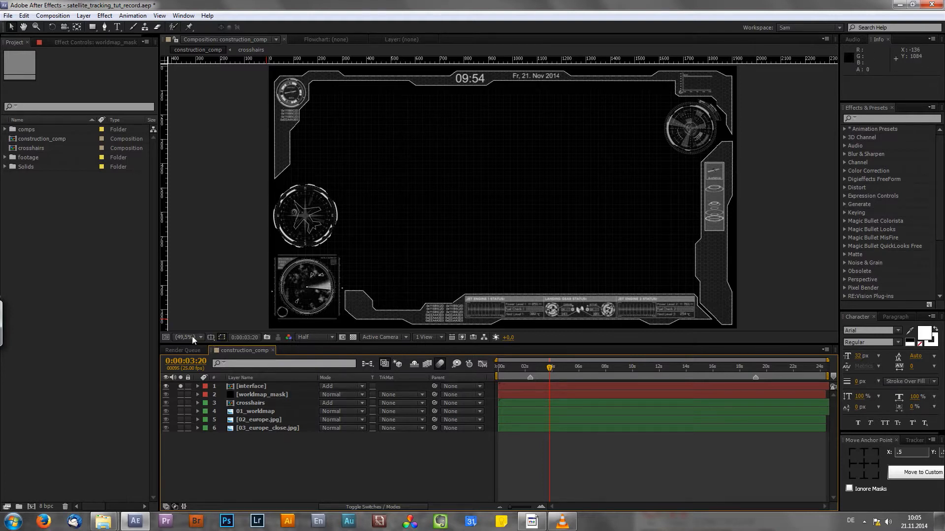
# View the HUD frame at 100% and pan right across its status panels
pyautogui.click(193, 338)
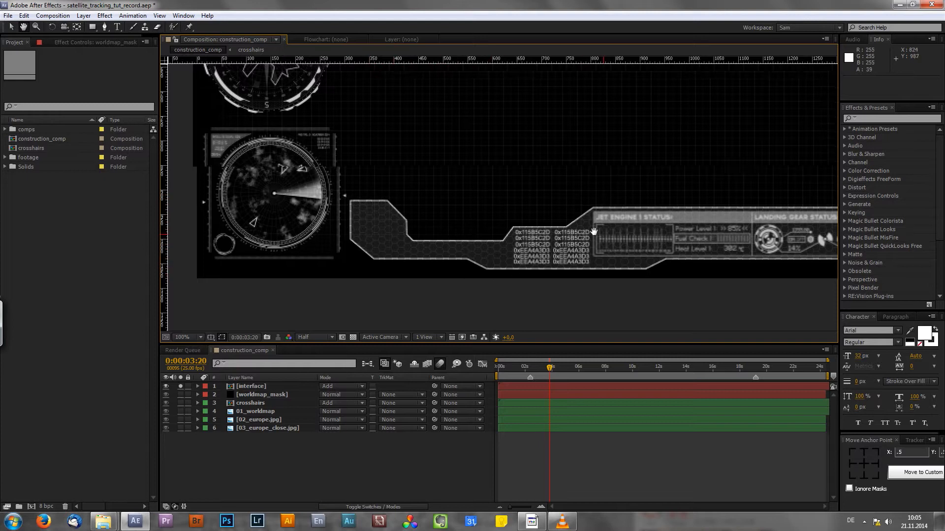
pyautogui.hscroll(3)
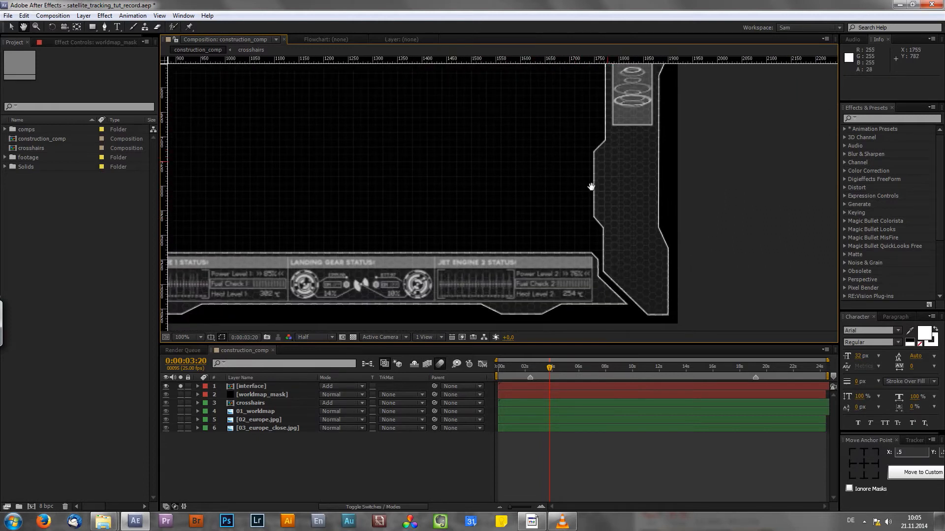
pyautogui.moveTo(623, 208)
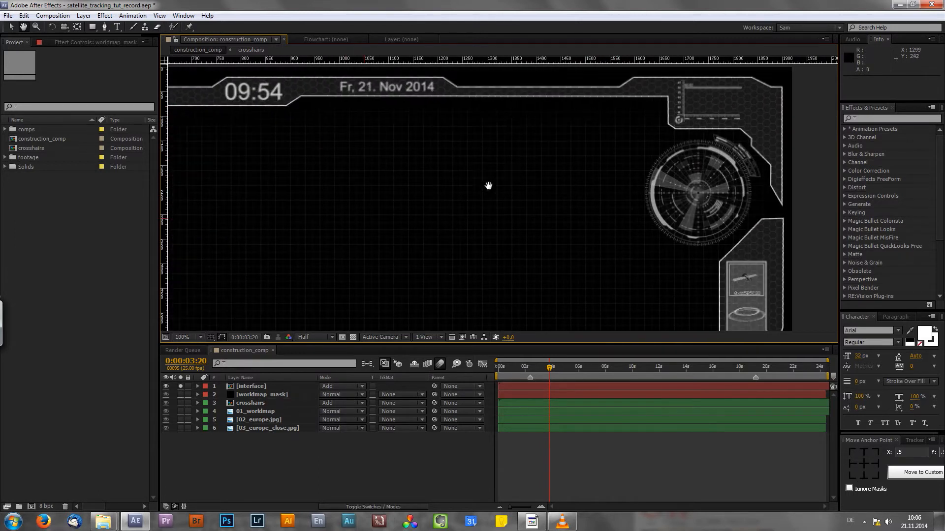
# Set the Composition viewer magnification to Fit to show the whole HUD frame
pyautogui.click(187, 337)
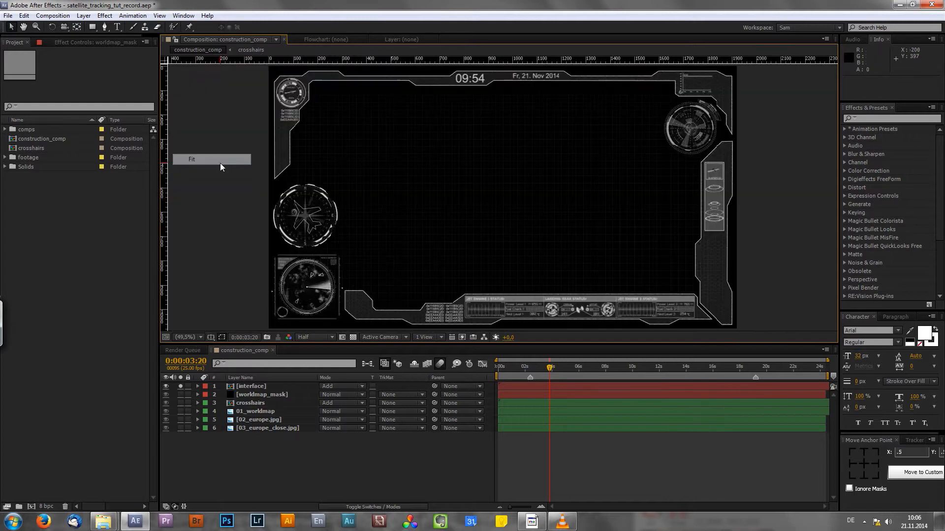
pyautogui.moveTo(459, 199)
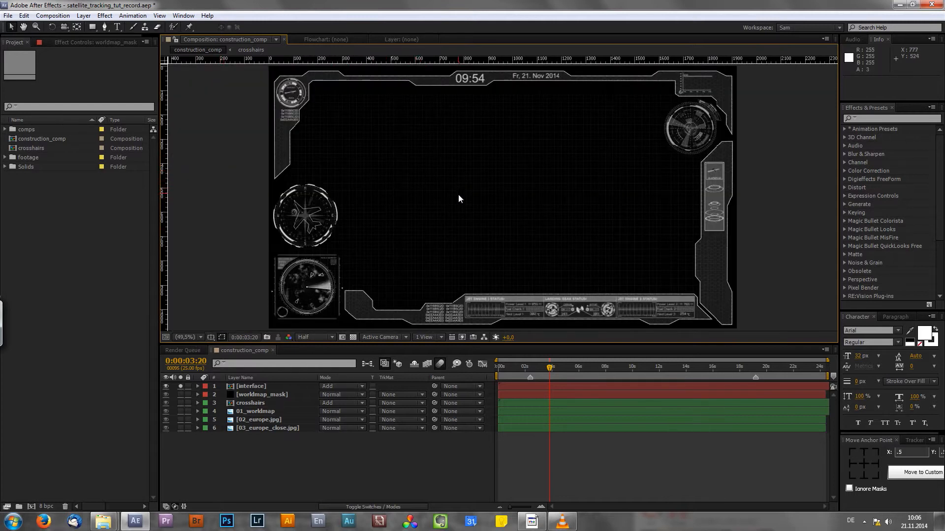
pyautogui.moveTo(454, 193)
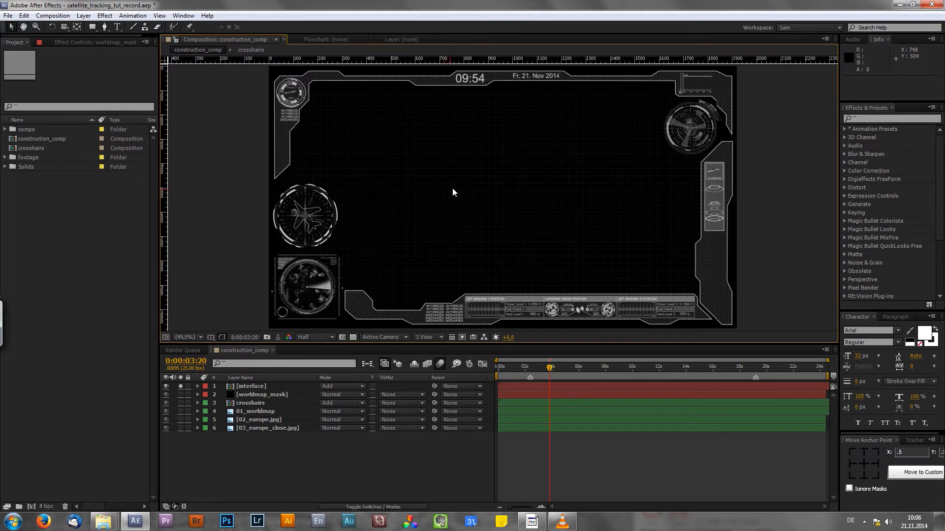
pyautogui.moveTo(280, 134)
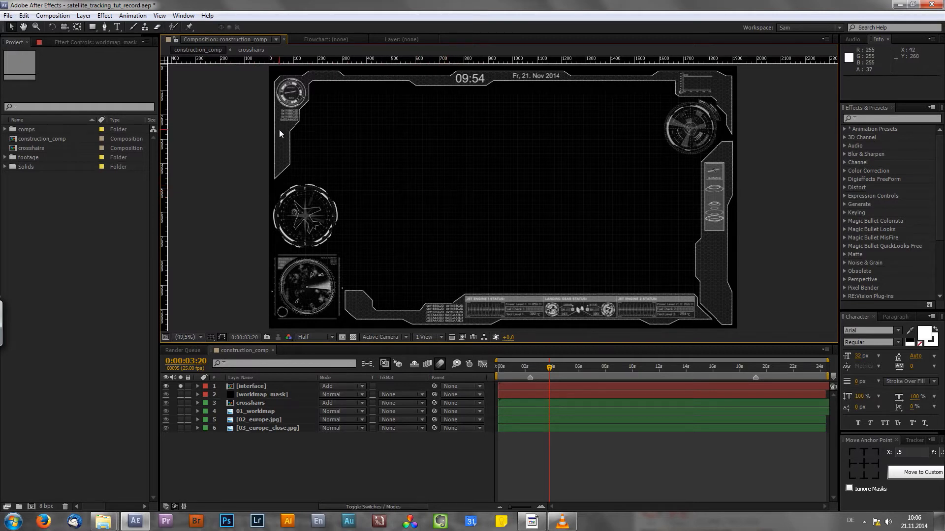
pyautogui.moveTo(530, 470)
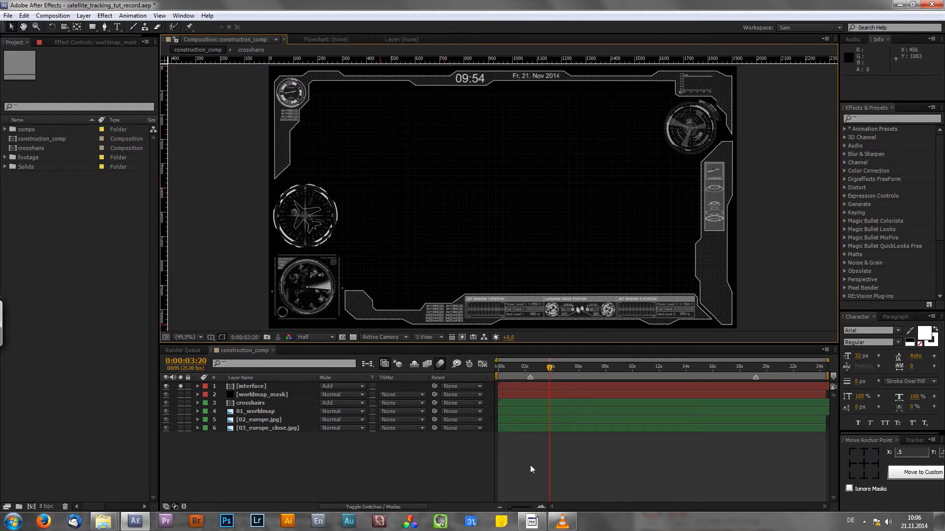
# Switch to VLC playing big_hudinterface_final_01.mp4 as reference
pyautogui.click(561, 521)
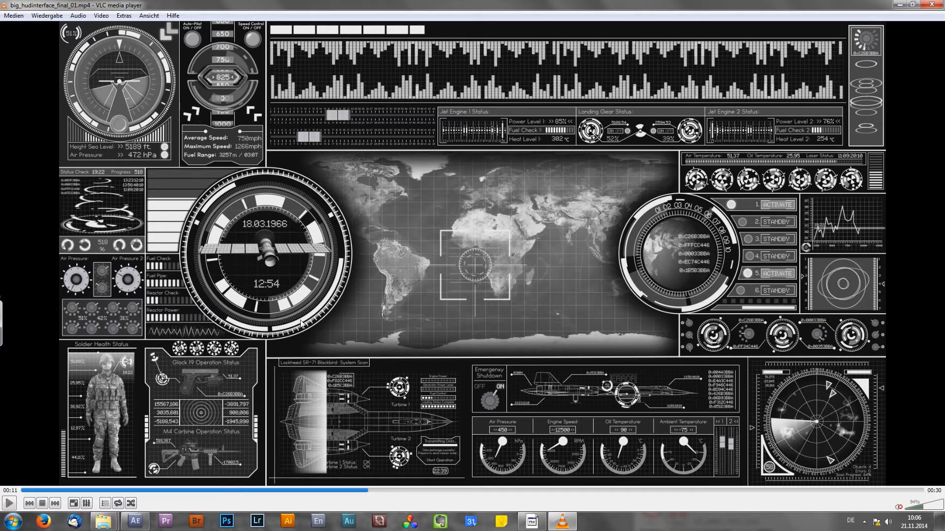
# Switch back to the After Effects project with the HUD composition
pyautogui.click(135, 521)
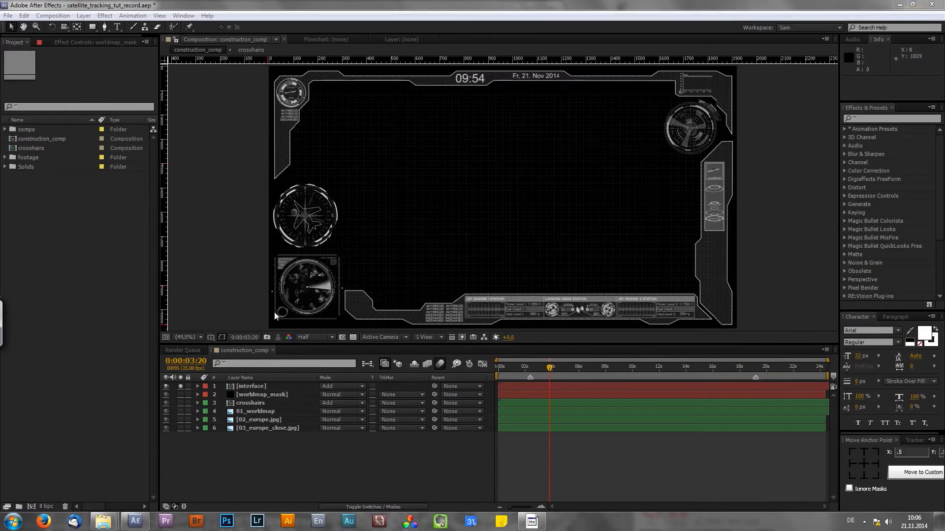
pyautogui.moveTo(287, 125)
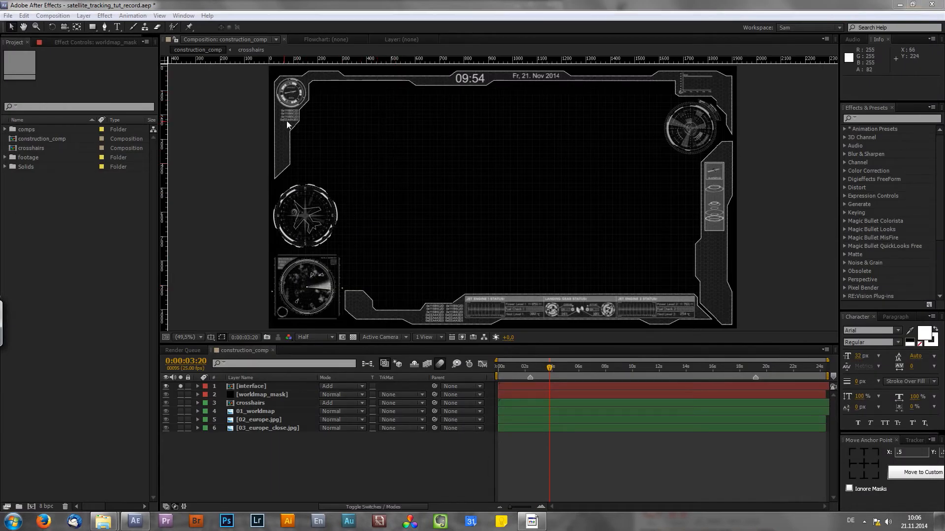
pyautogui.moveTo(385, 188)
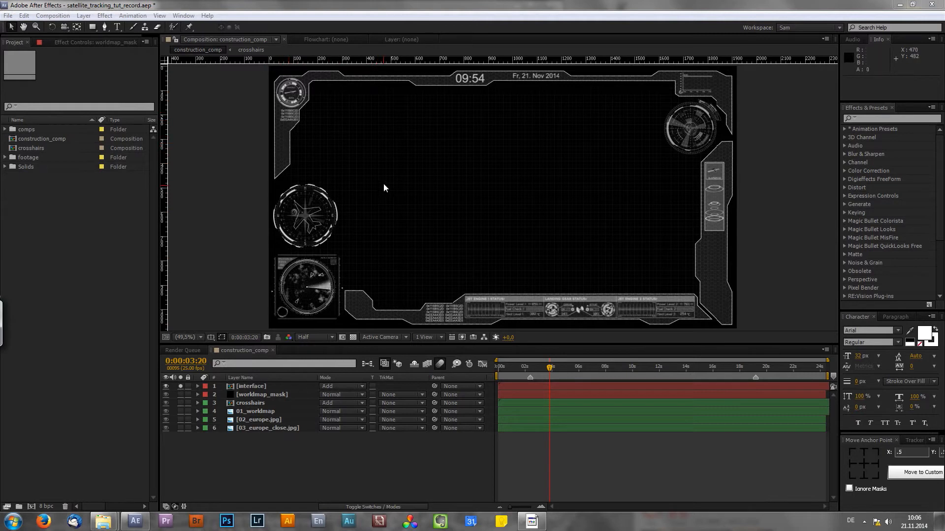
pyautogui.moveTo(384, 191)
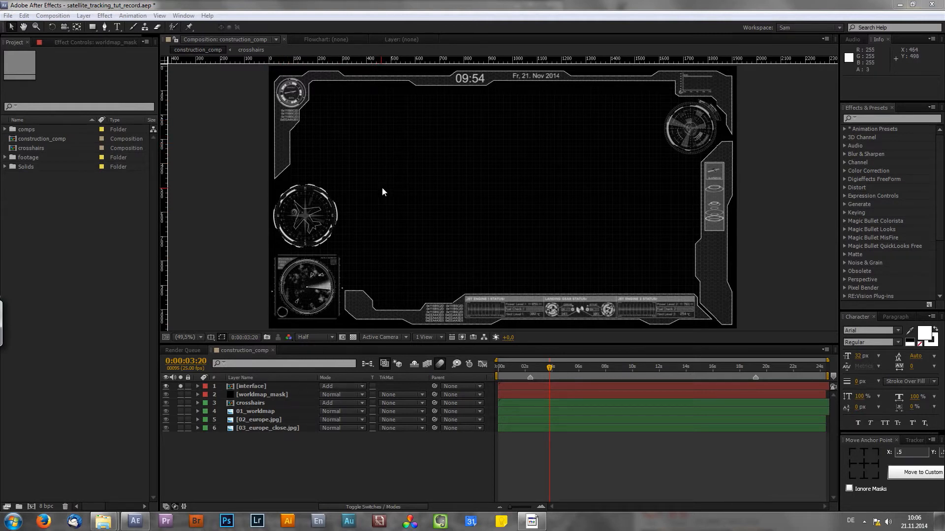
pyautogui.moveTo(390, 199)
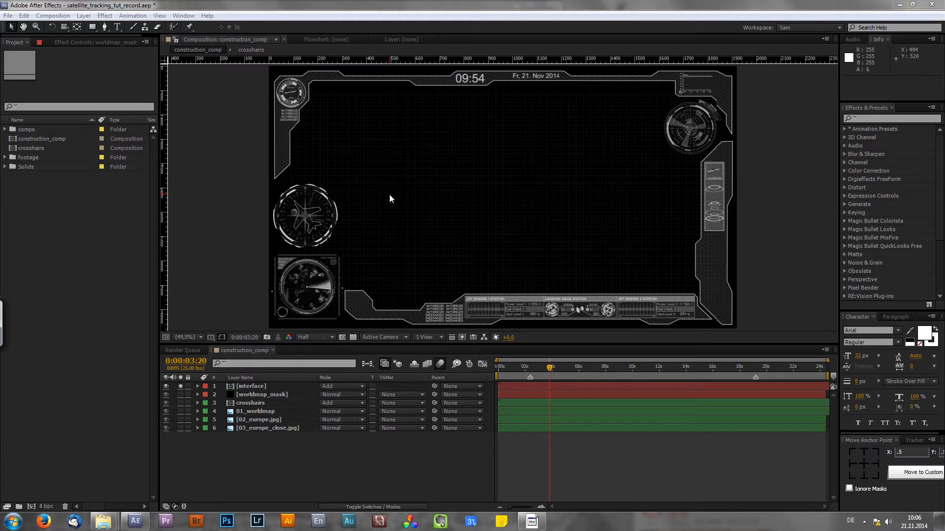
pyautogui.moveTo(271, 288)
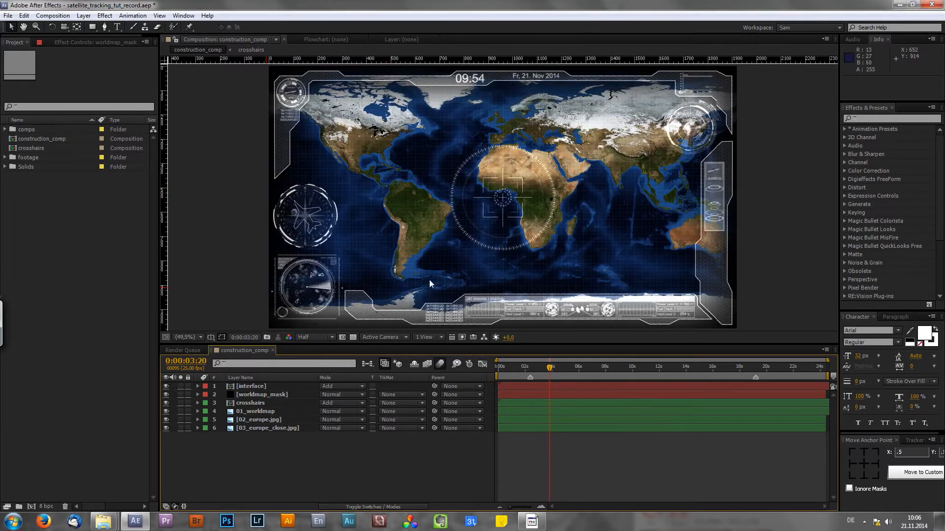
pyautogui.moveTo(425, 194)
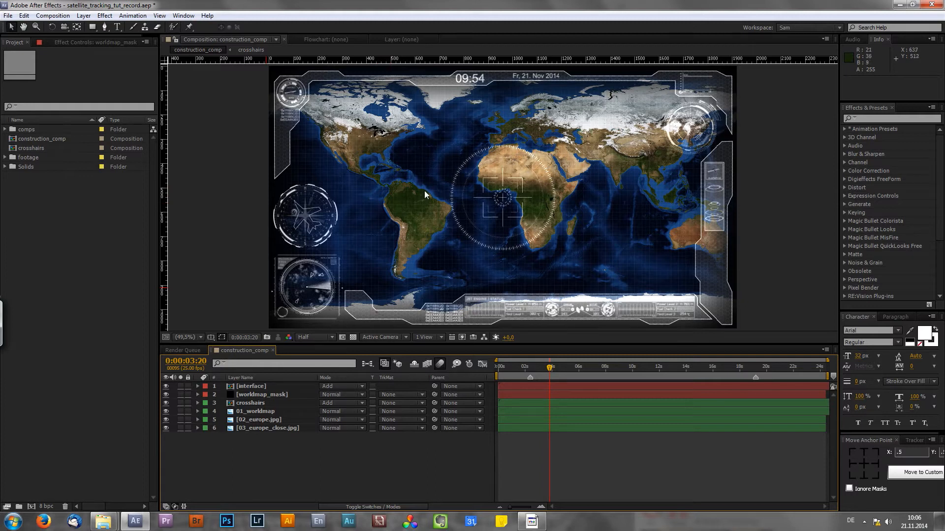
pyautogui.moveTo(409, 138)
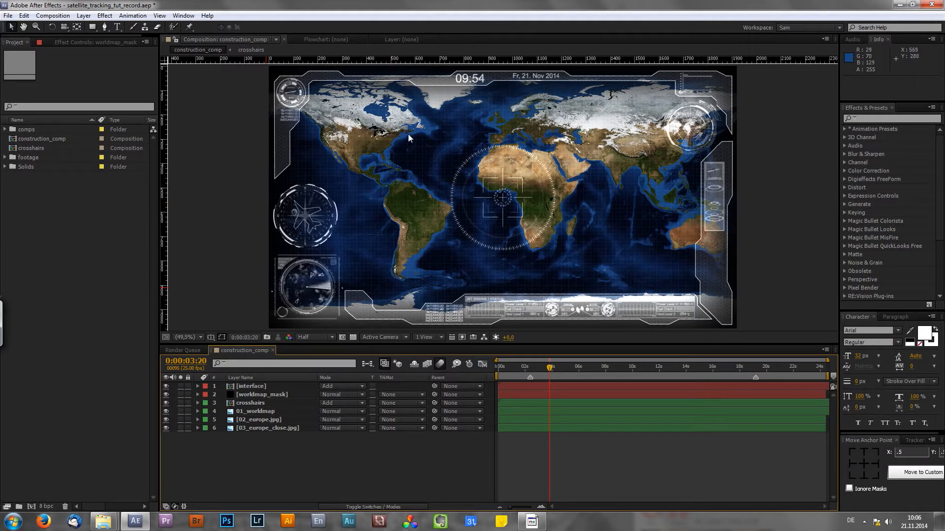
pyautogui.moveTo(389, 143)
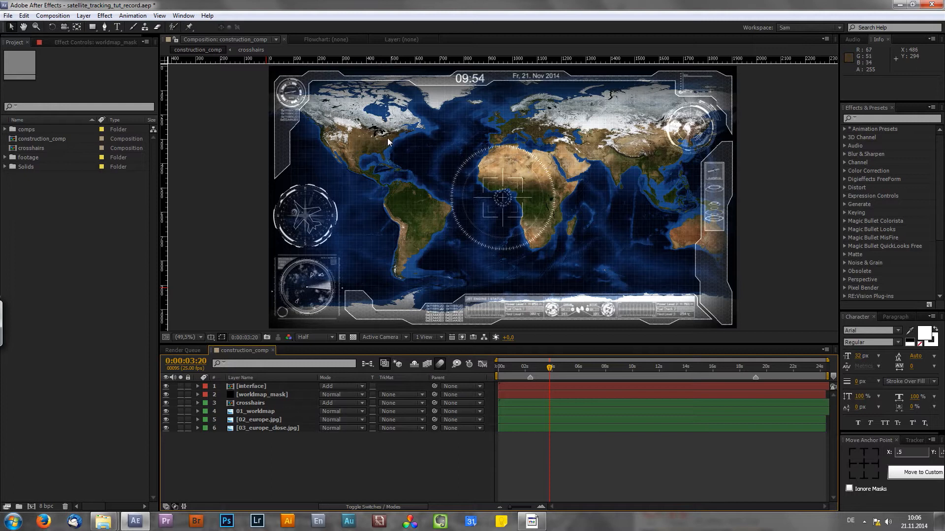
pyautogui.moveTo(396, 187)
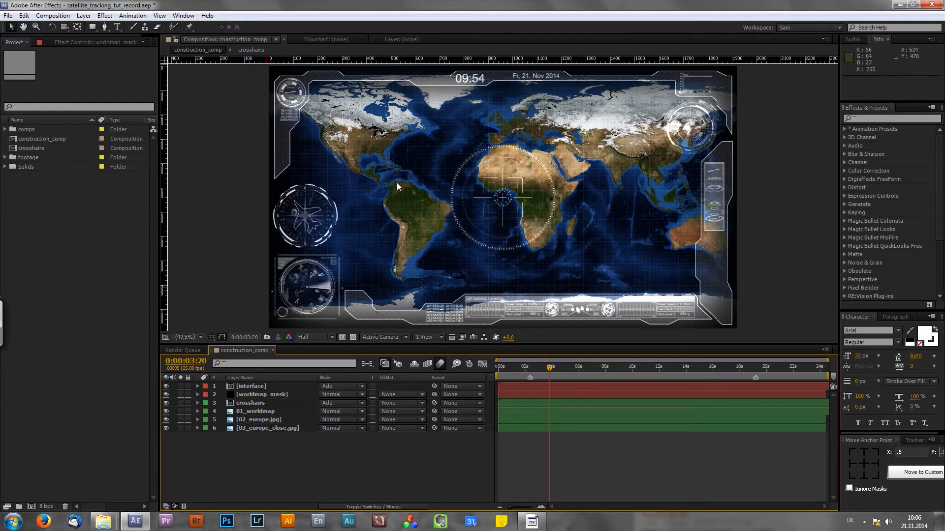
pyautogui.moveTo(397, 184)
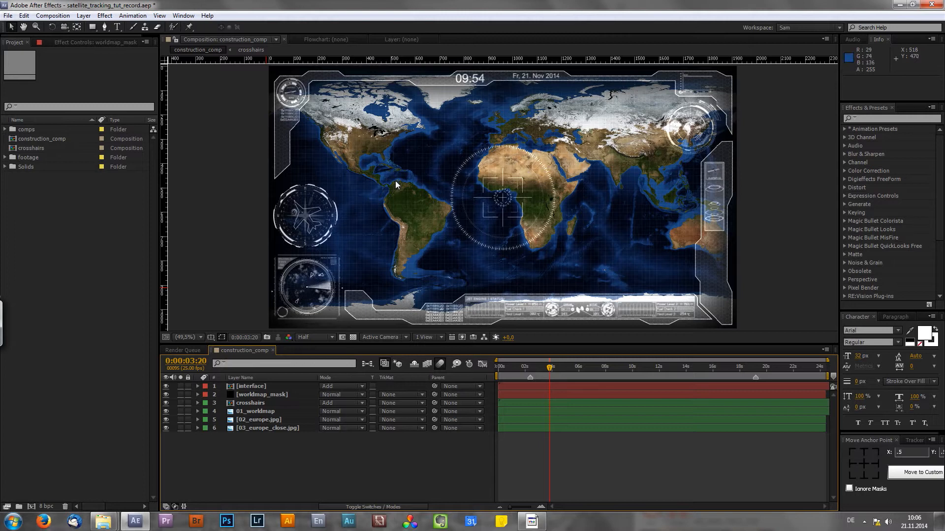
pyautogui.moveTo(396, 187)
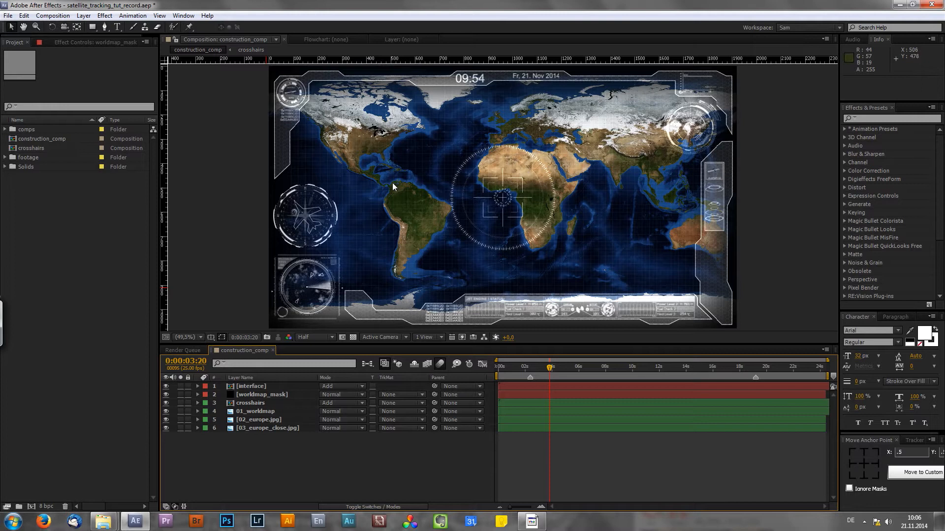
pyautogui.moveTo(395, 188)
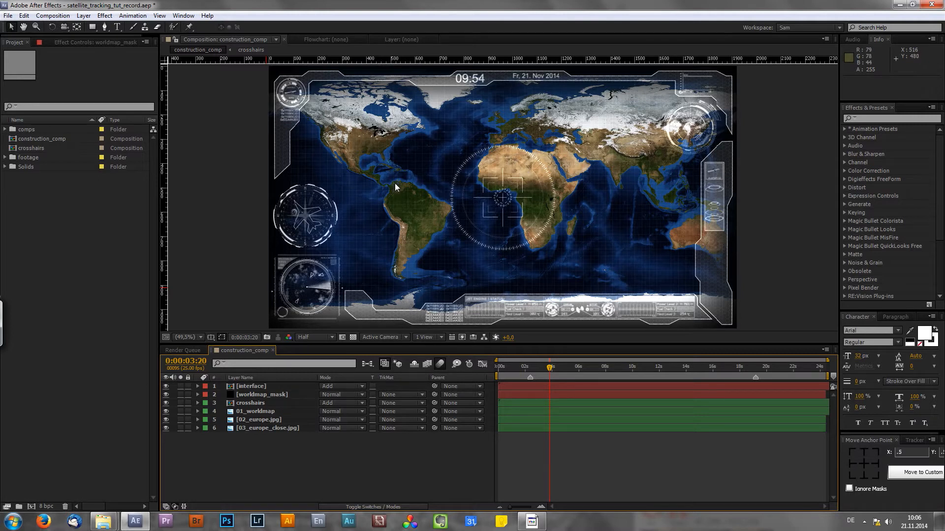
pyautogui.moveTo(390, 190)
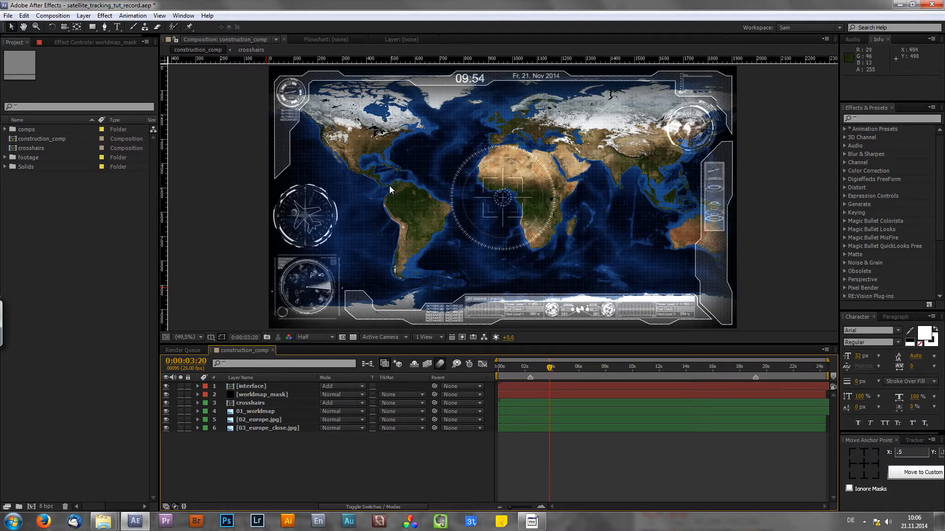
pyautogui.moveTo(390, 192)
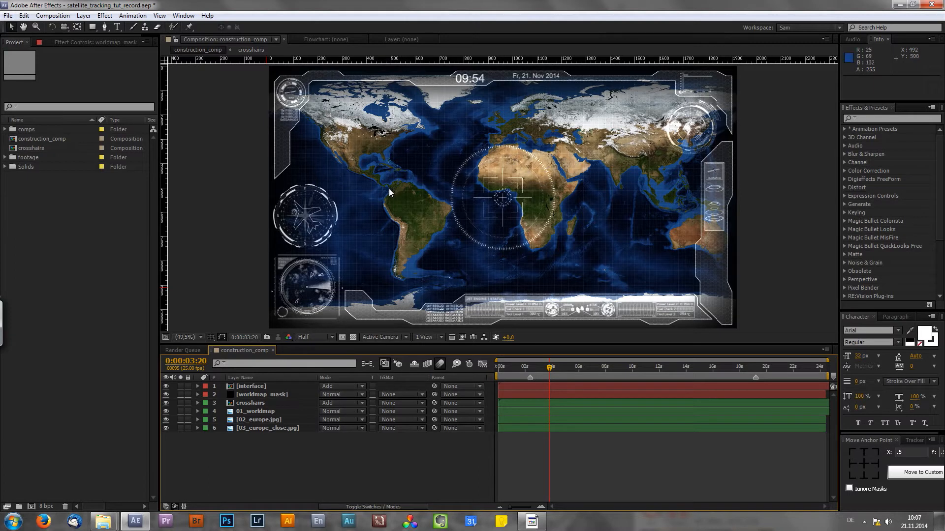
pyautogui.moveTo(390, 193)
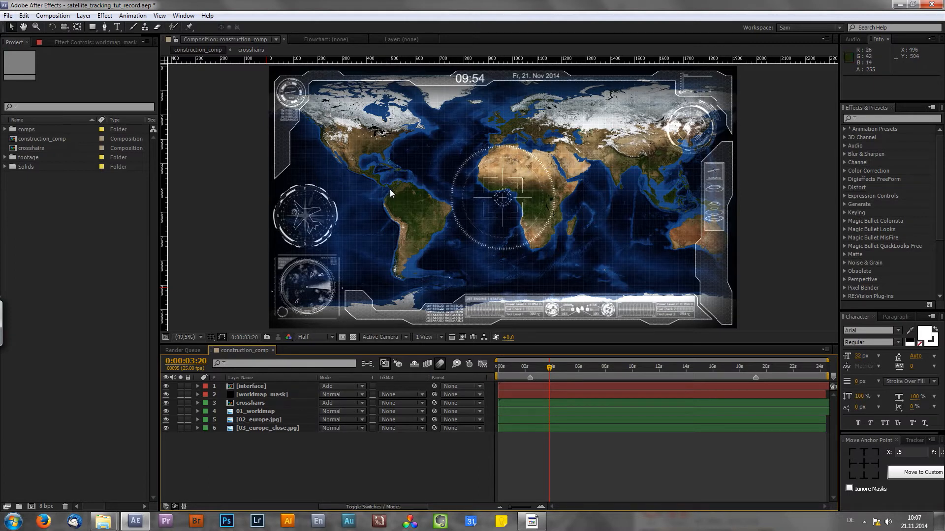
pyautogui.moveTo(110, 520)
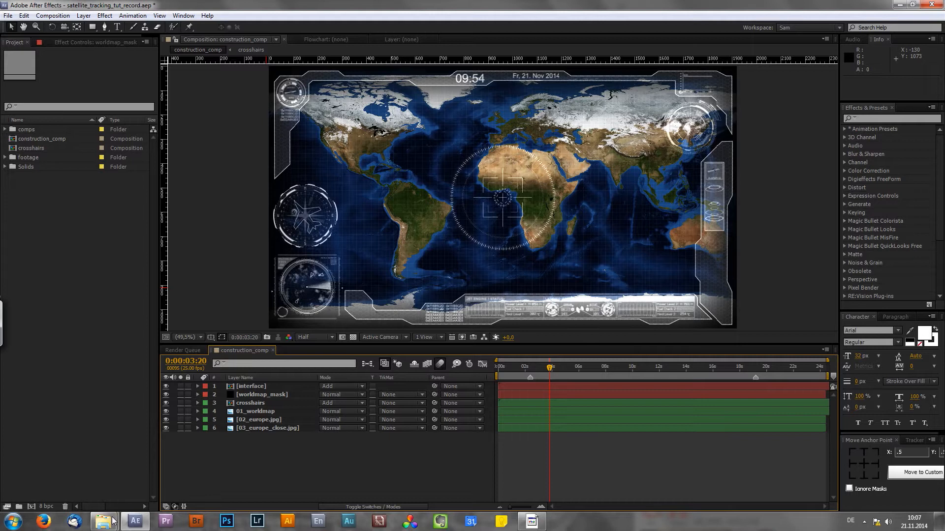
# Compare dimensions of world.topo.bathy (21600×10800) and 01_world (1920×1080) in Explorer
pyautogui.click(103, 522)
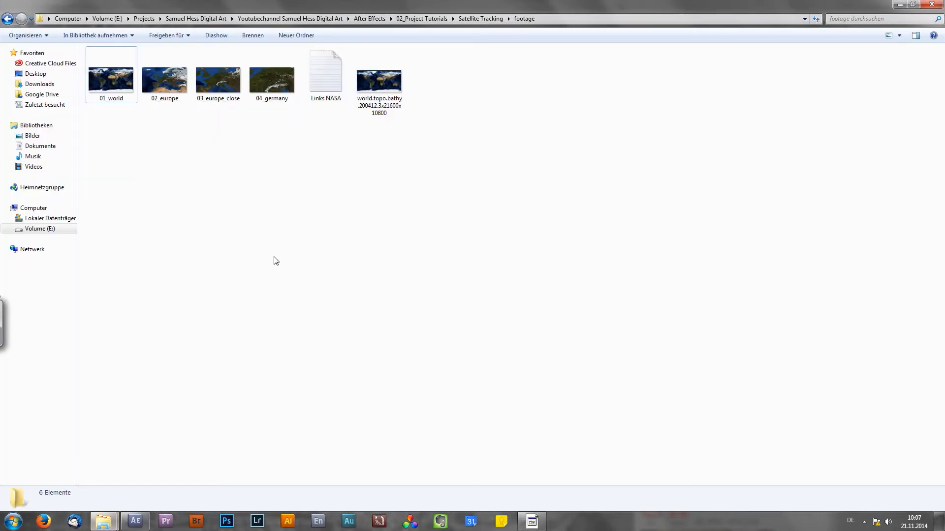
pyautogui.moveTo(353, 172)
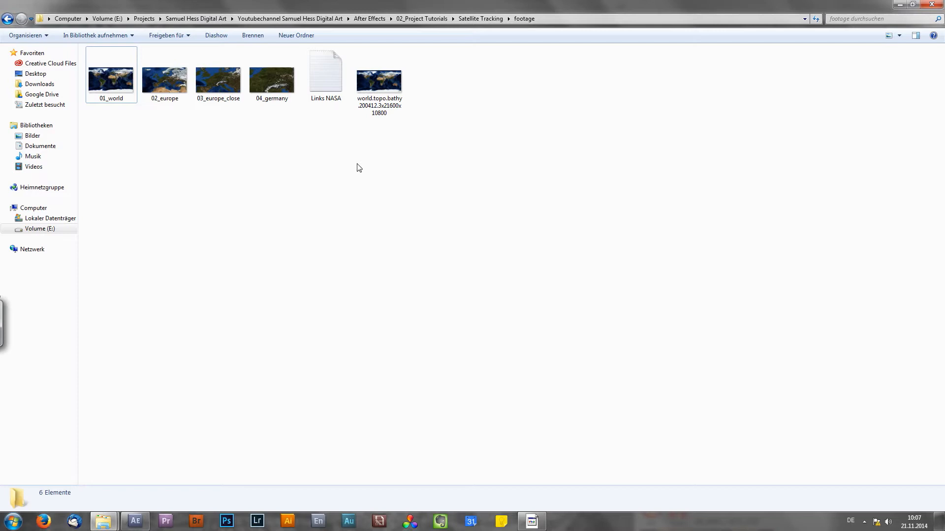
pyautogui.click(379, 78)
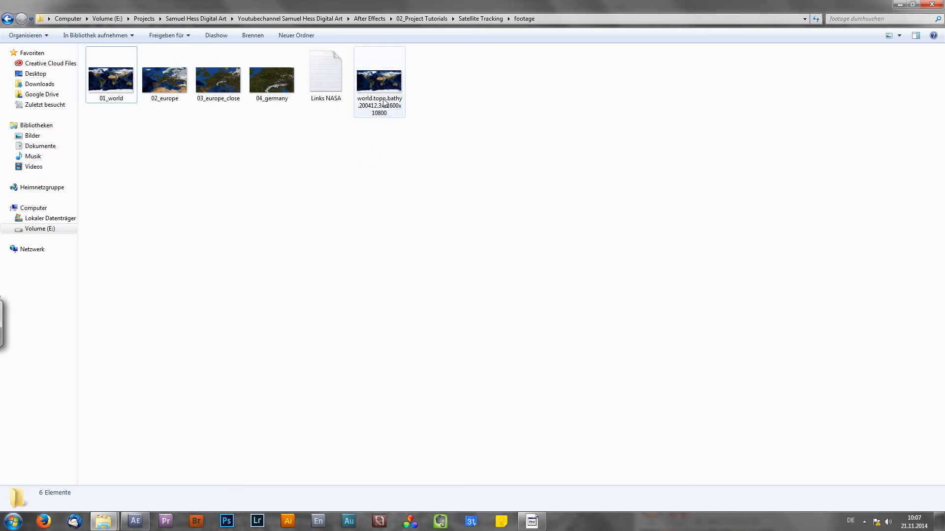
pyautogui.click(379, 78)
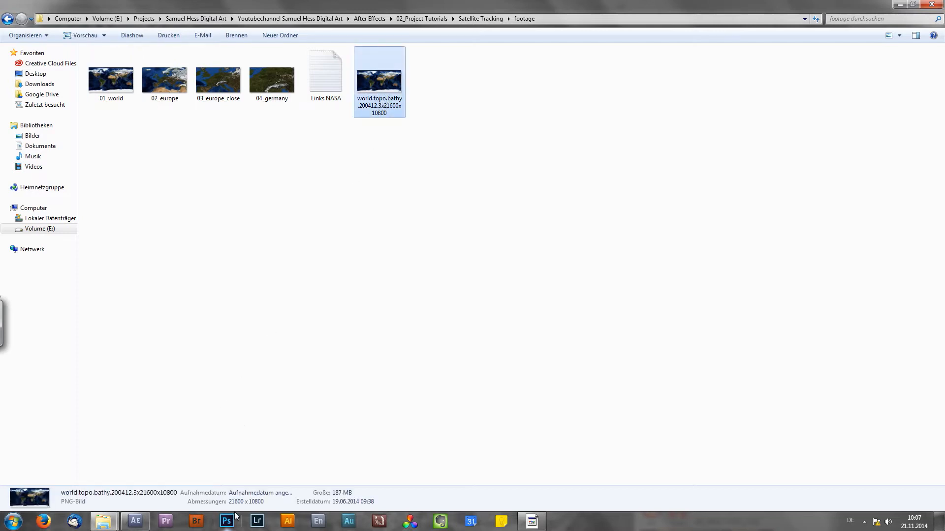
pyautogui.moveTo(234, 512)
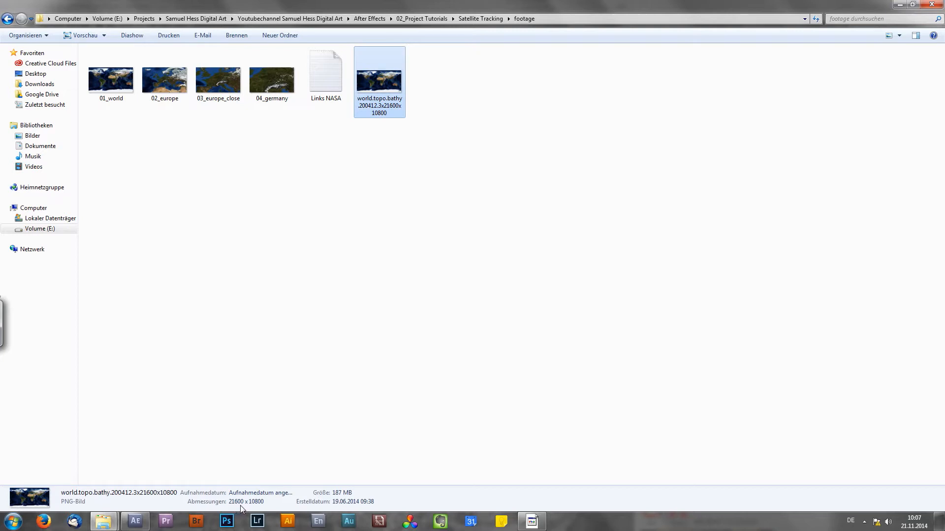
pyautogui.click(338, 126)
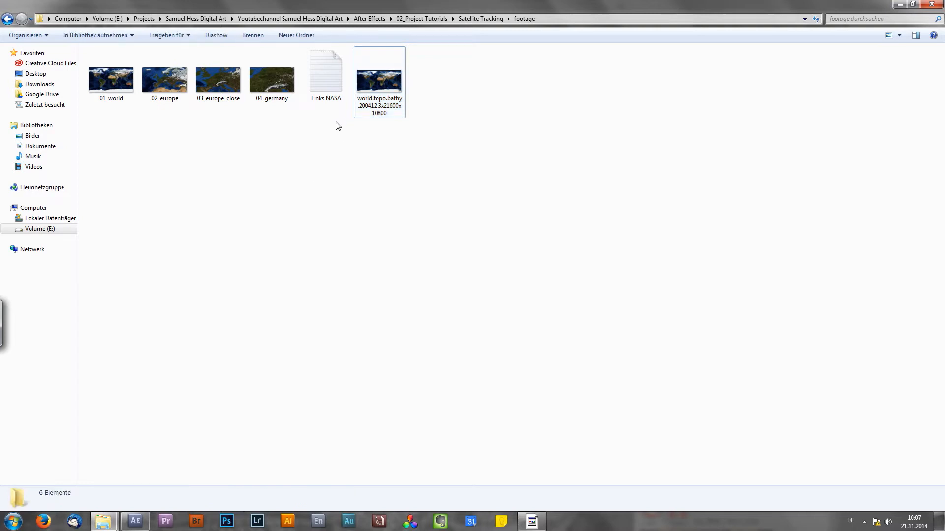
pyautogui.moveTo(340, 146)
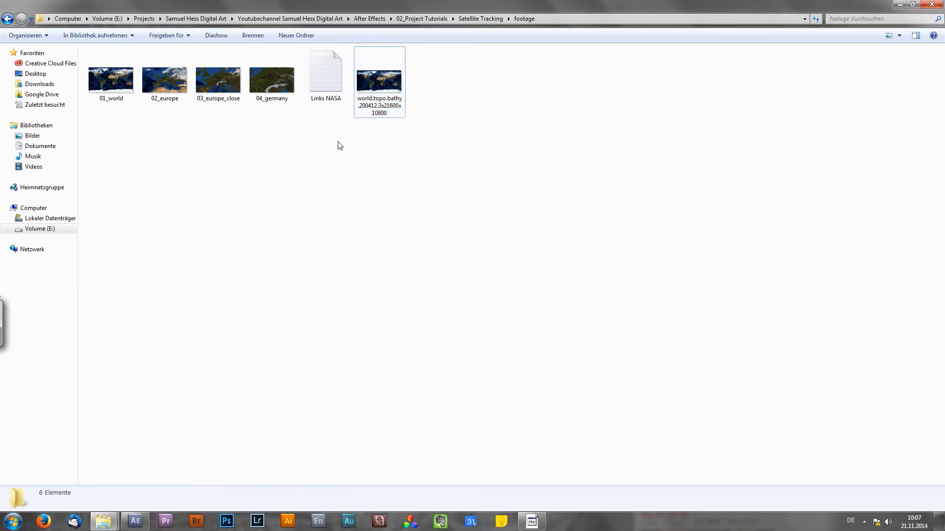
pyautogui.moveTo(346, 169)
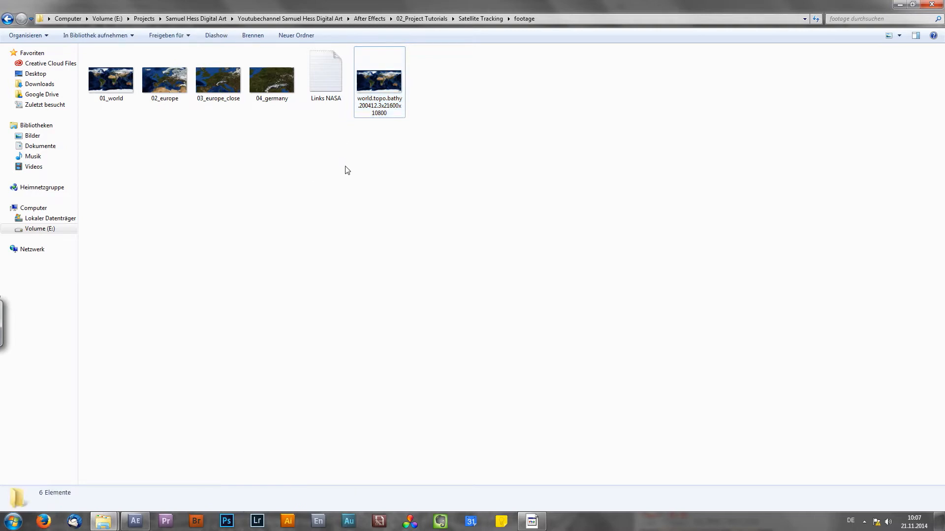
pyautogui.moveTo(329, 171)
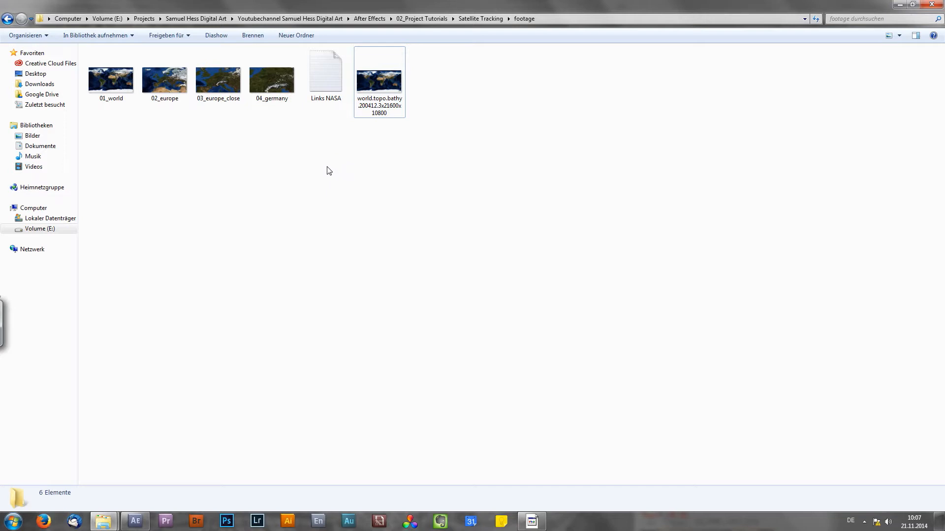
pyautogui.moveTo(169, 200)
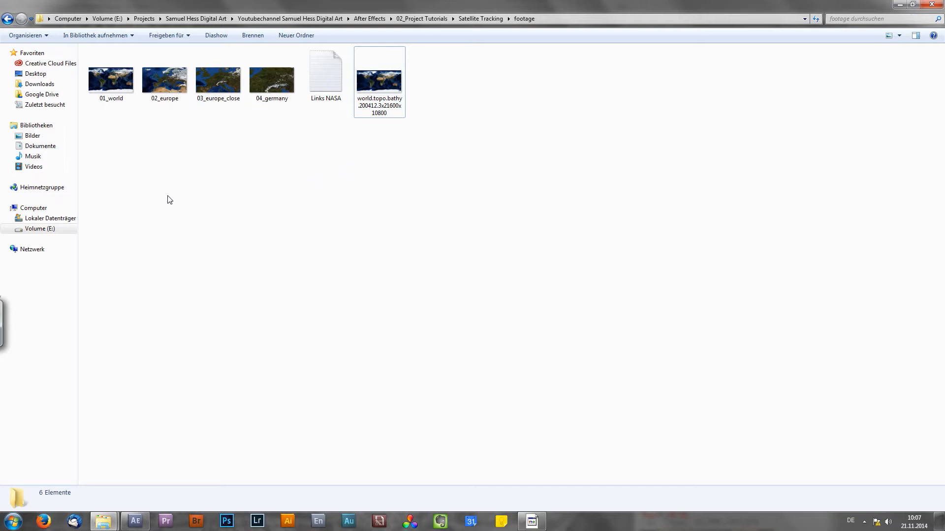
pyautogui.moveTo(103, 134)
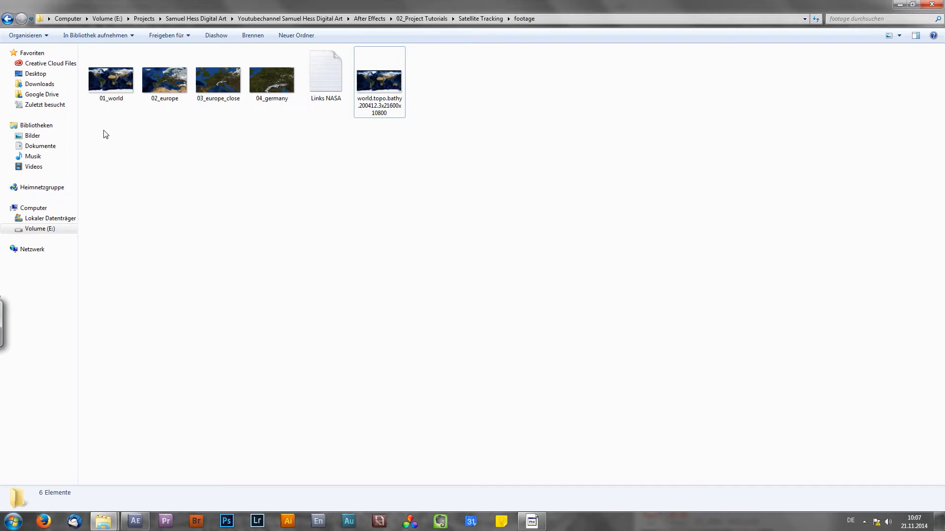
pyautogui.click(111, 79)
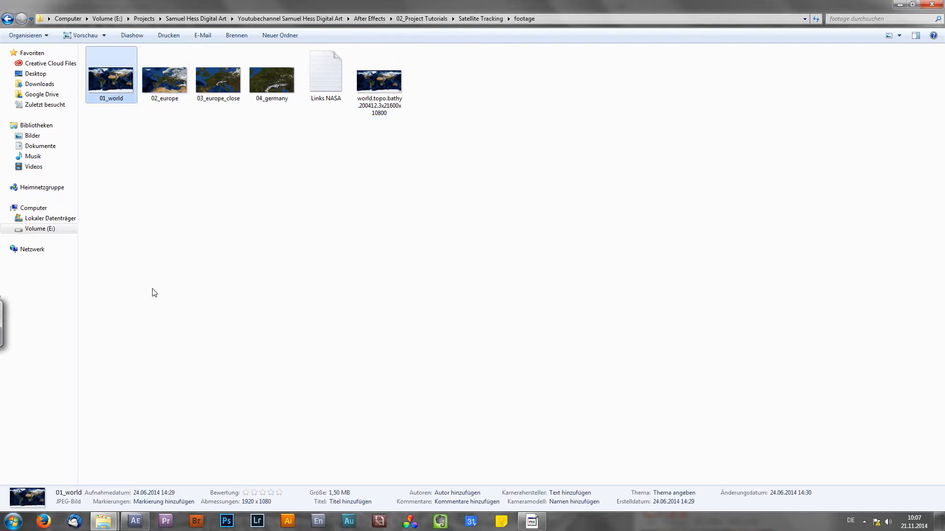
pyautogui.moveTo(252, 502)
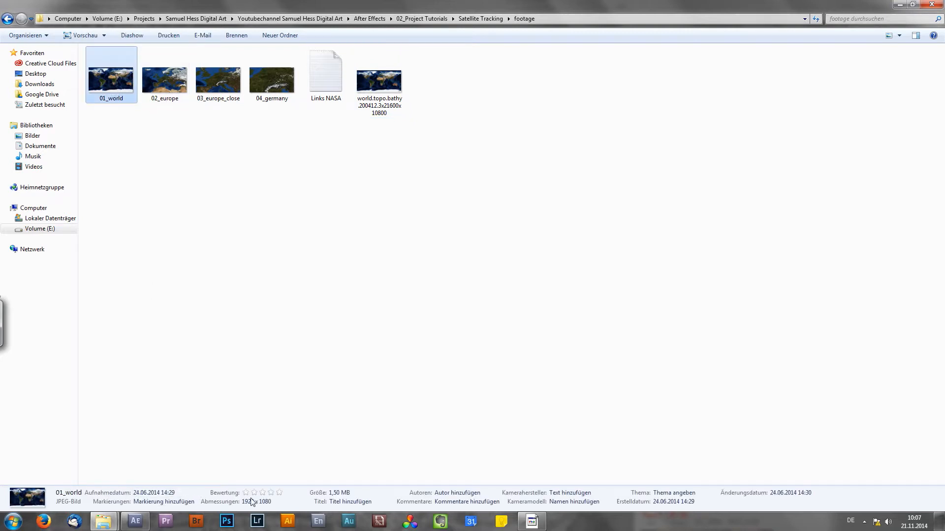
pyautogui.moveTo(268, 510)
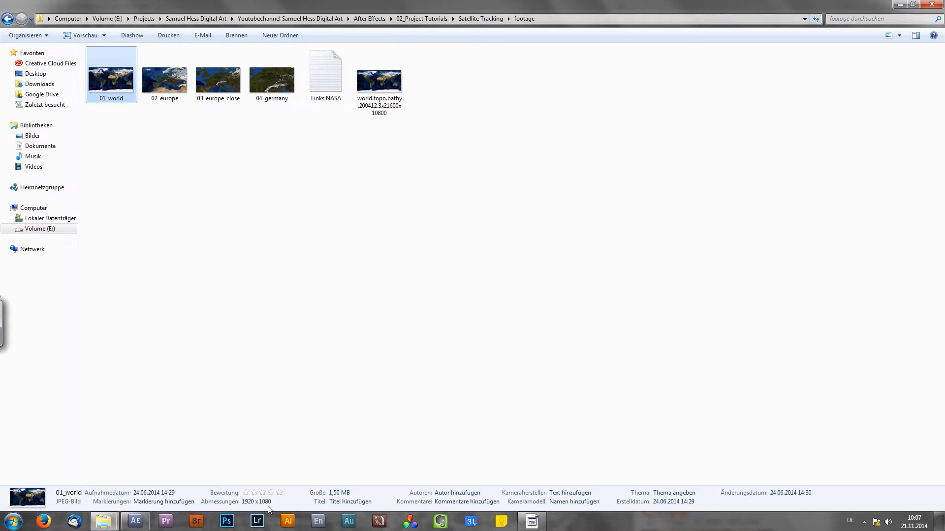
pyautogui.moveTo(115, 83)
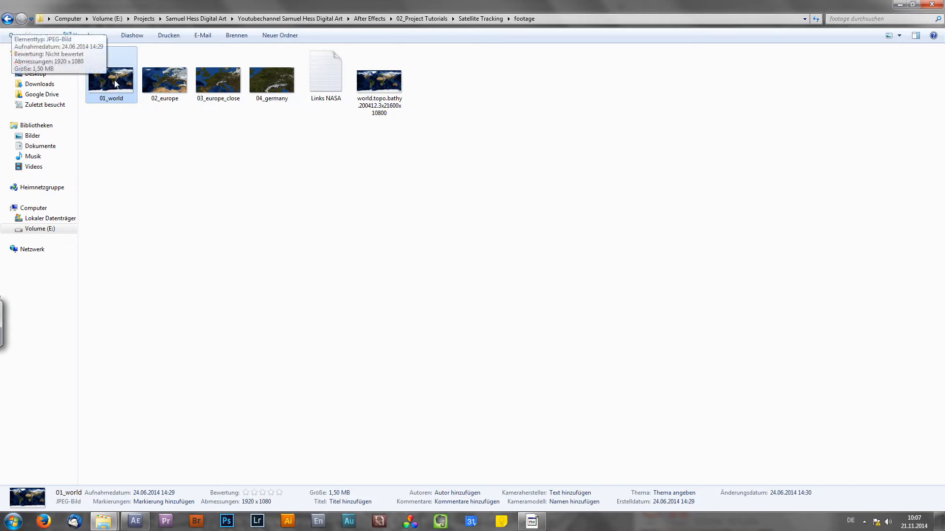
# Open 01_world in Windows Photo Viewer, then close it
pyautogui.doubleClick(111, 79)
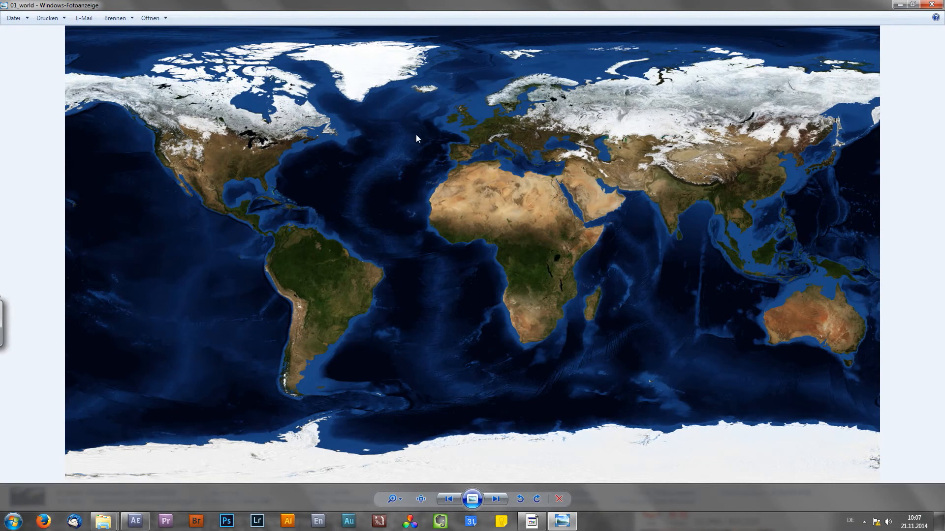
pyautogui.moveTo(506, 241)
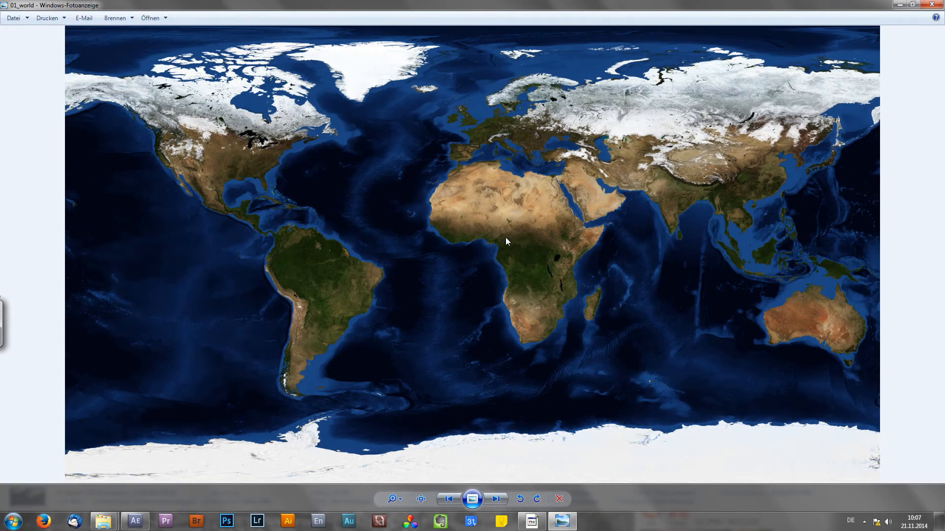
pyautogui.moveTo(487, 185)
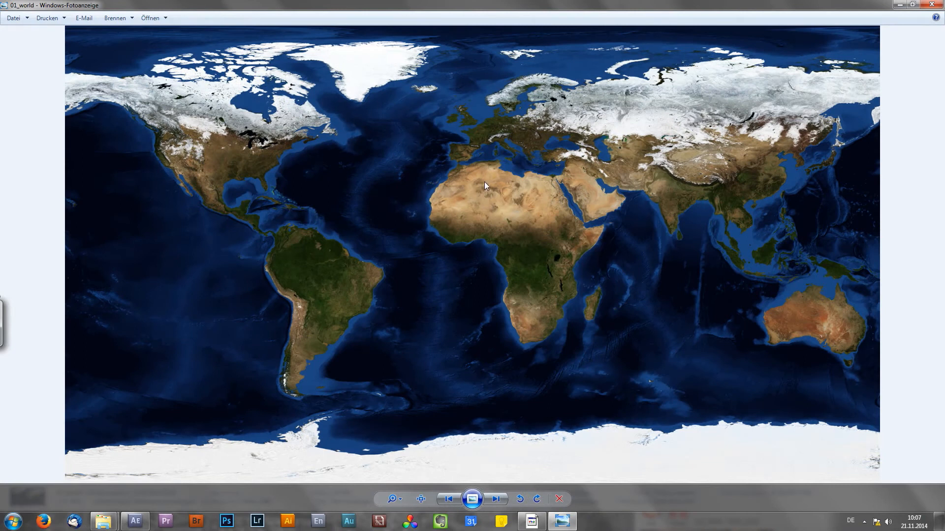
pyautogui.click(495, 499)
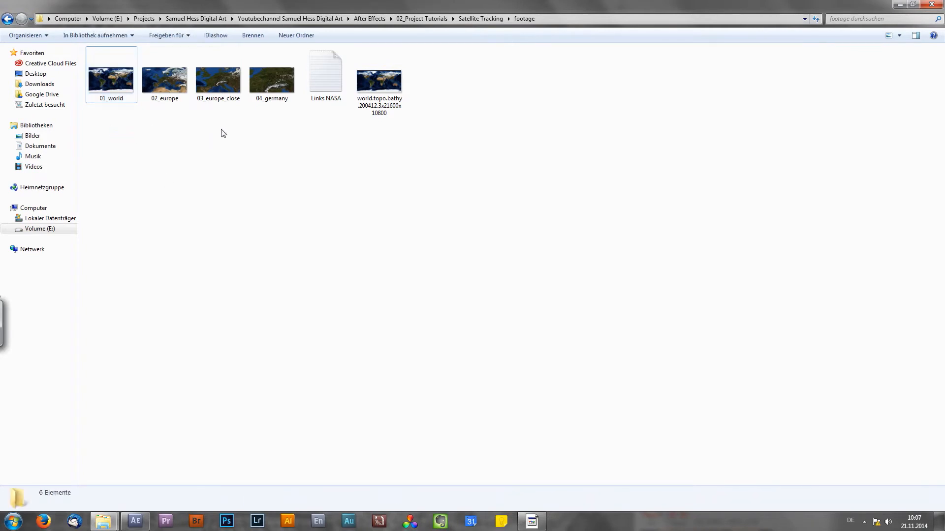
# Return to After Effects, deselect the three map layers and open the crosshairs composition
pyautogui.click(134, 521)
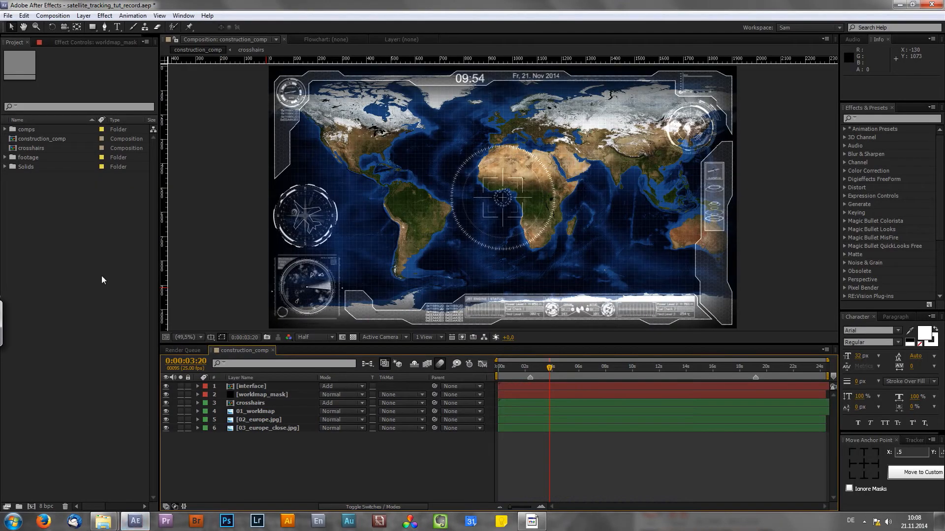
pyautogui.moveTo(240, 460)
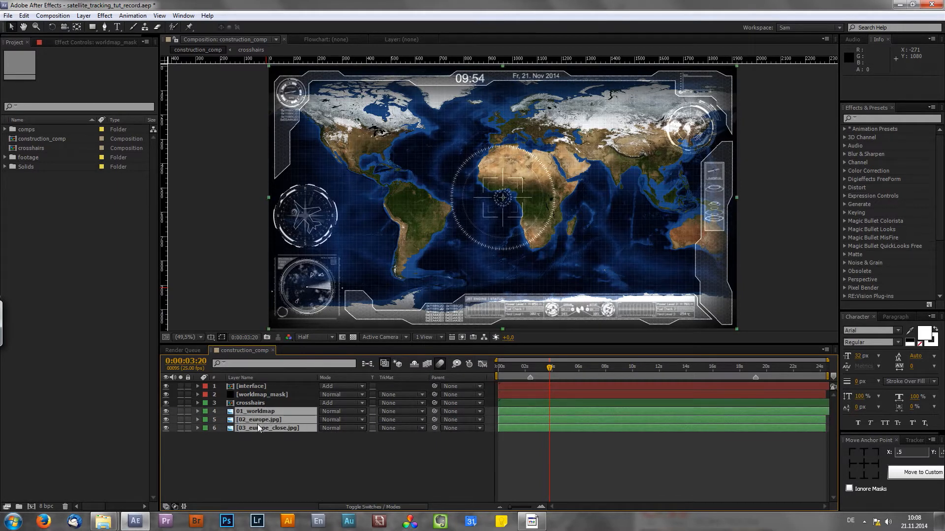
pyautogui.click(265, 458)
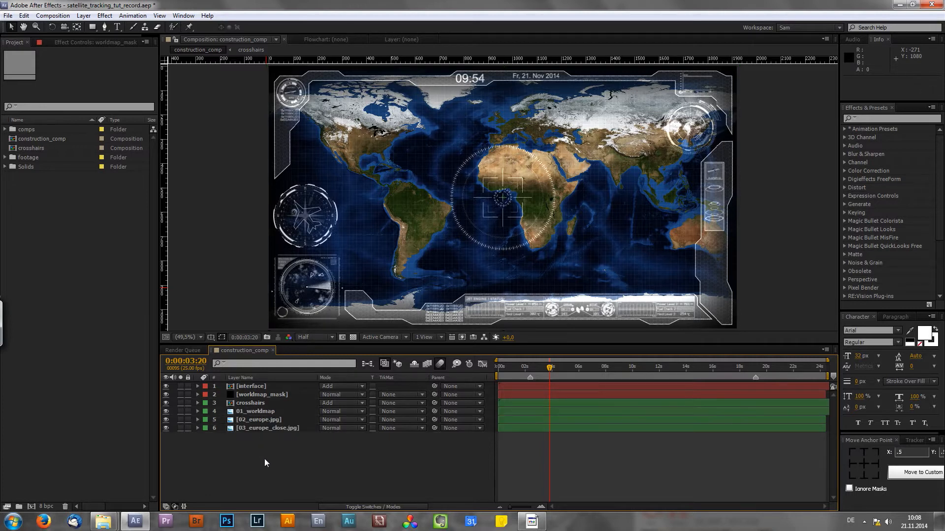
pyautogui.moveTo(255, 437)
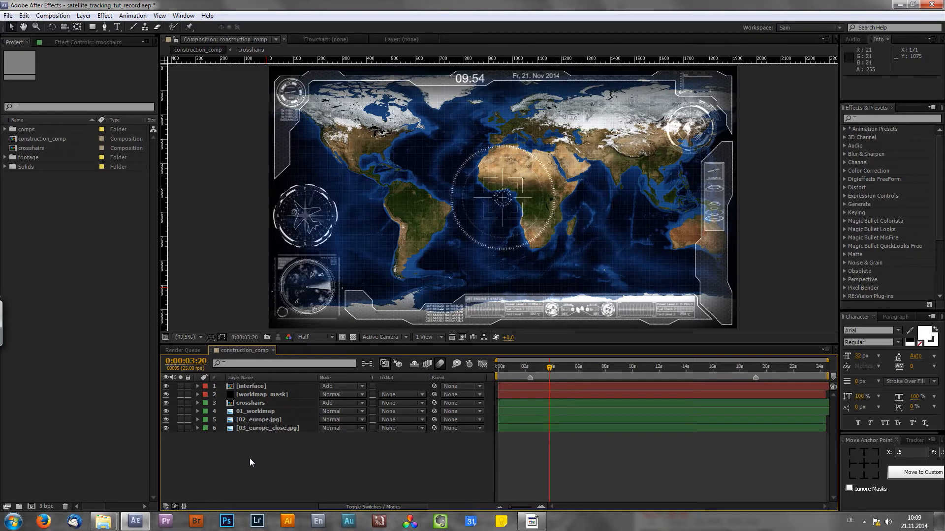
pyautogui.click(166, 394)
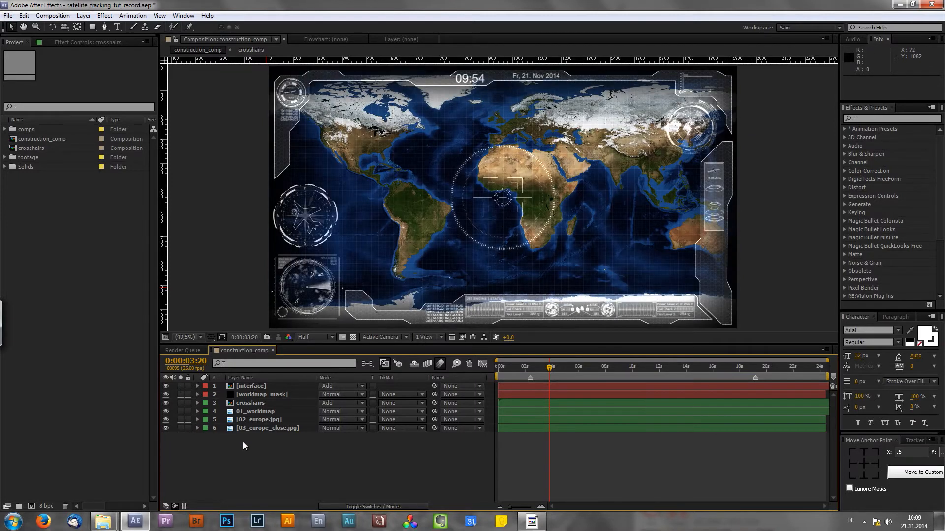
pyautogui.moveTo(260, 443)
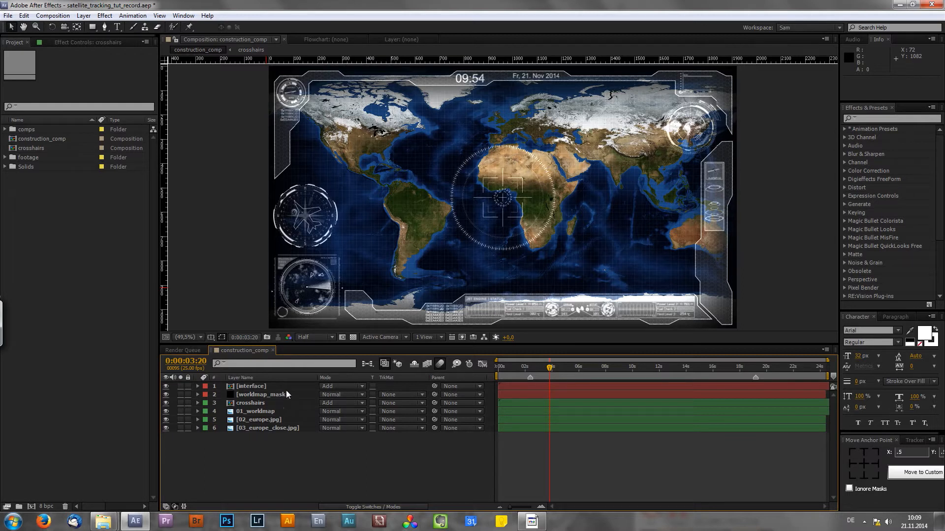
pyautogui.moveTo(533, 210)
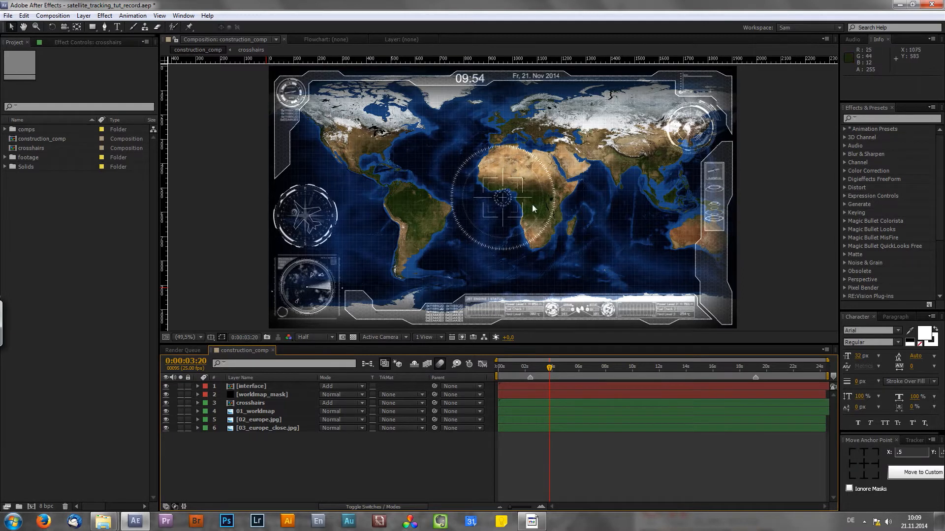
pyautogui.moveTo(432, 242)
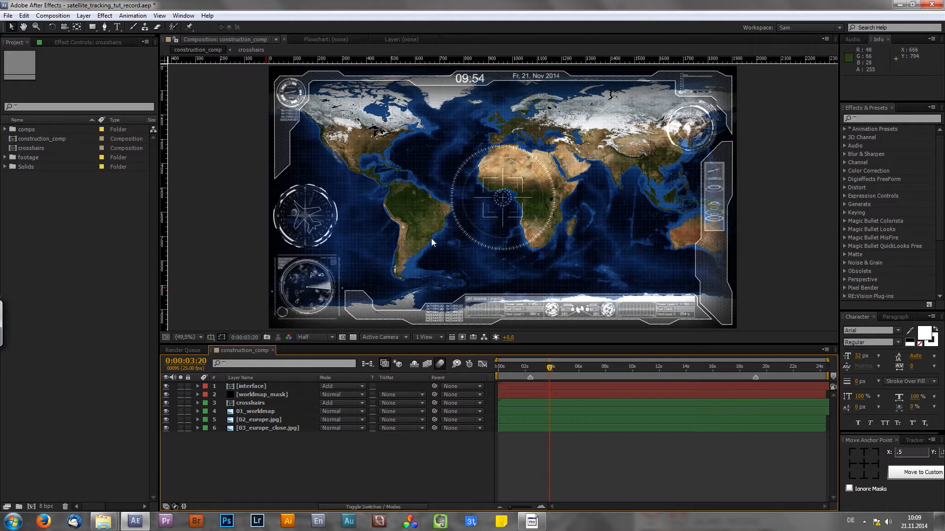
pyautogui.moveTo(440, 255)
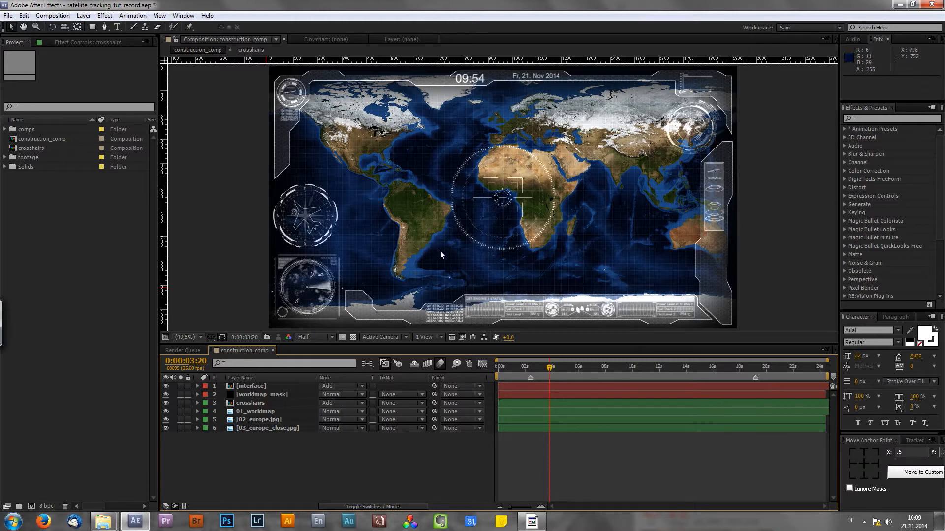
pyautogui.moveTo(538, 153)
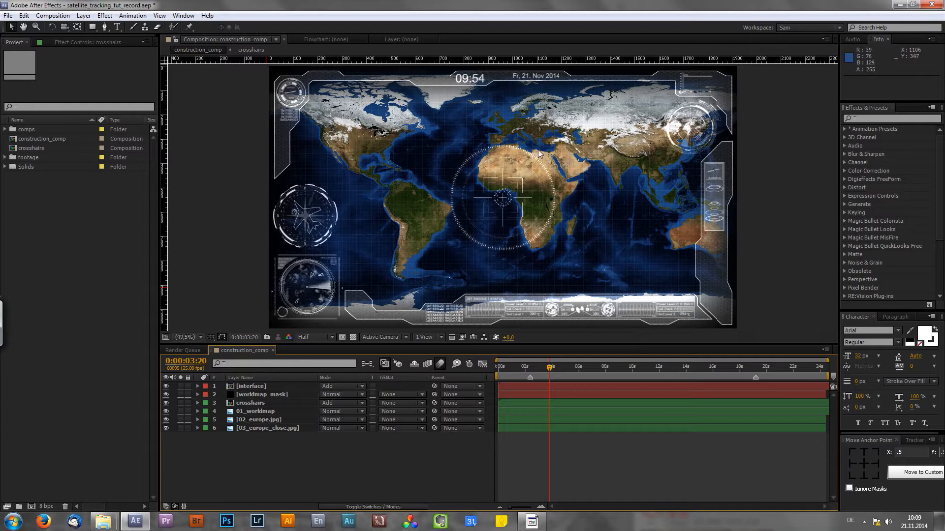
pyautogui.moveTo(572, 175)
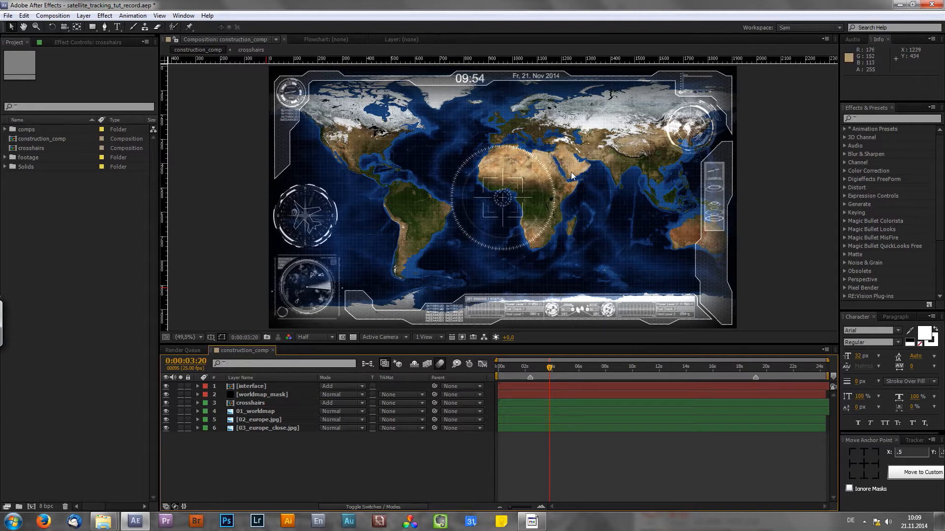
pyautogui.moveTo(491, 185)
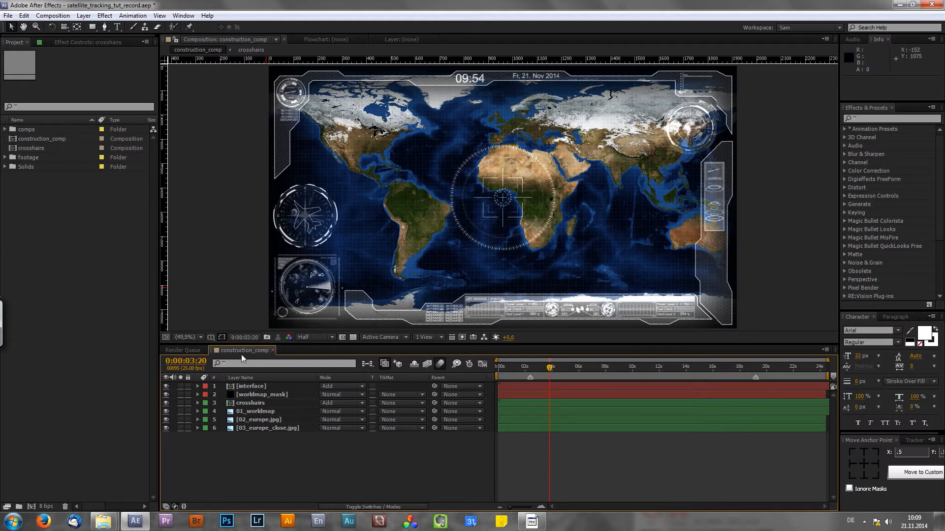
pyautogui.moveTo(522, 183)
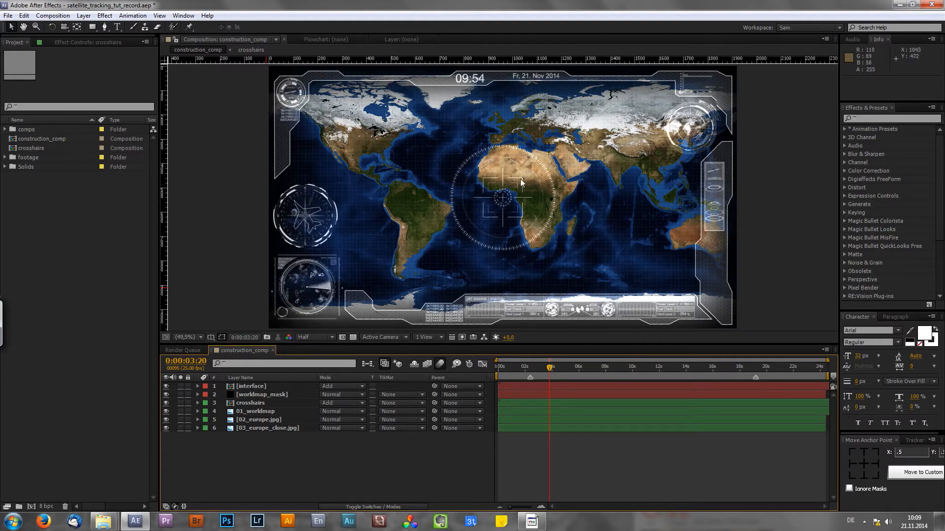
pyautogui.moveTo(473, 207)
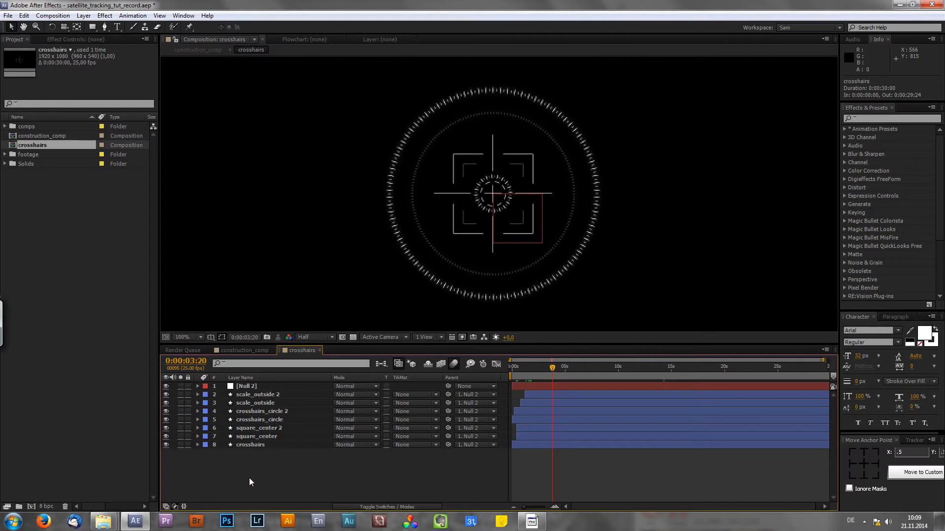
# Preview the crosshairs rings animation later, then return to construction_comp
pyautogui.click(512, 366)
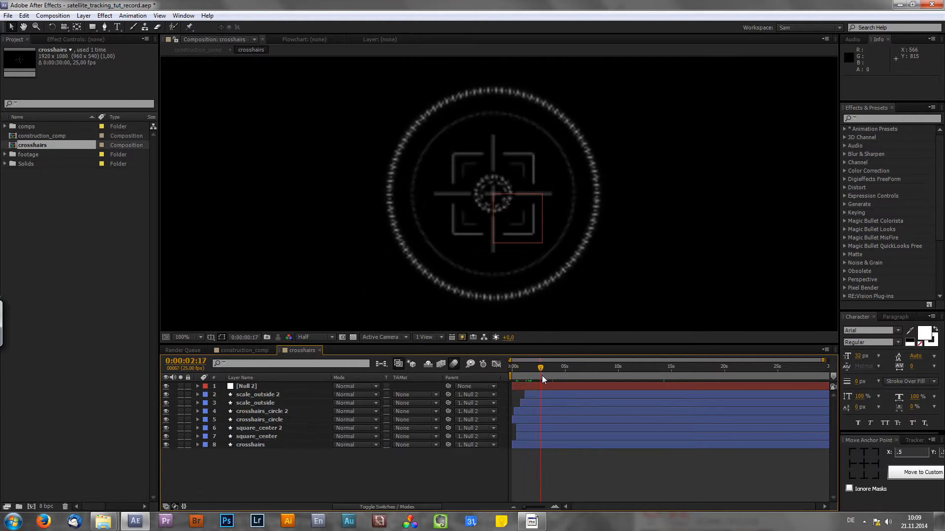
pyautogui.click(244, 350)
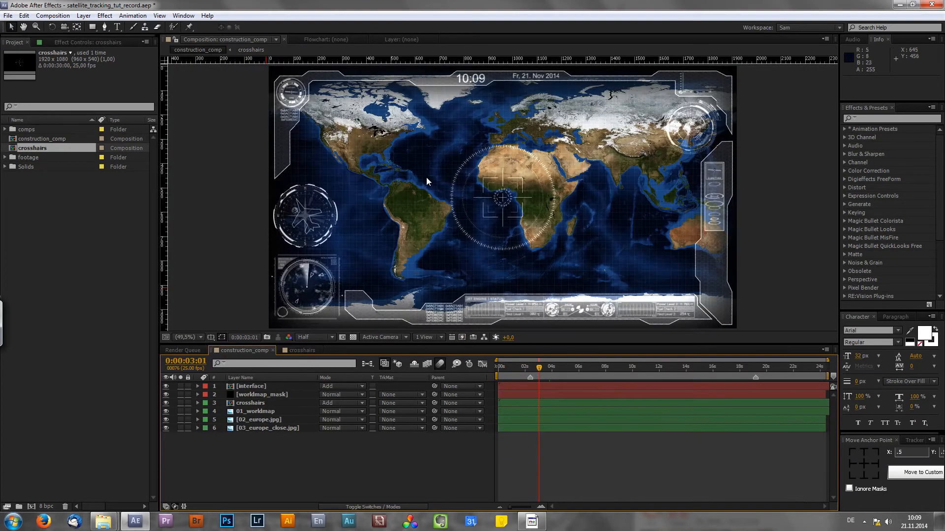
pyautogui.moveTo(414, 193)
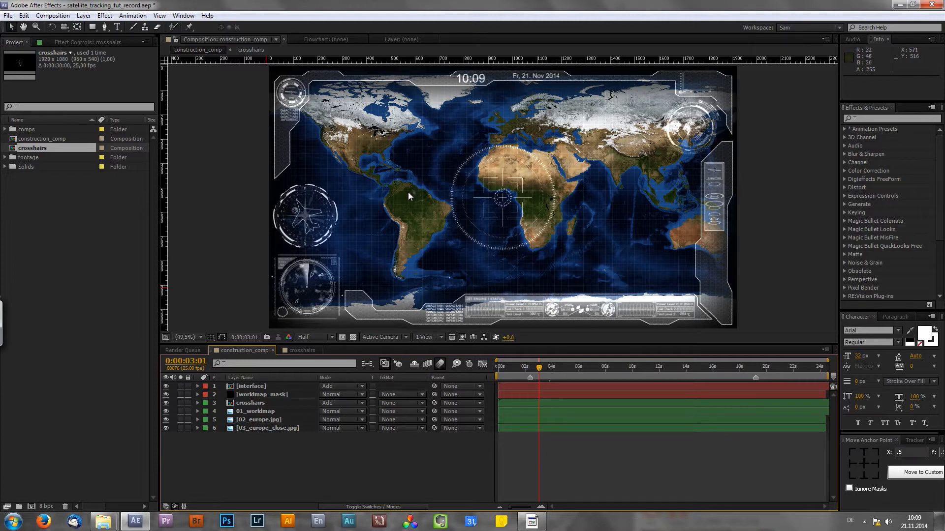
pyautogui.moveTo(409, 194)
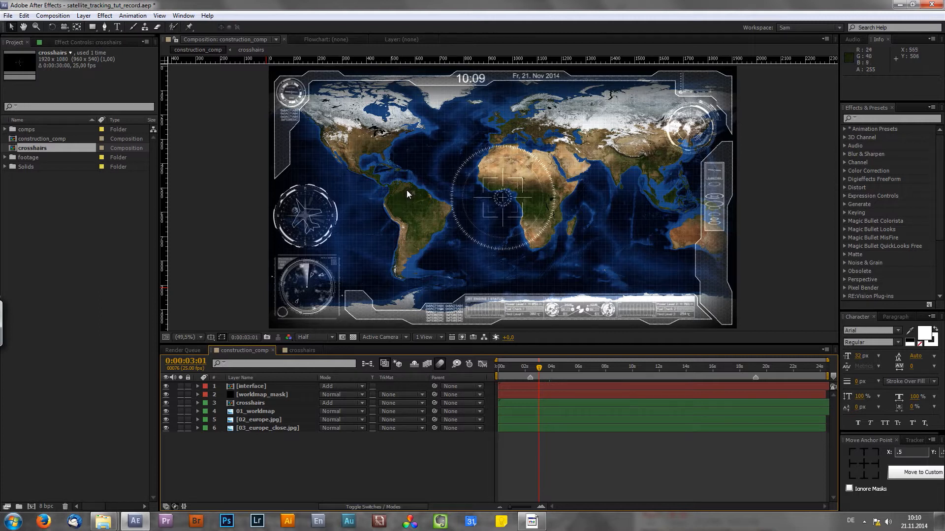
pyautogui.moveTo(304, 312)
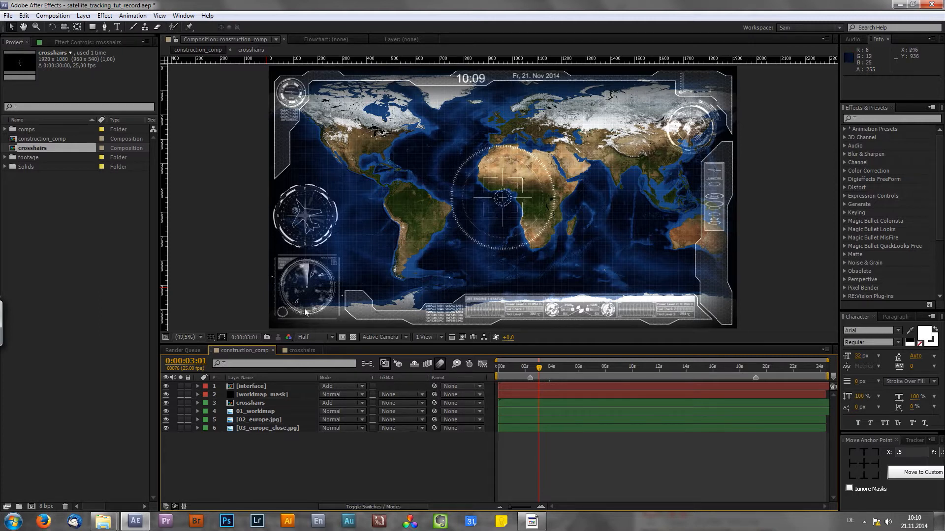
# Select the crosshairs layer and move the time indicator to 0:00:02:10
pyautogui.click(250, 403)
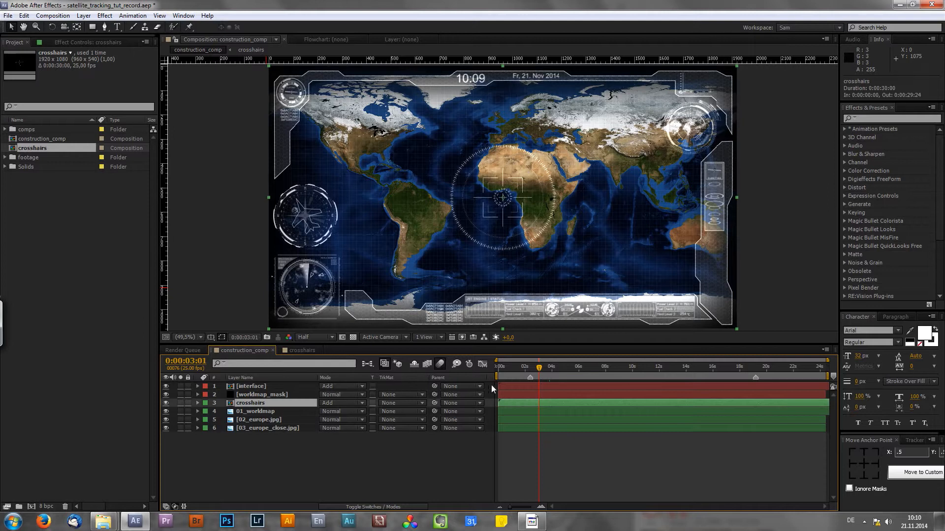
pyautogui.moveTo(538, 368)
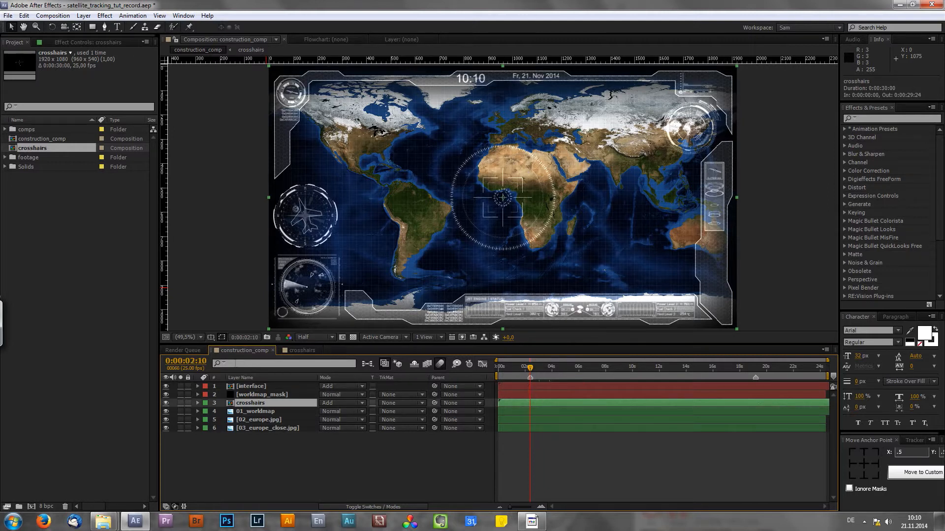
pyautogui.moveTo(515, 373)
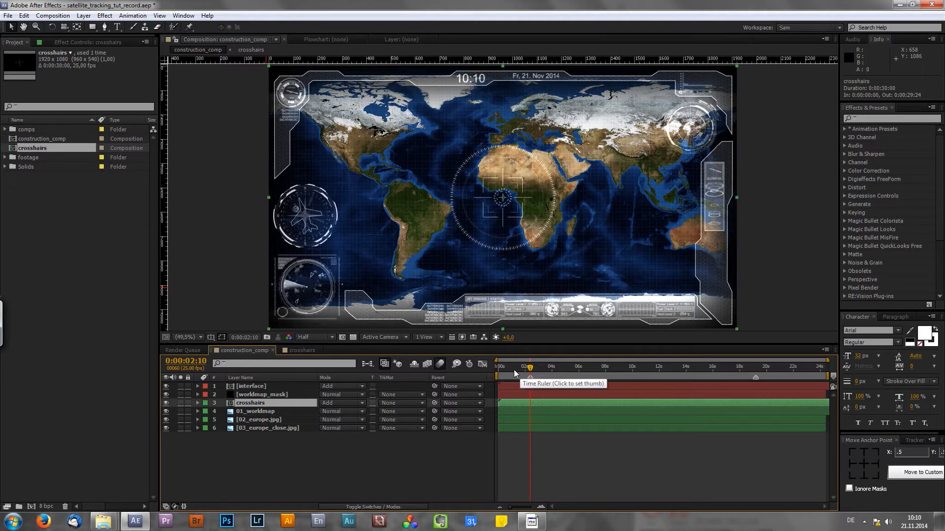
pyautogui.click(520, 366)
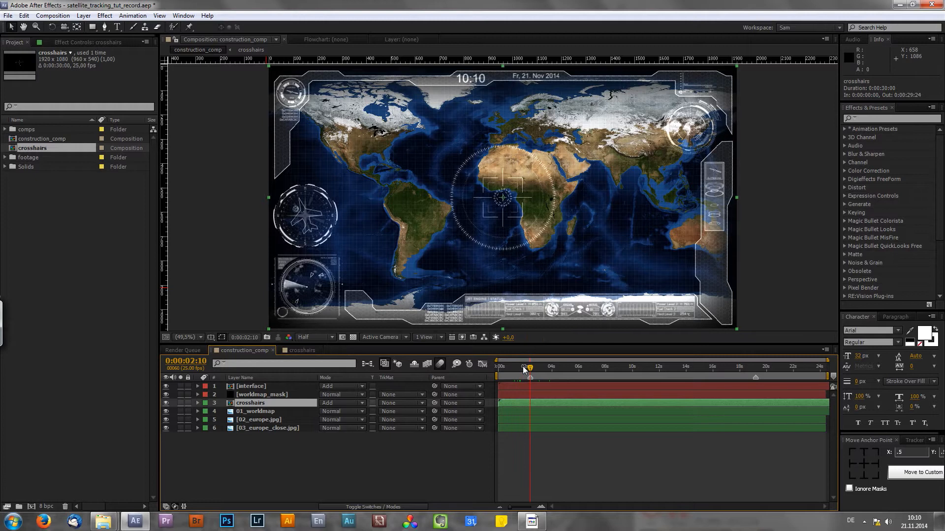
pyautogui.moveTo(409, 261)
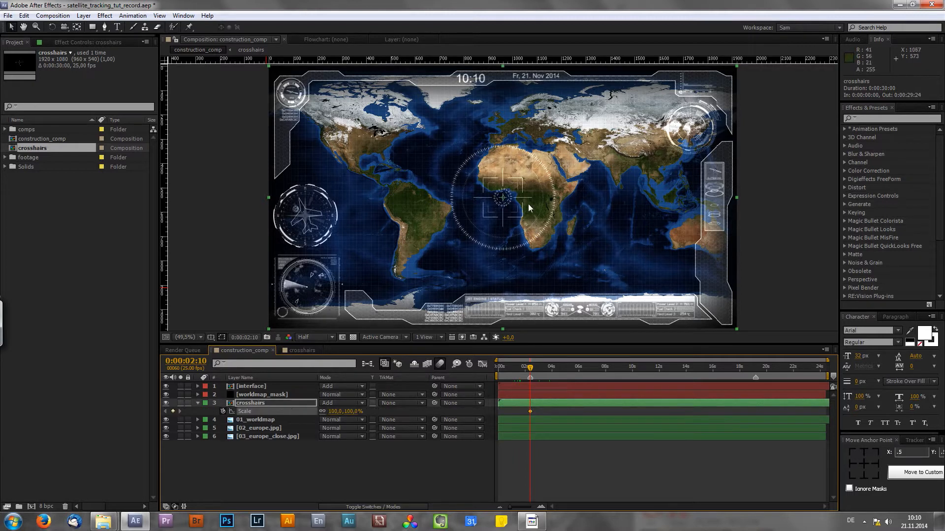
pyautogui.moveTo(501, 217)
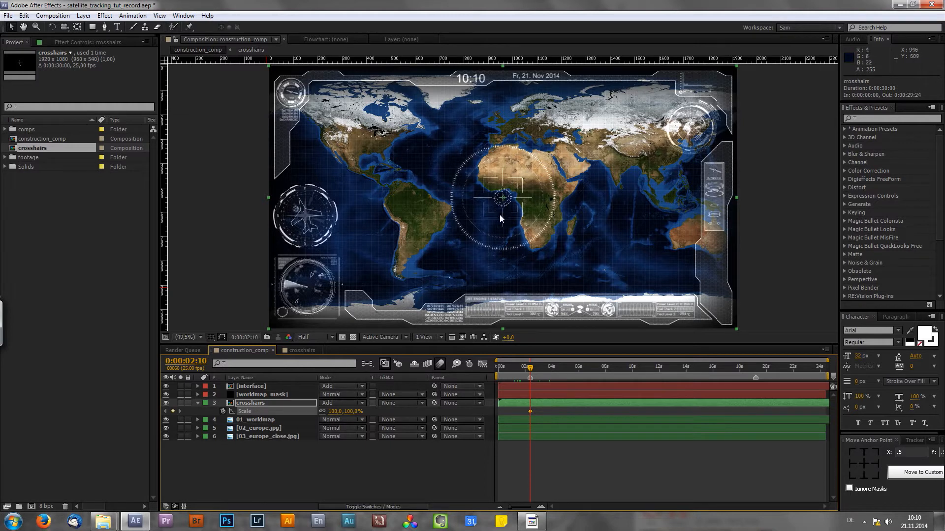
pyautogui.moveTo(491, 252)
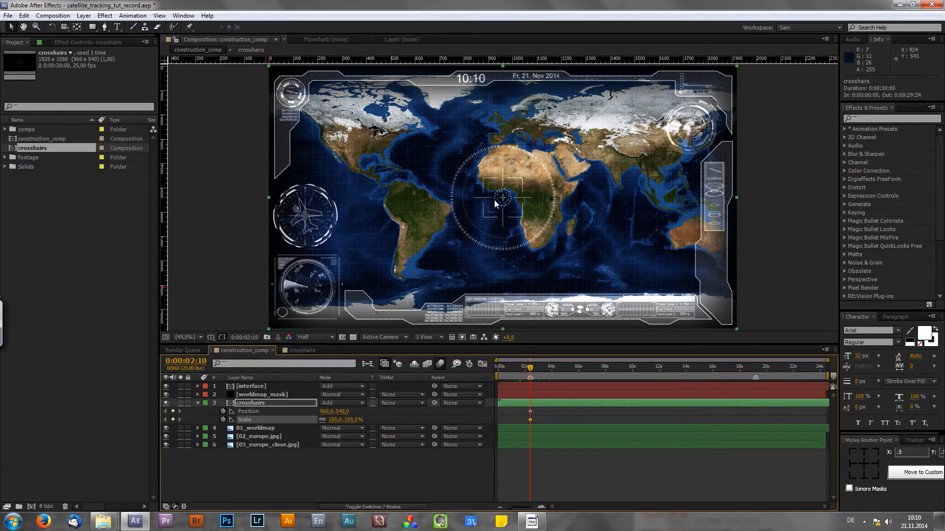
pyautogui.moveTo(412, 229)
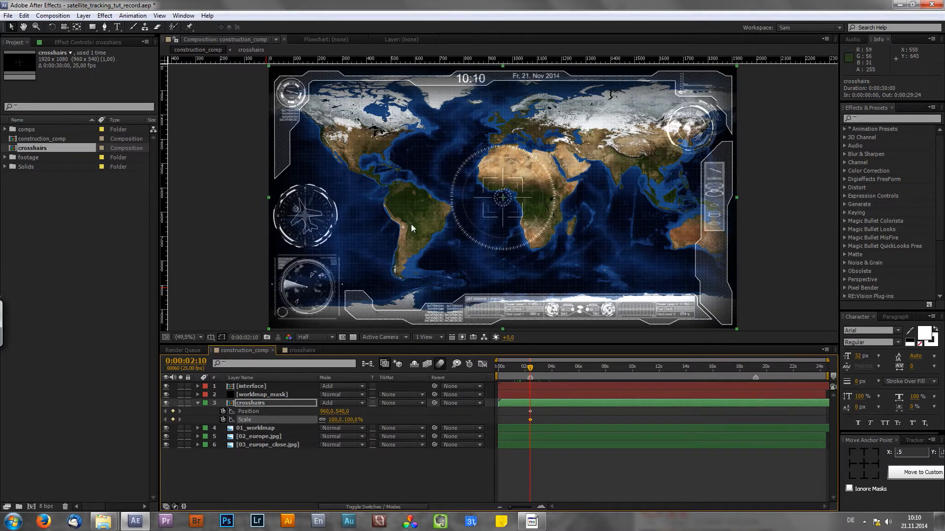
pyautogui.moveTo(368, 274)
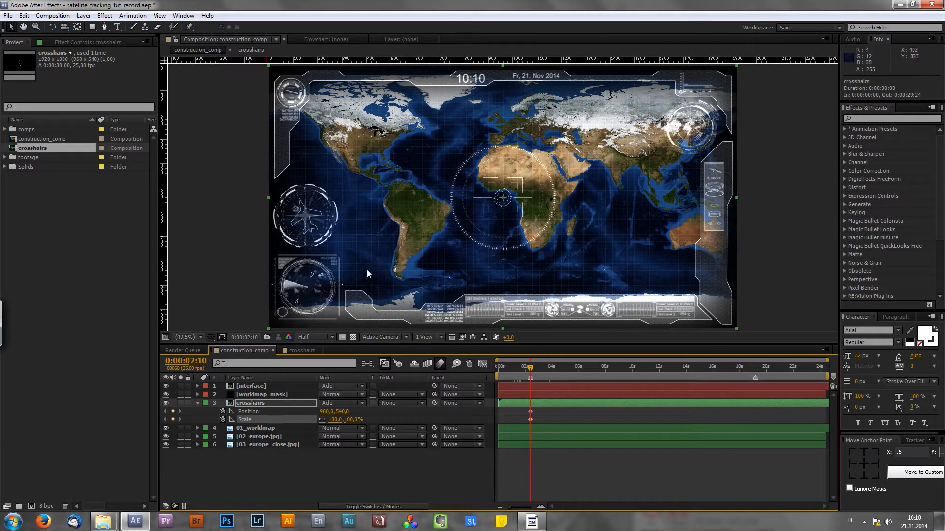
pyautogui.moveTo(372, 254)
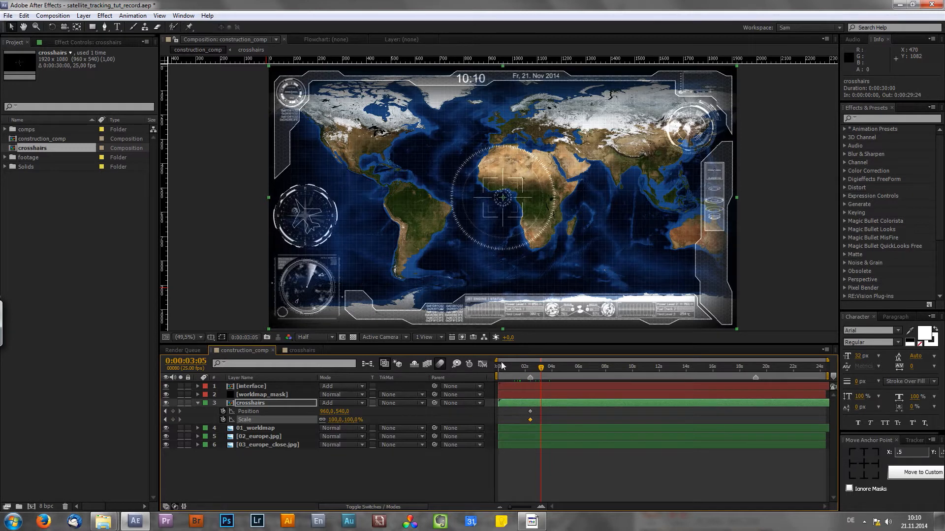
pyautogui.moveTo(478, 206)
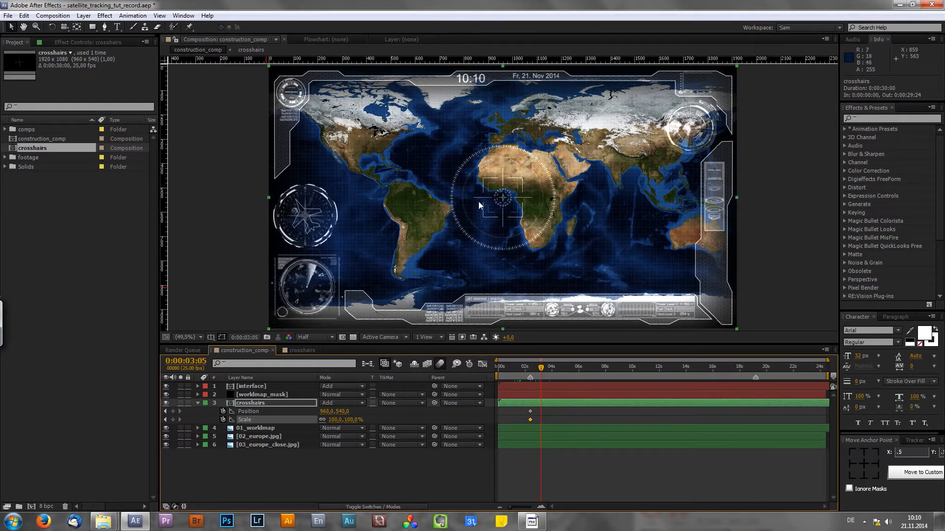
pyautogui.moveTo(476, 219)
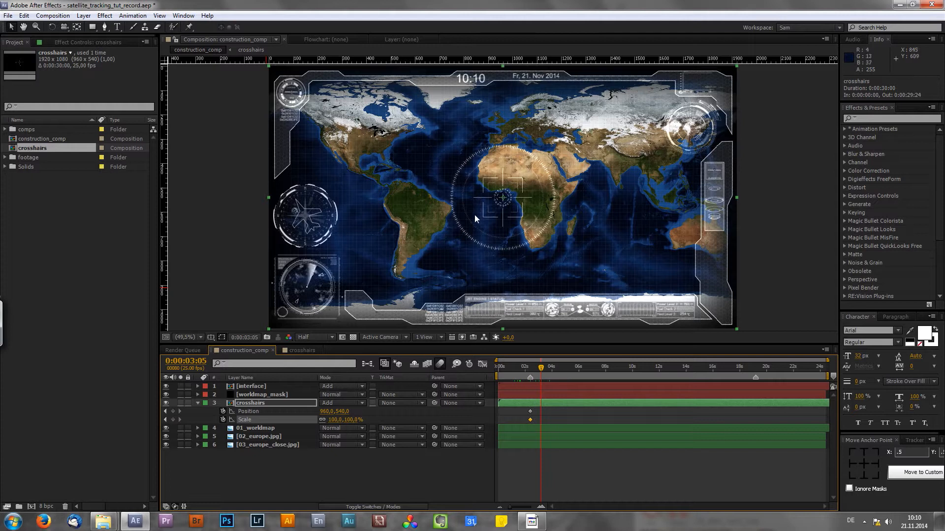
pyautogui.moveTo(369, 143)
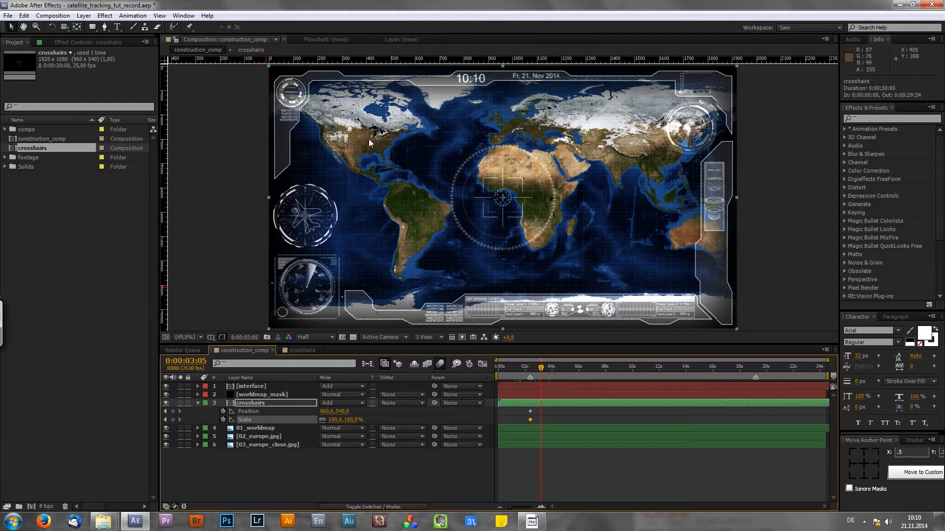
pyautogui.moveTo(397, 158)
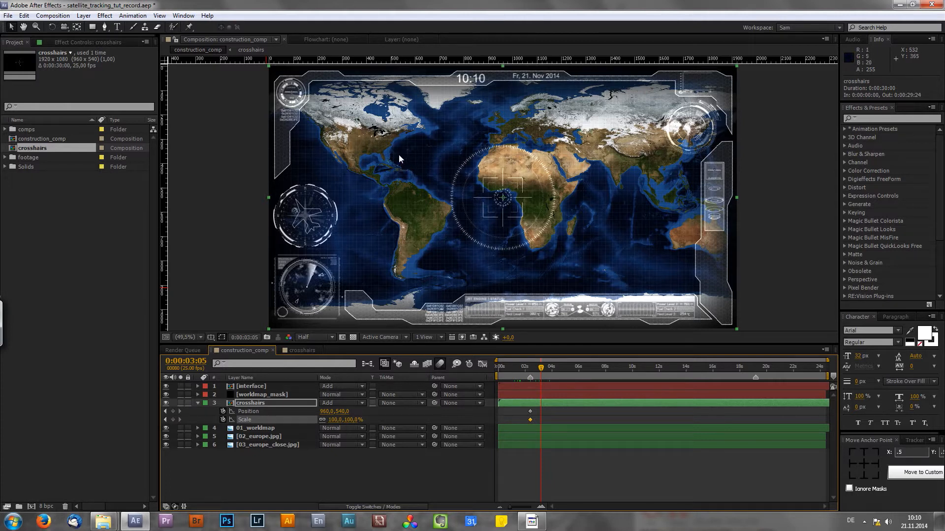
pyautogui.moveTo(499, 187)
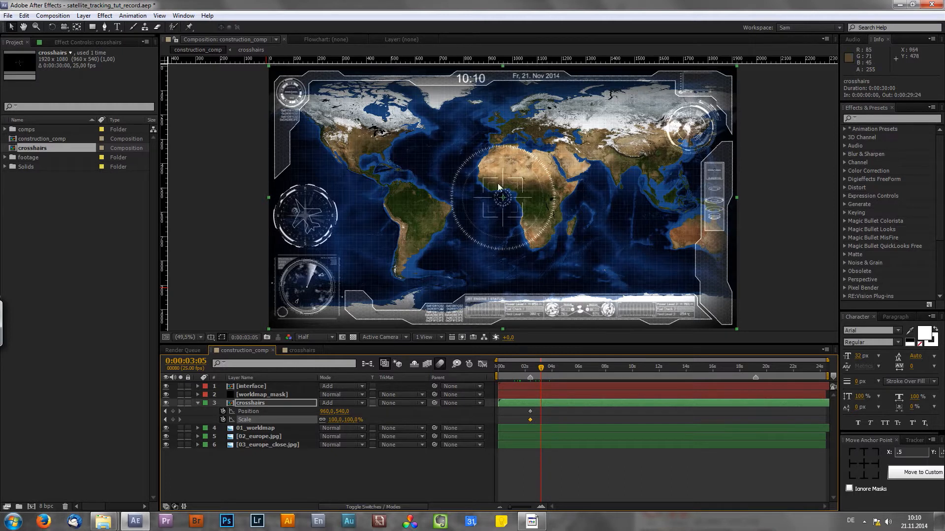
pyautogui.moveTo(368, 134)
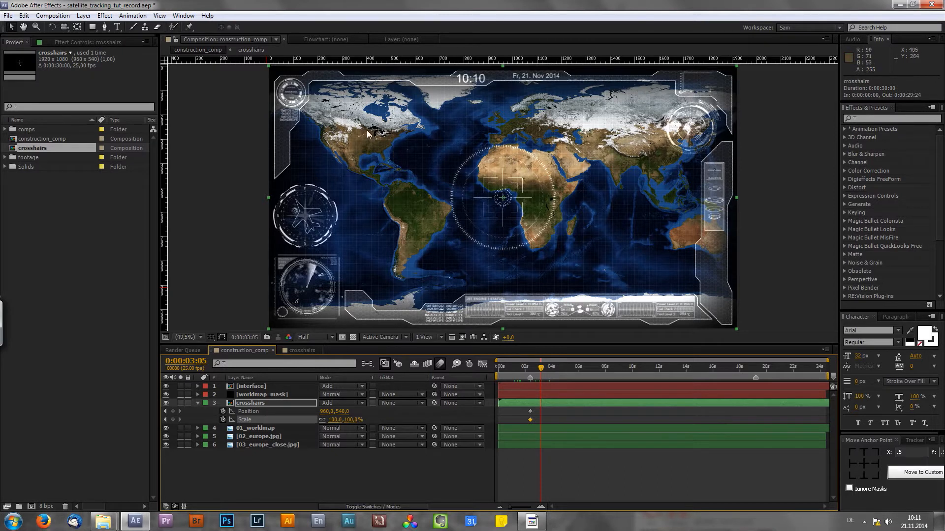
pyautogui.moveTo(594, 138)
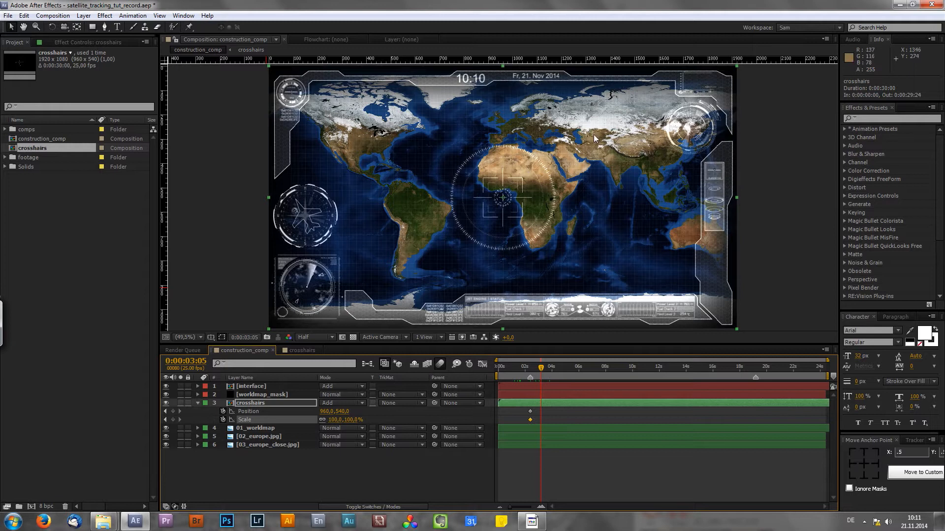
pyautogui.moveTo(523, 209)
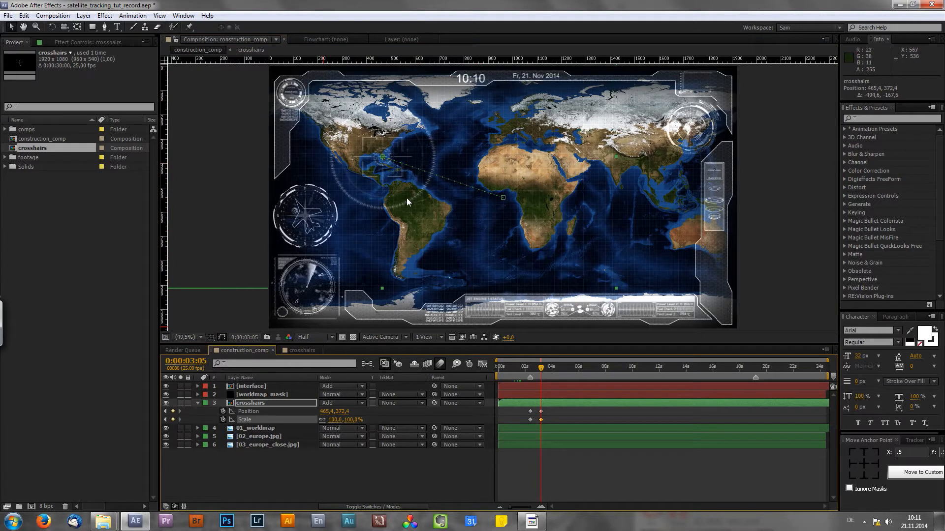
pyautogui.moveTo(414, 163)
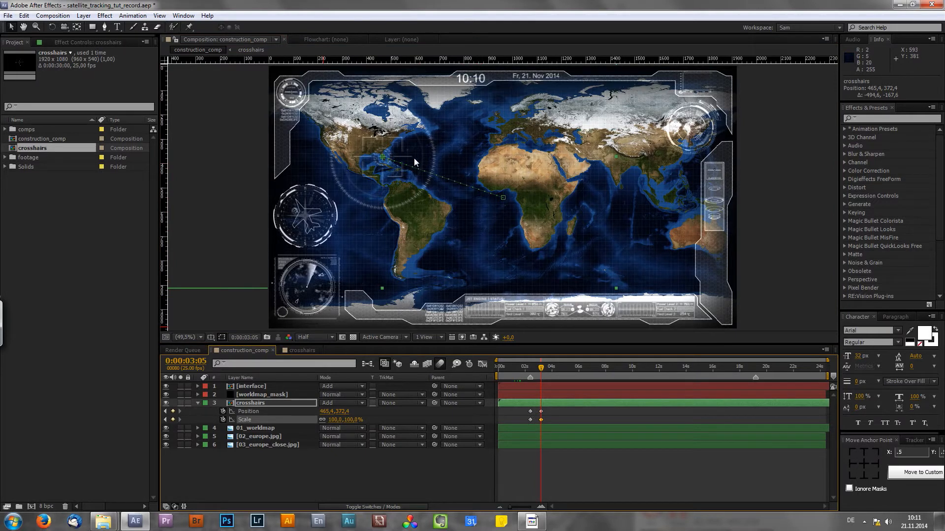
pyautogui.moveTo(418, 142)
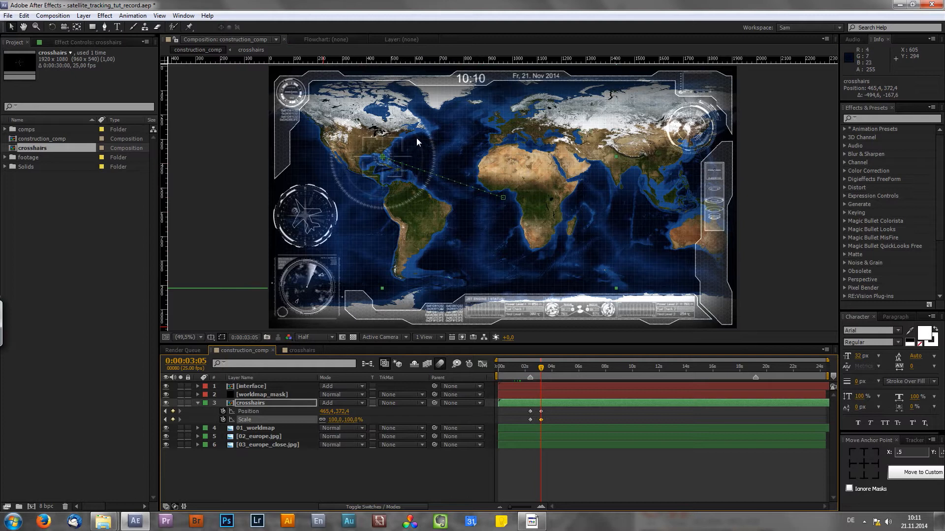
pyautogui.moveTo(387, 150)
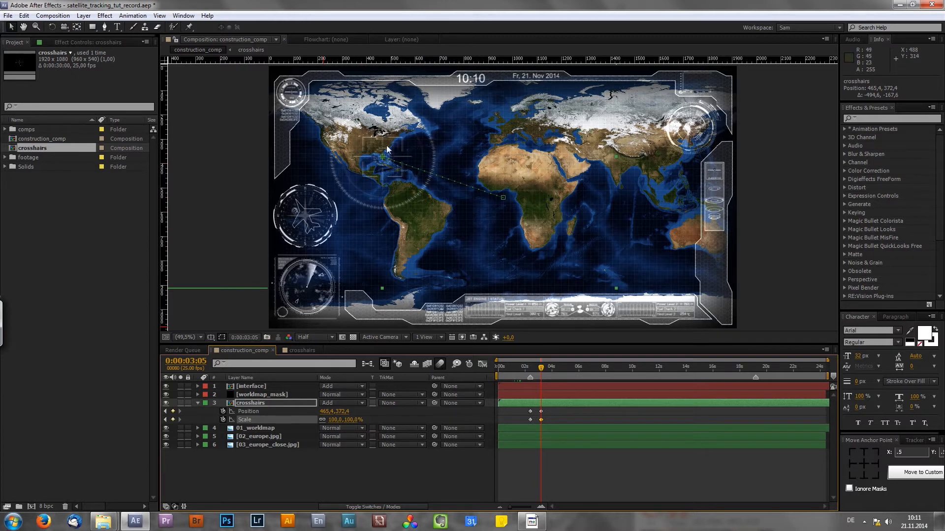
pyautogui.moveTo(390, 182)
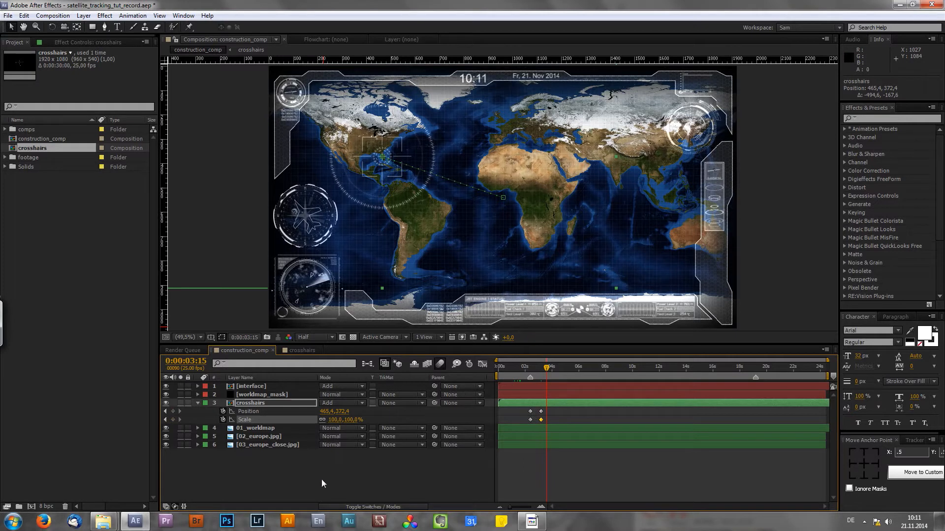
# At 0:00:03:15, key the crosshairs Scale at 75%
pyautogui.doubleClick(352, 419)
pyautogui.write('75')
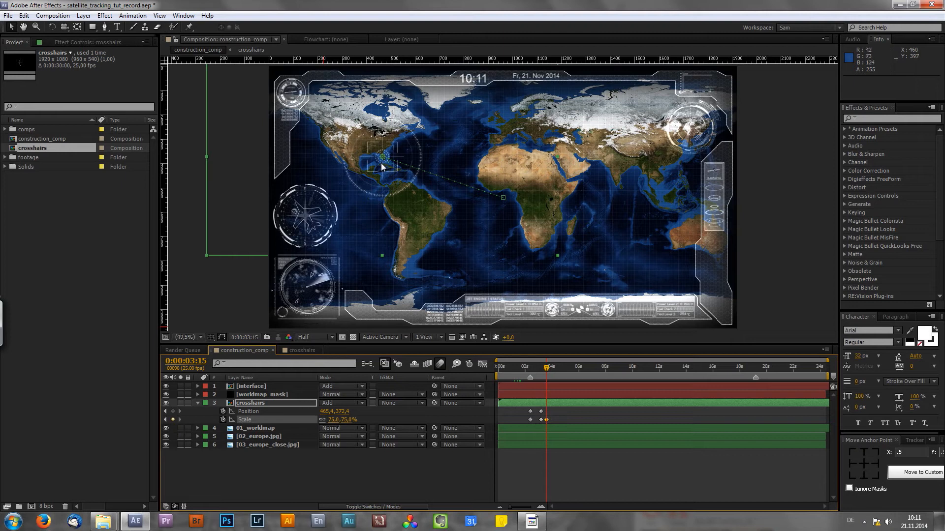
pyautogui.moveTo(400, 144)
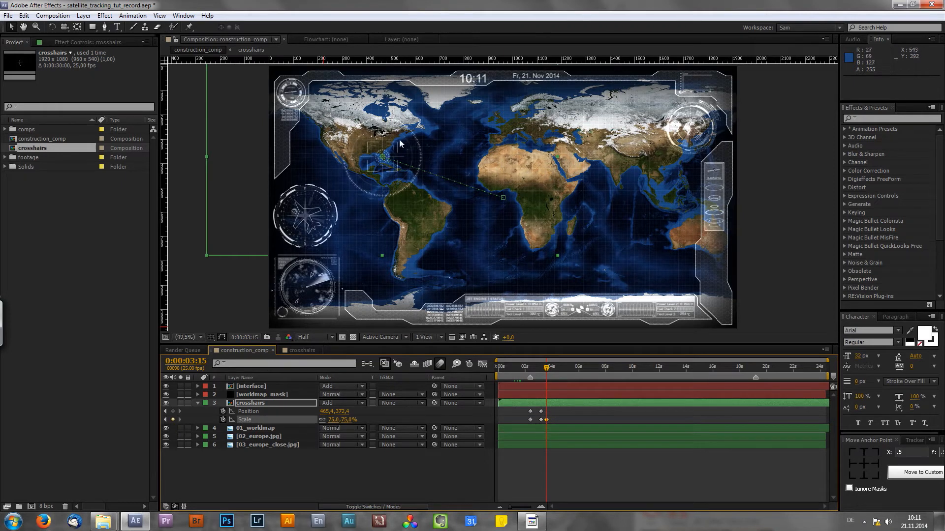
pyautogui.moveTo(413, 140)
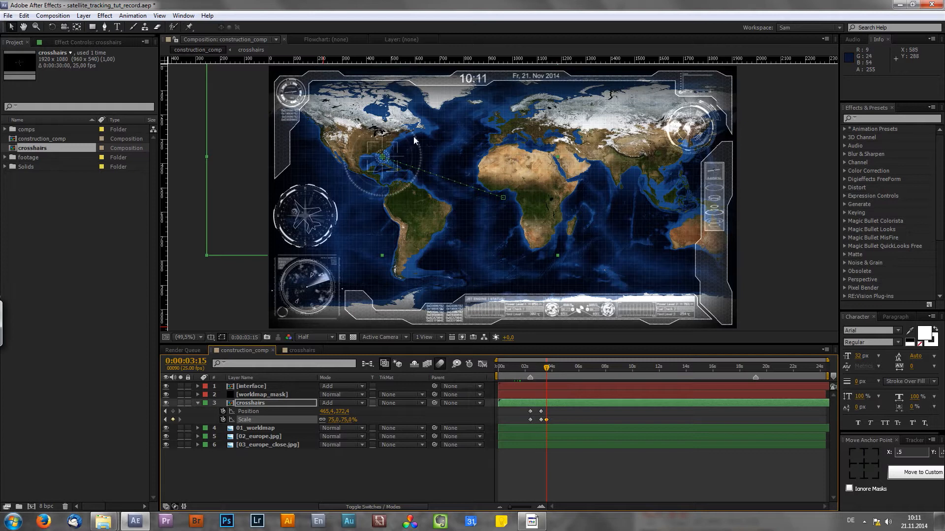
pyautogui.moveTo(401, 152)
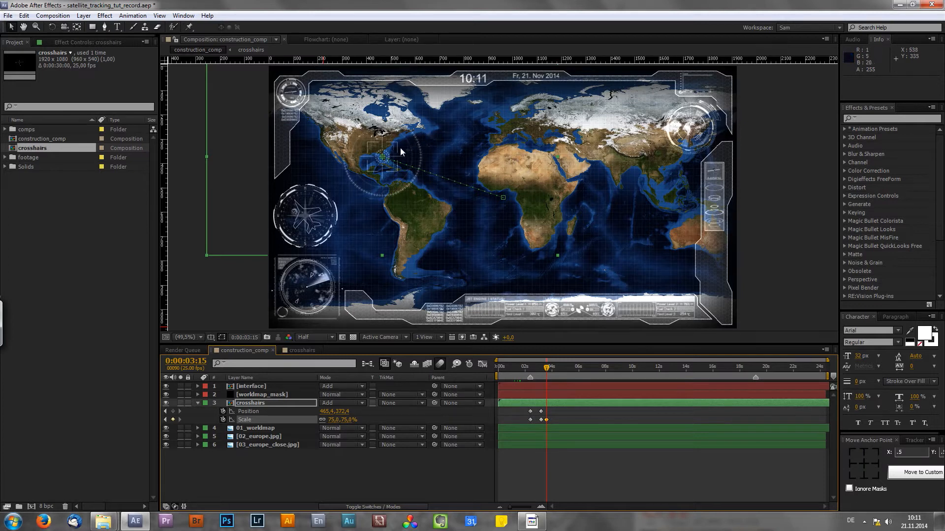
pyautogui.moveTo(391, 165)
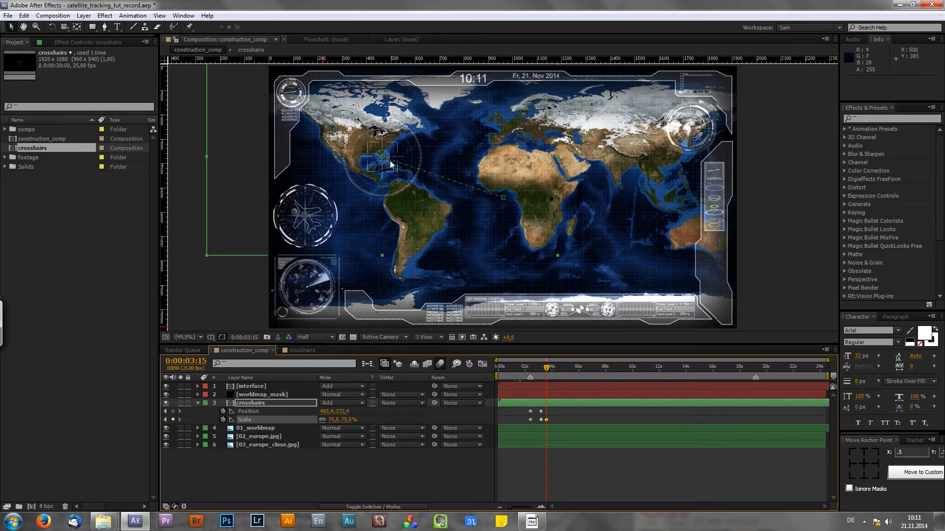
pyautogui.moveTo(386, 185)
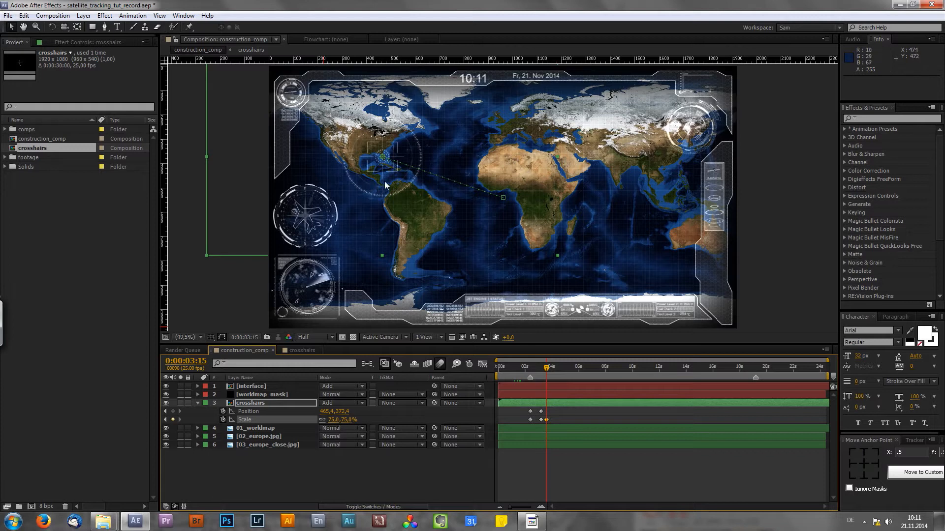
pyautogui.moveTo(381, 186)
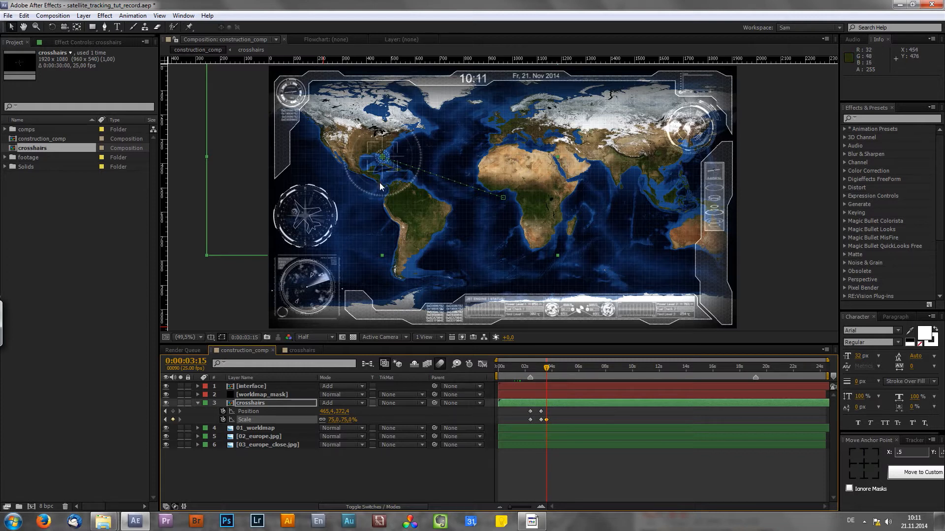
pyautogui.moveTo(408, 170)
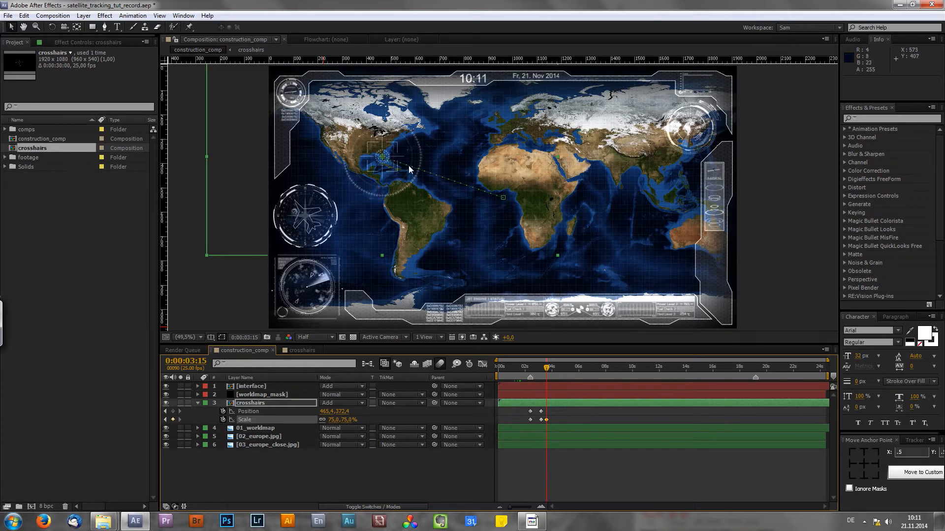
pyautogui.moveTo(404, 179)
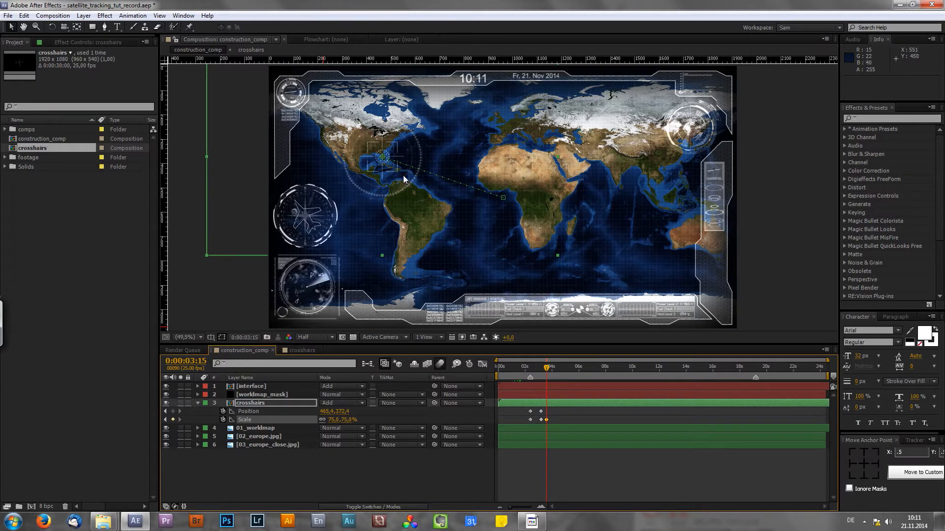
pyautogui.moveTo(385, 166)
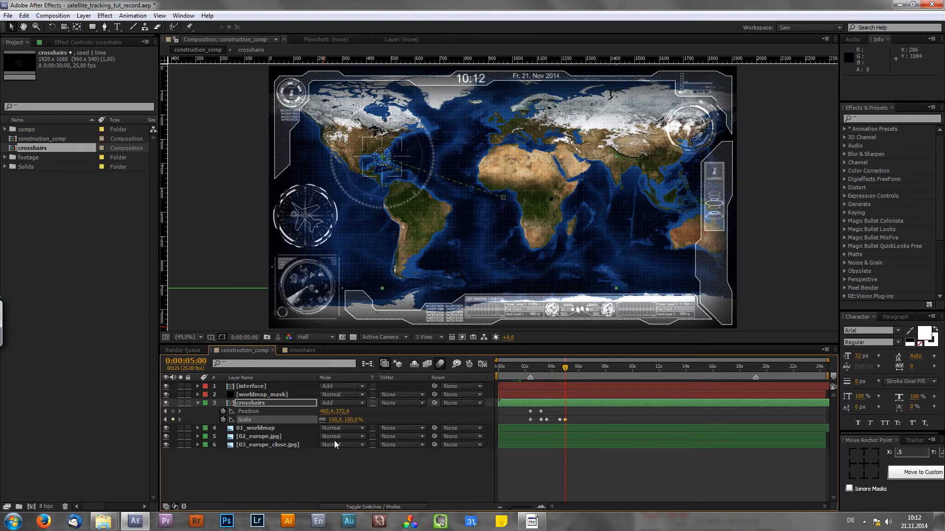
pyautogui.moveTo(177, 429)
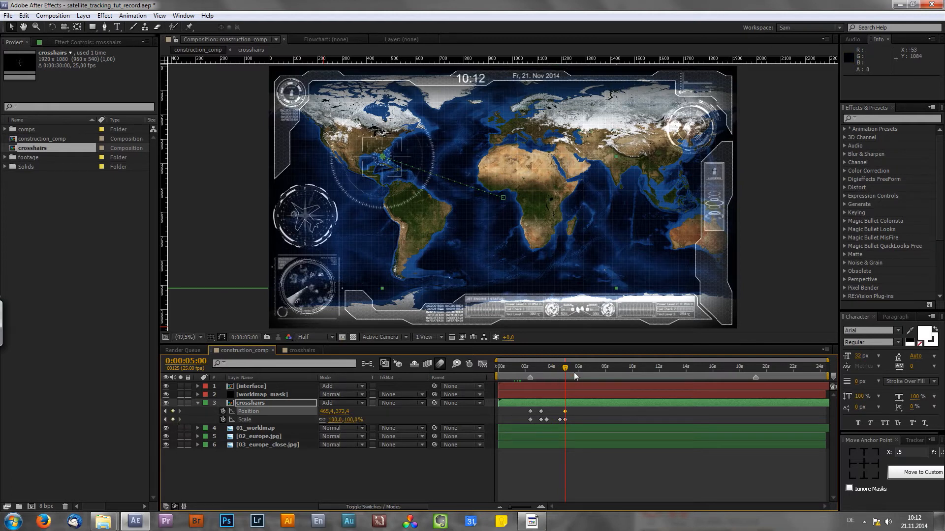
pyautogui.moveTo(597, 261)
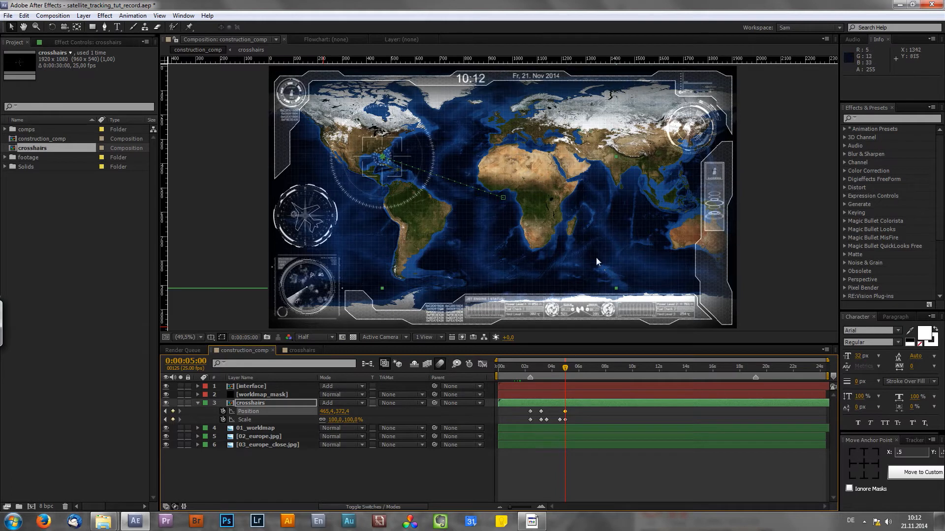
pyautogui.moveTo(558, 182)
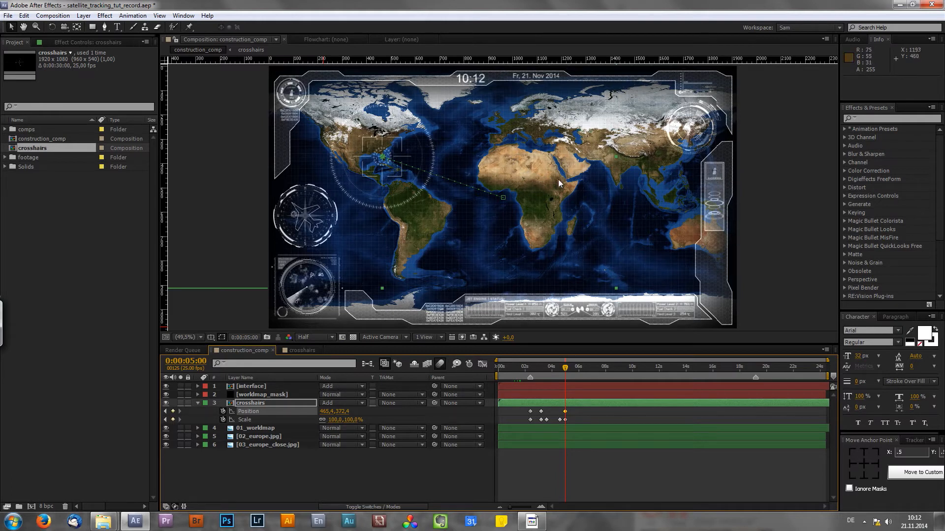
pyautogui.moveTo(520, 225)
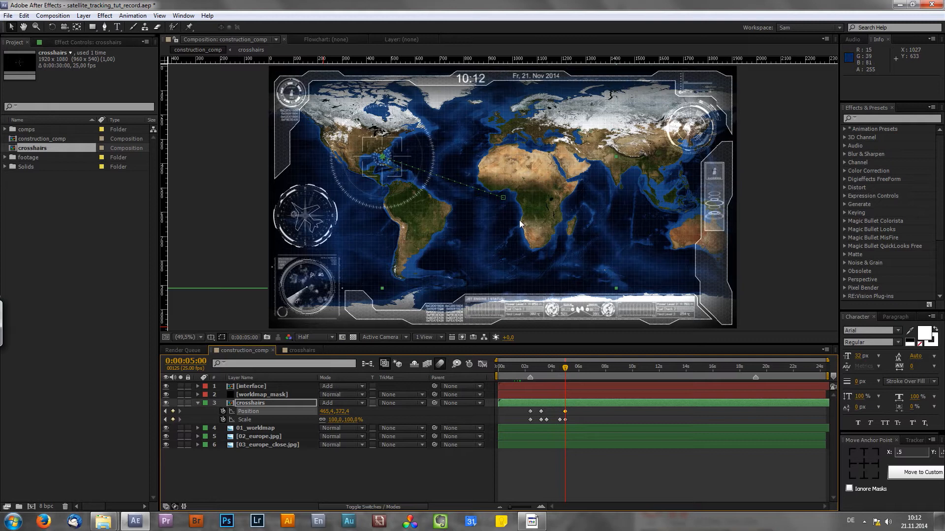
pyautogui.moveTo(615, 128)
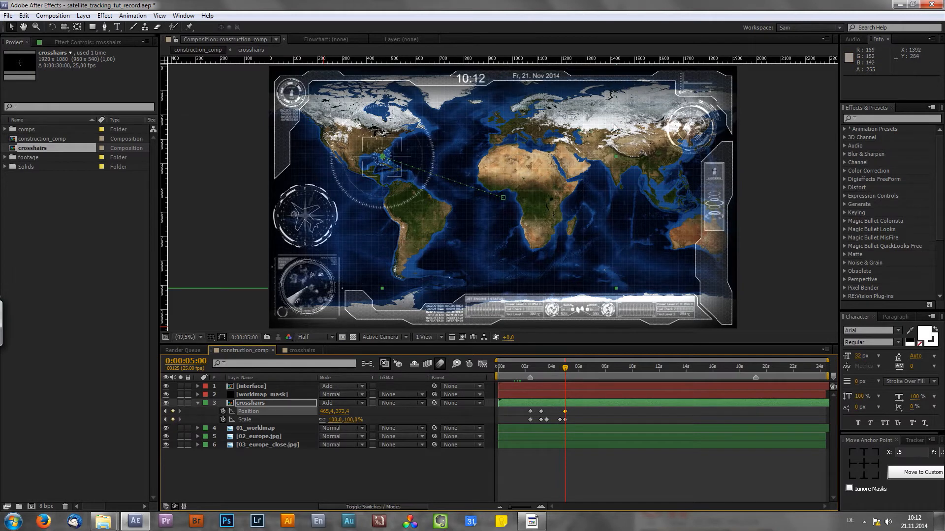
pyautogui.moveTo(615, 128)
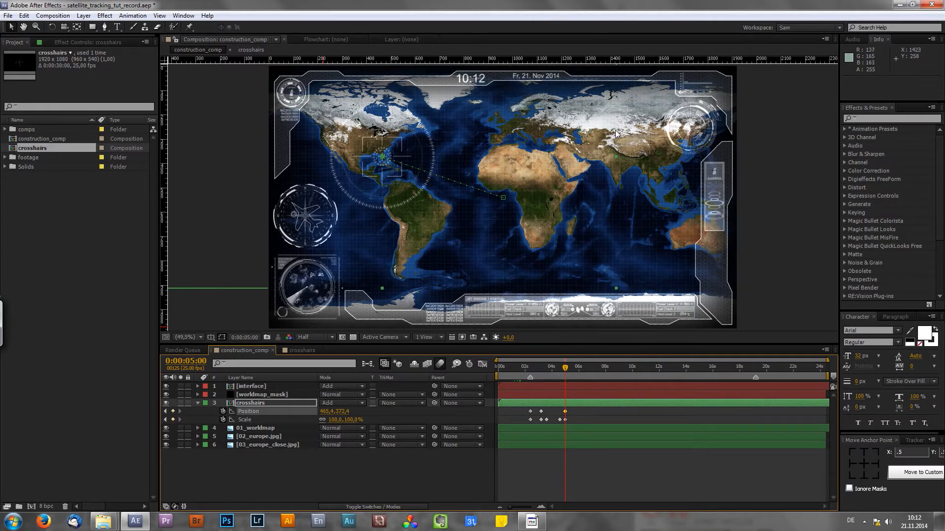
pyautogui.moveTo(646, 167)
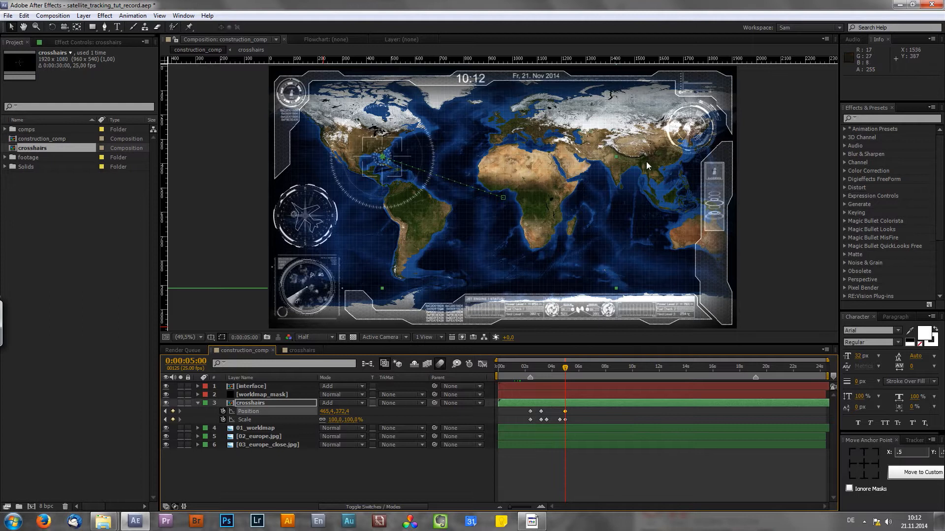
pyautogui.moveTo(626, 171)
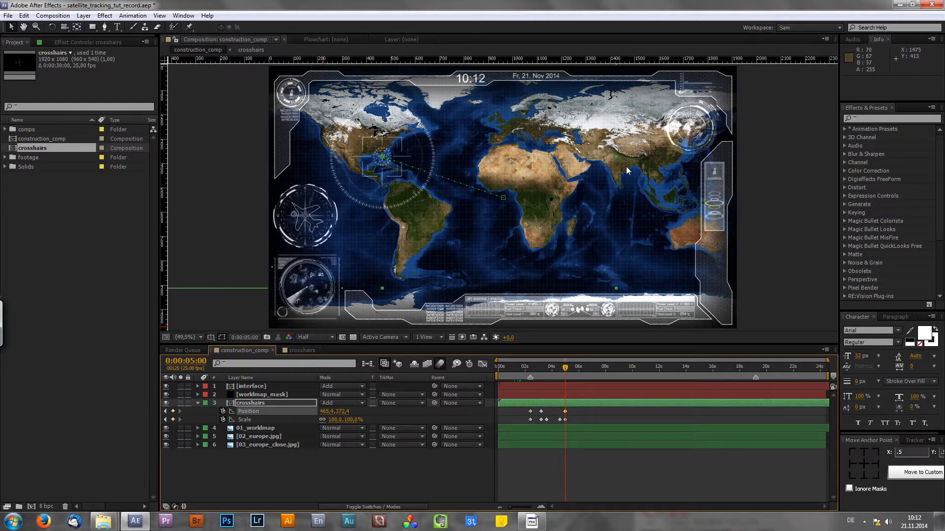
pyautogui.moveTo(616, 187)
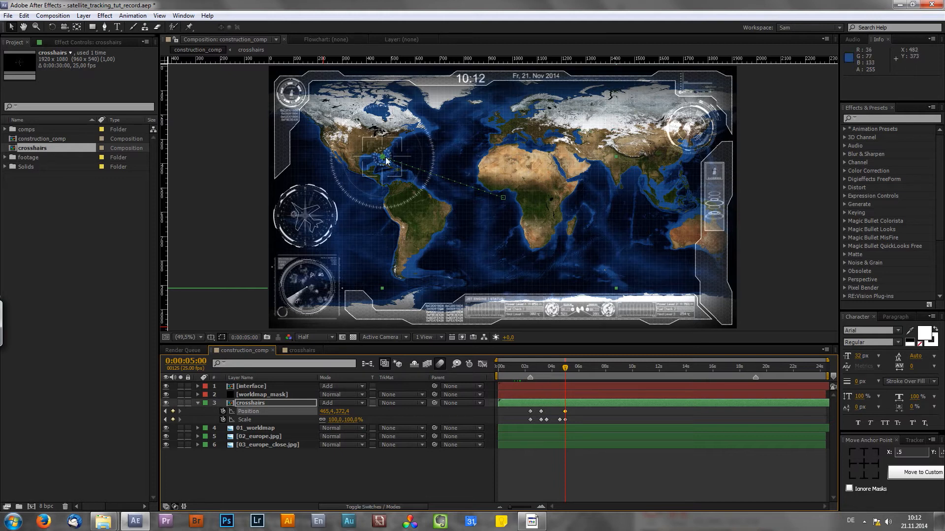
pyautogui.moveTo(616, 149)
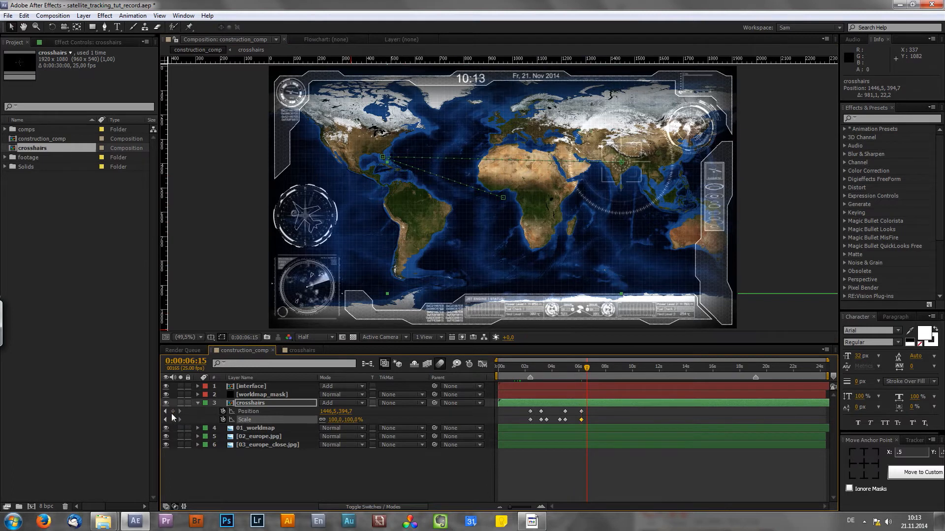
# Start editing the crosshairs Scale value for the 75% keyframe at 7:15
pyautogui.doubleClick(346, 420)
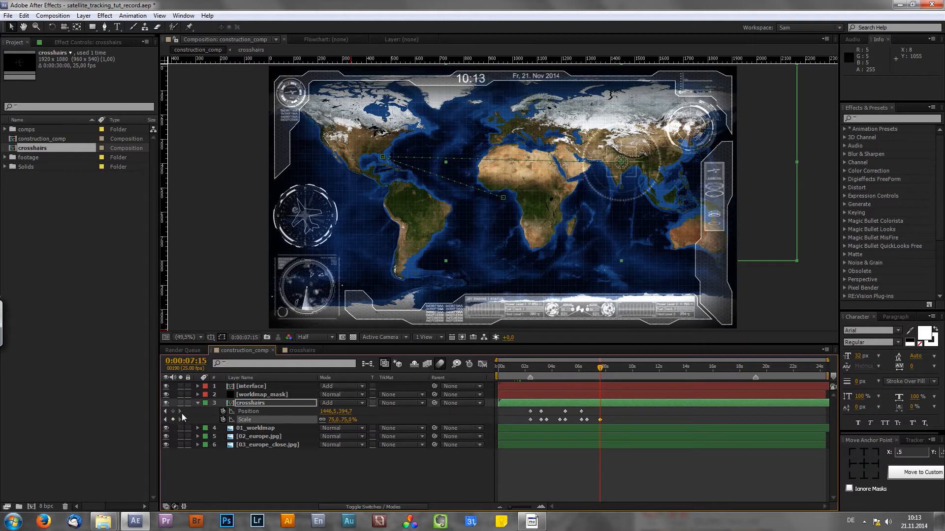
pyautogui.moveTo(204, 445)
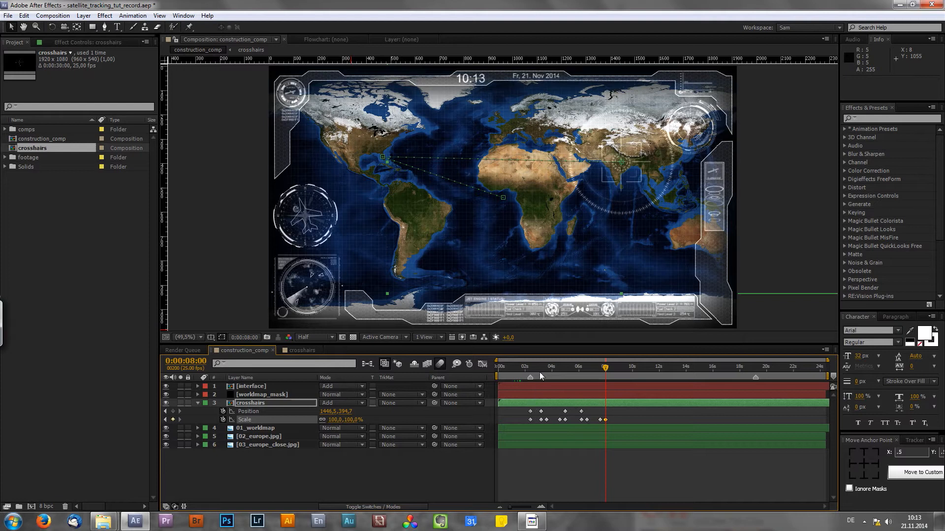
pyautogui.moveTo(572, 204)
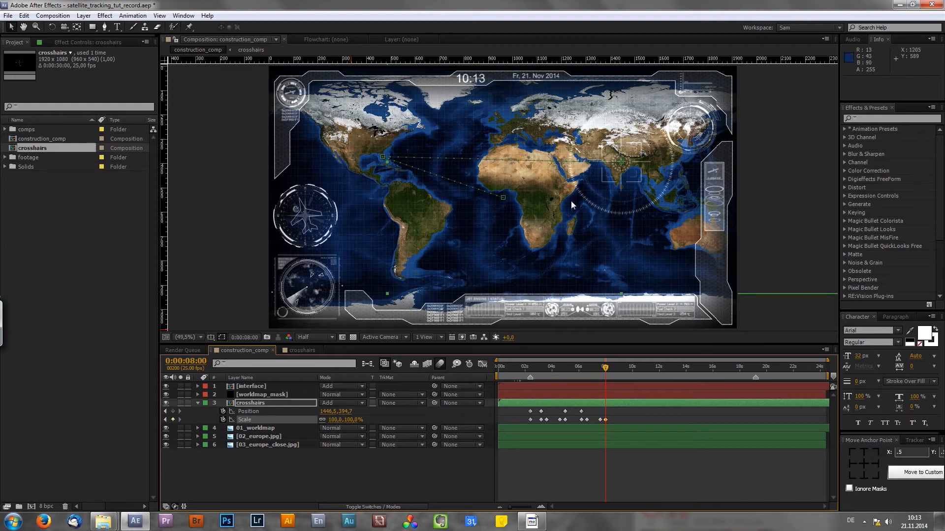
pyautogui.moveTo(533, 409)
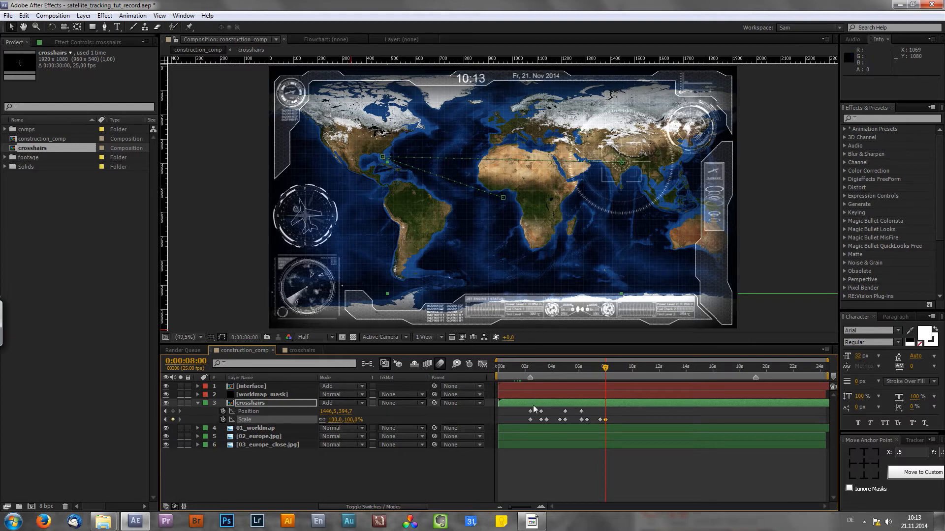
pyautogui.moveTo(172, 427)
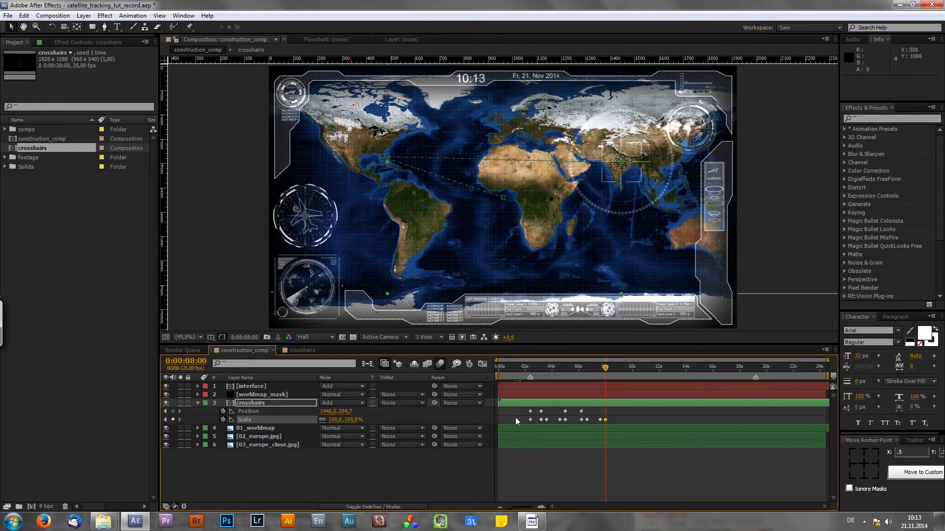
pyautogui.moveTo(595, 407)
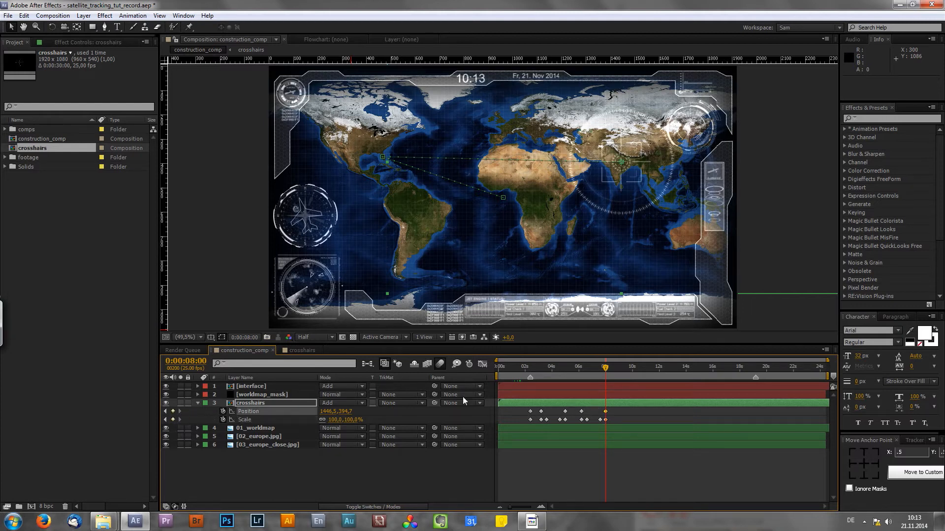
pyautogui.moveTo(471, 217)
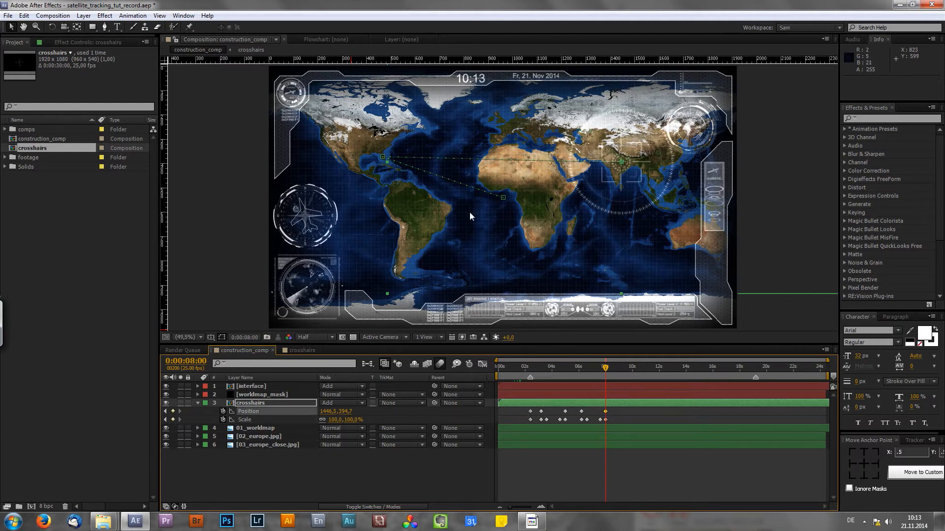
pyautogui.moveTo(445, 150)
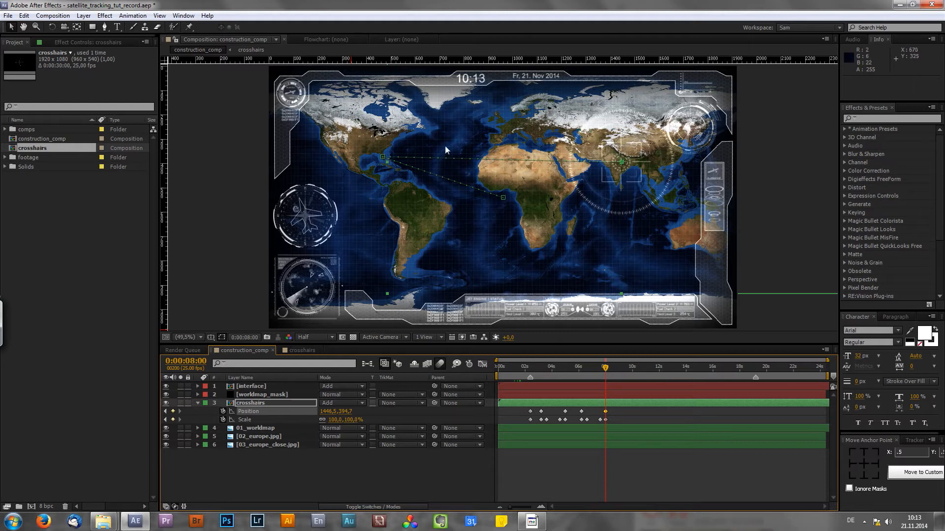
pyautogui.moveTo(519, 211)
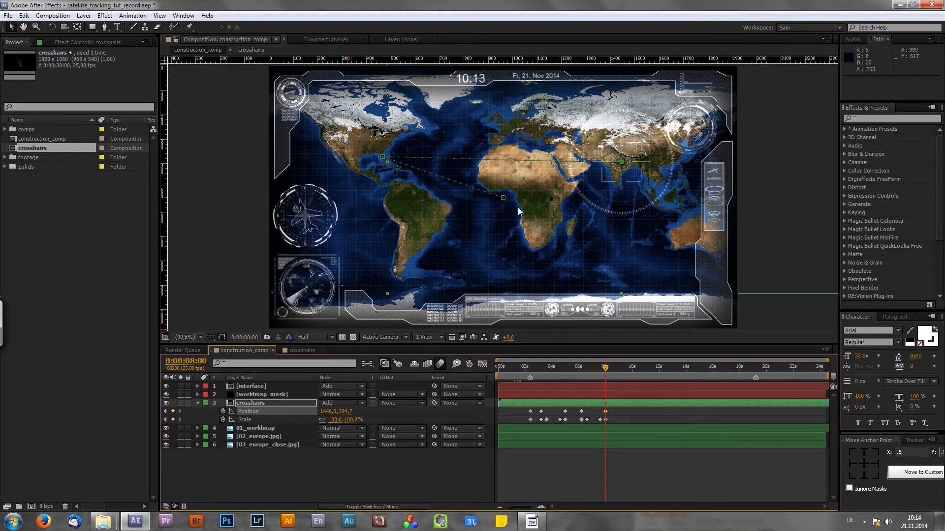
pyautogui.moveTo(394, 134)
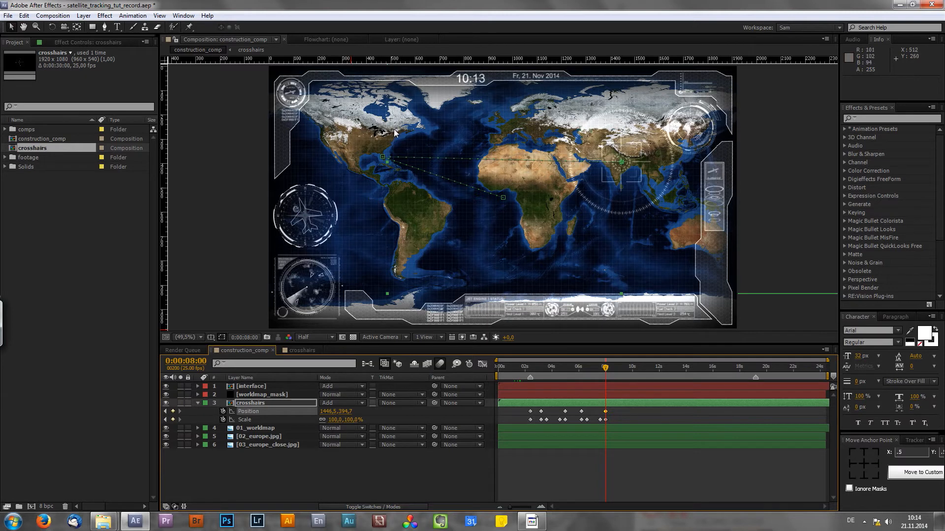
pyautogui.moveTo(343, 109)
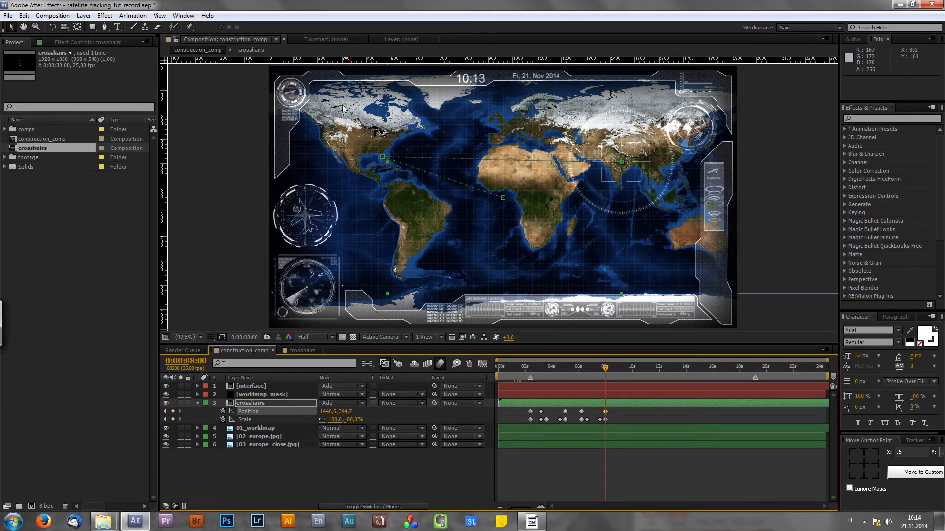
pyautogui.moveTo(520, 251)
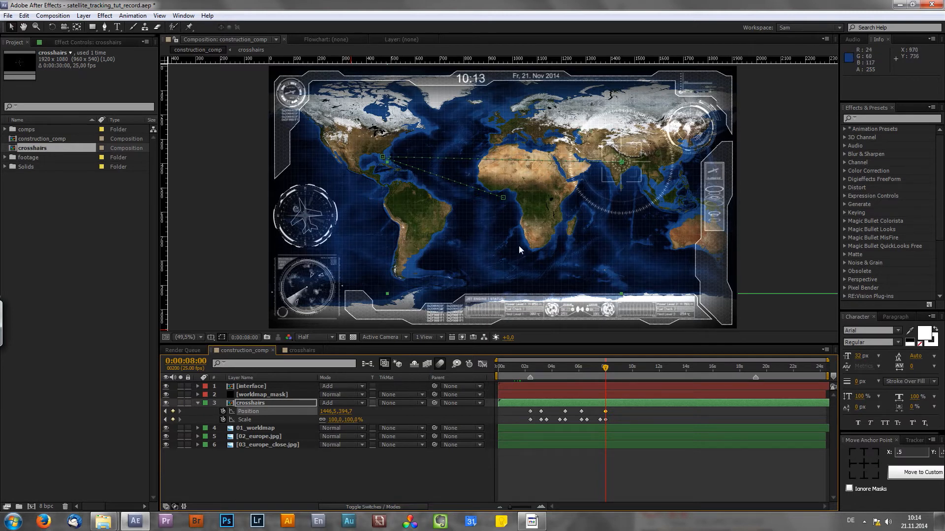
pyautogui.moveTo(503, 107)
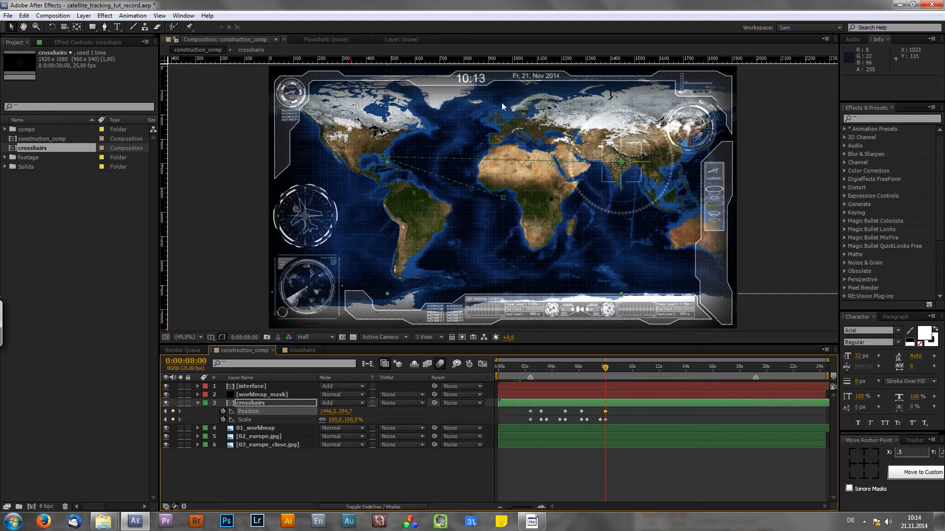
pyautogui.moveTo(545, 238)
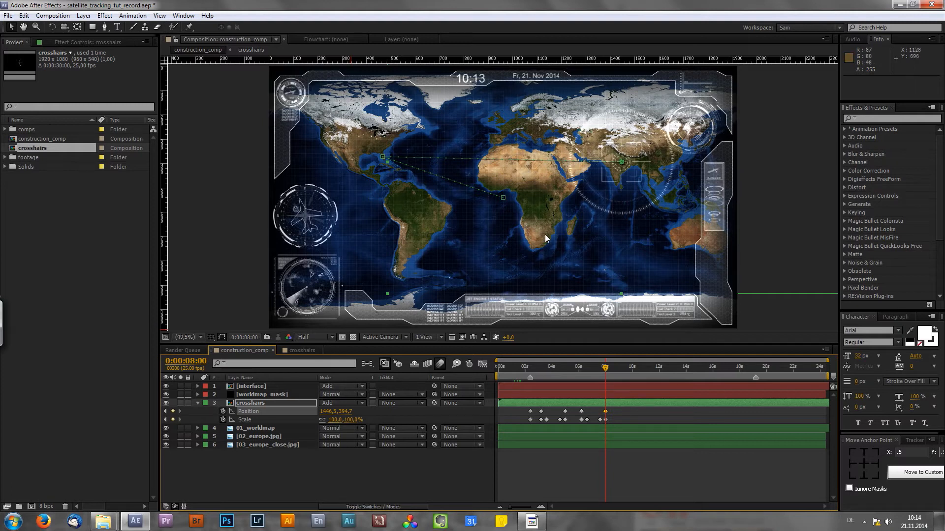
pyautogui.moveTo(532, 161)
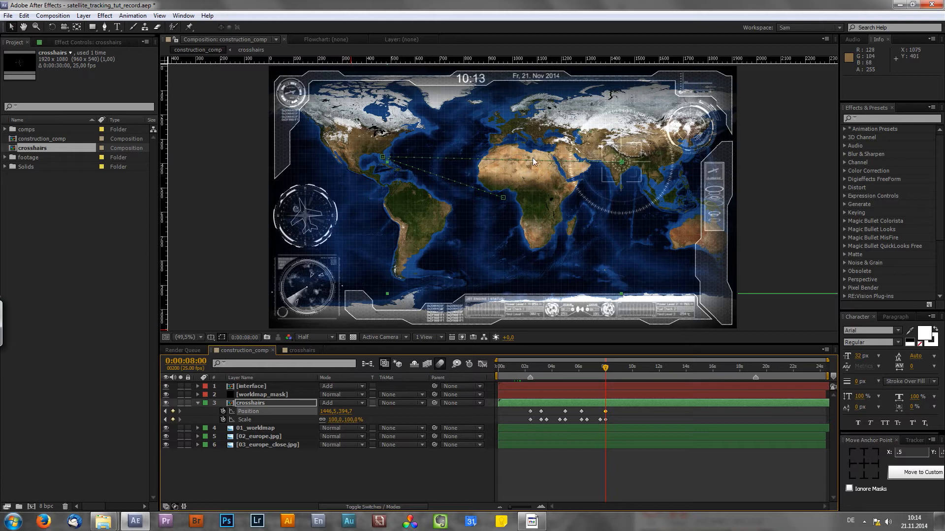
pyautogui.moveTo(609, 320)
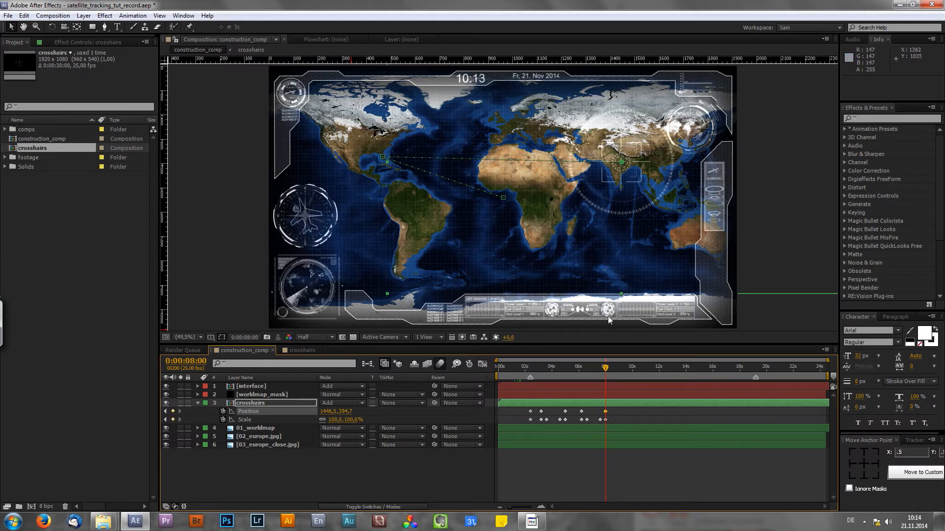
pyautogui.moveTo(620, 299)
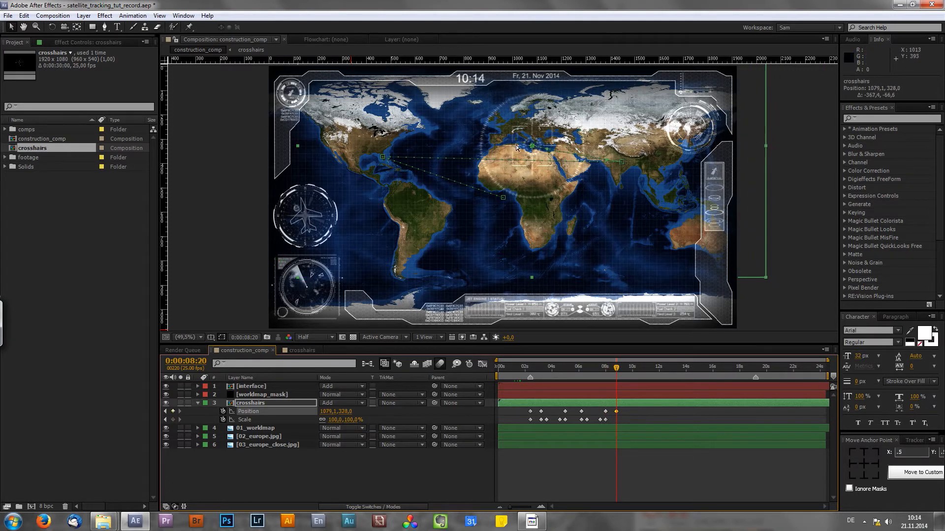
pyautogui.moveTo(525, 159)
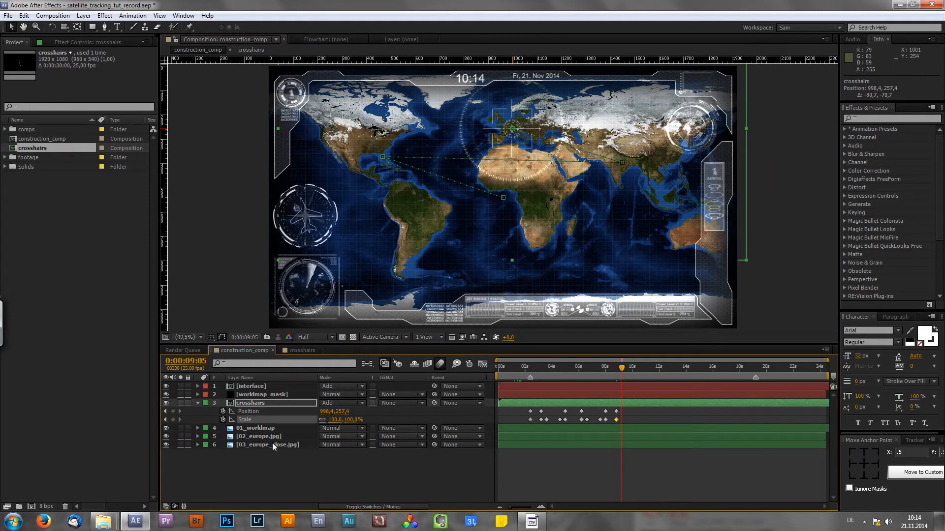
# Set the crosshairs Scale keyframe to 75% at 9:05
pyautogui.doubleClick(328, 419)
pyautogui.write('75')
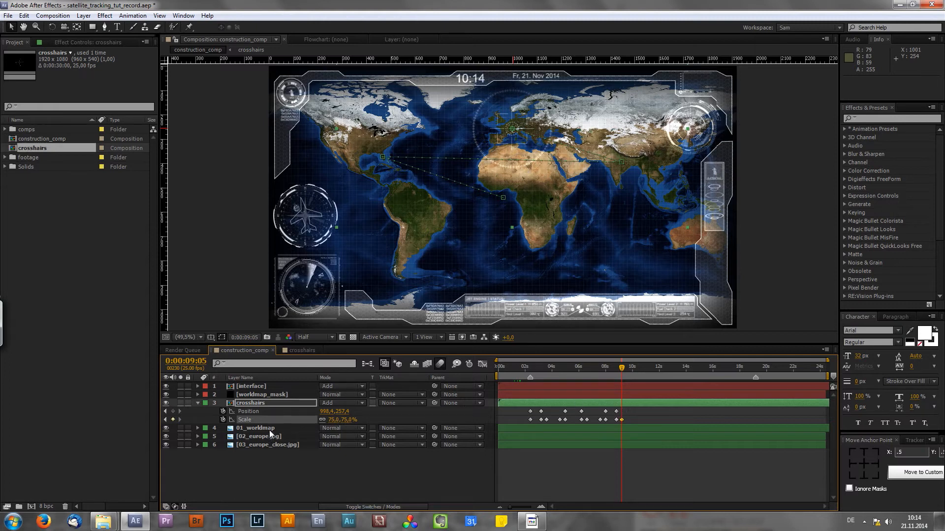
pyautogui.click(254, 427)
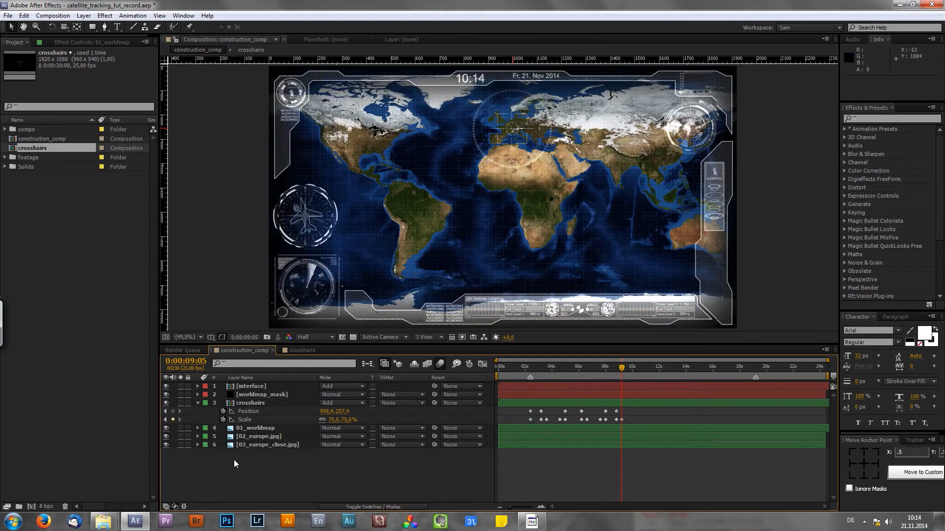
# Duplicate the crosshairs layer and drag crosshairs 2 below 01_worldmap
pyautogui.click(250, 403)
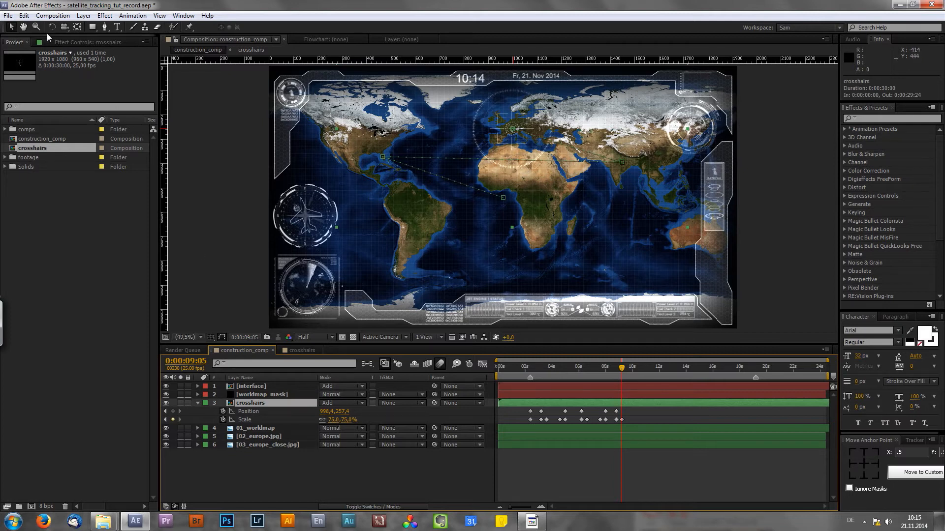
pyautogui.press('ctrl+d')
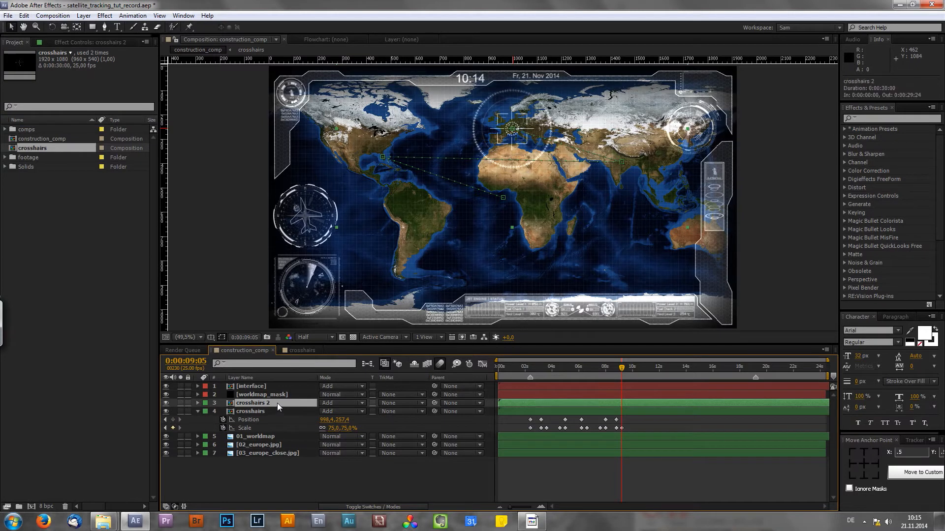
pyautogui.click(256, 436)
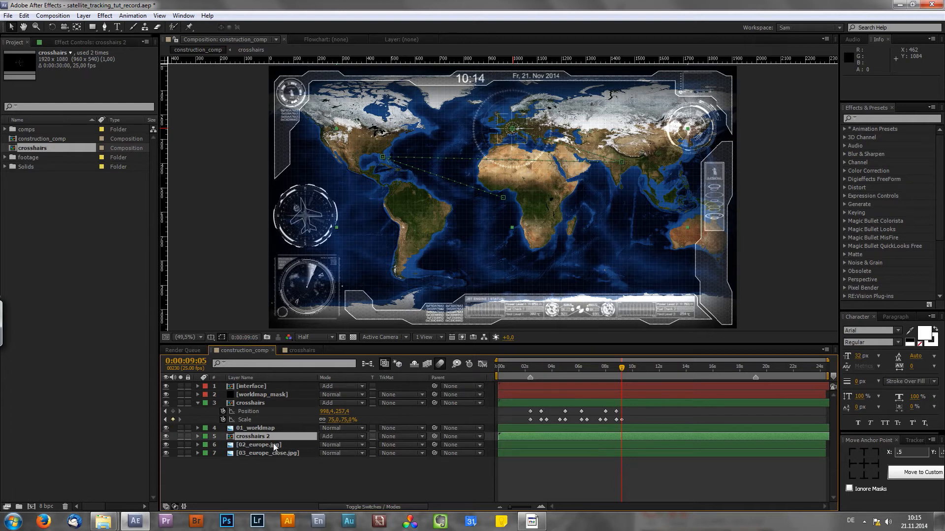
pyautogui.moveTo(266, 410)
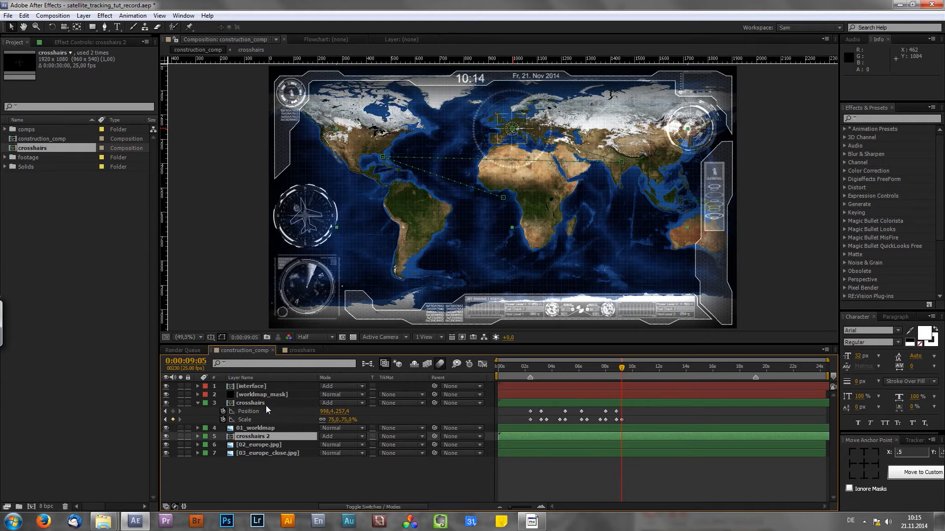
pyautogui.moveTo(508, 149)
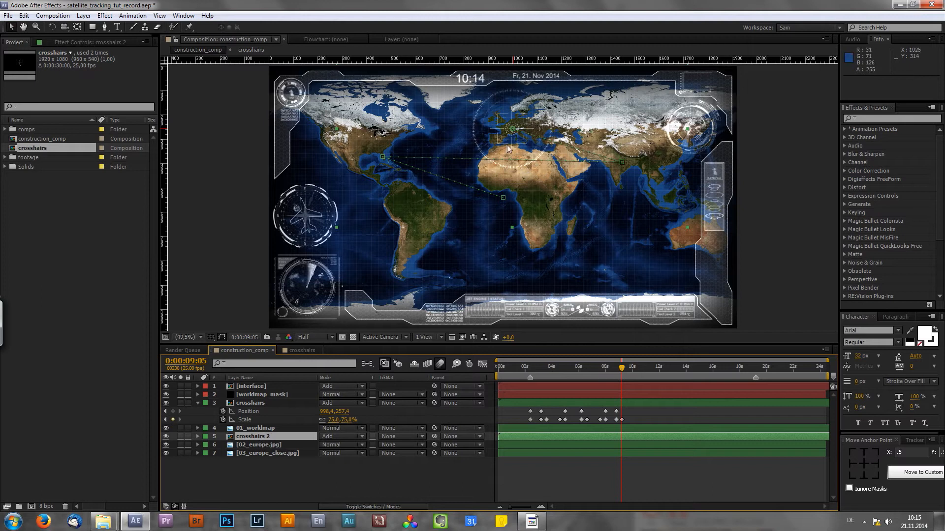
pyautogui.moveTo(602, 418)
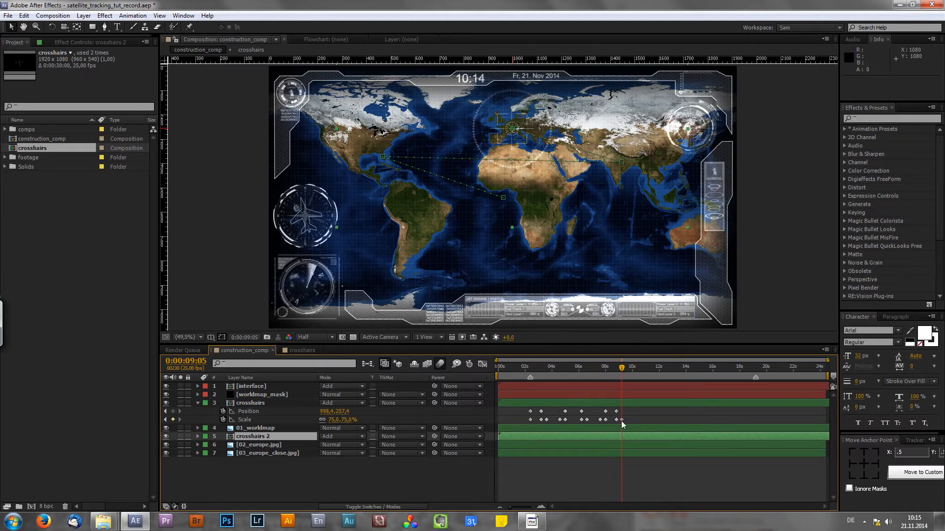
pyautogui.moveTo(621, 421)
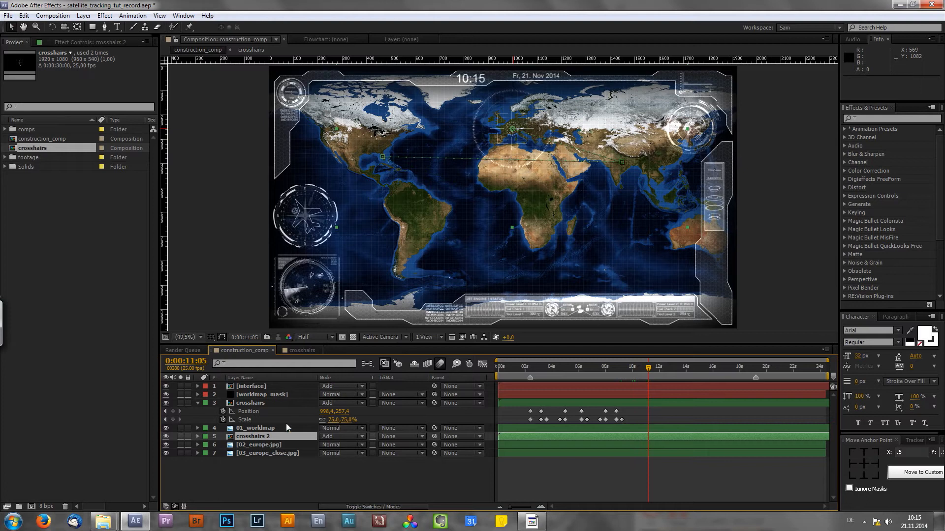
# Pre-compose the crosshairs and 01_worldmap layers into a composition named worldmap_01
pyautogui.click(257, 427)
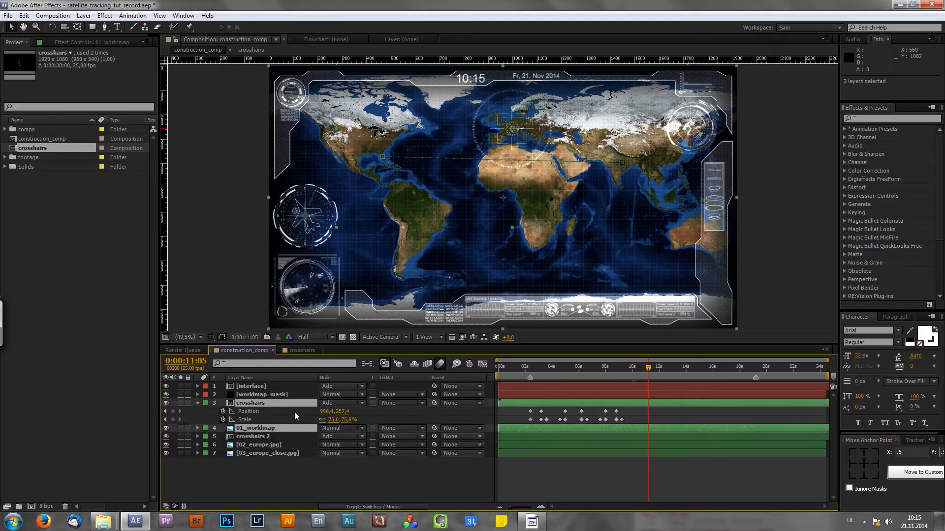
pyautogui.moveTo(734, 416)
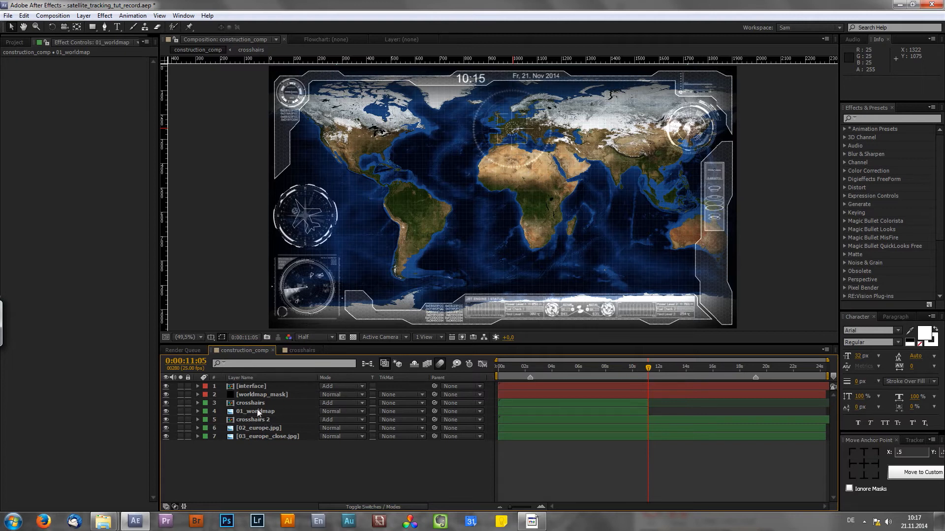
pyautogui.click(250, 402)
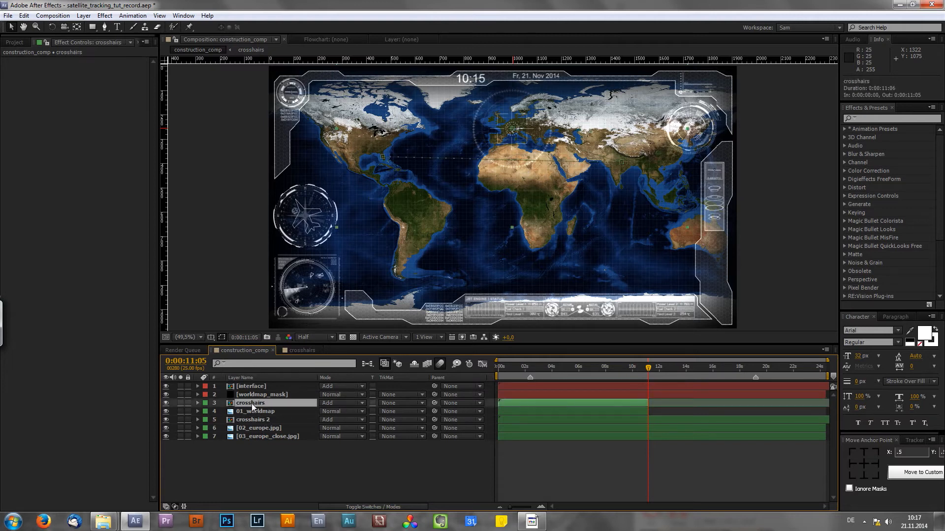
pyautogui.click(260, 412)
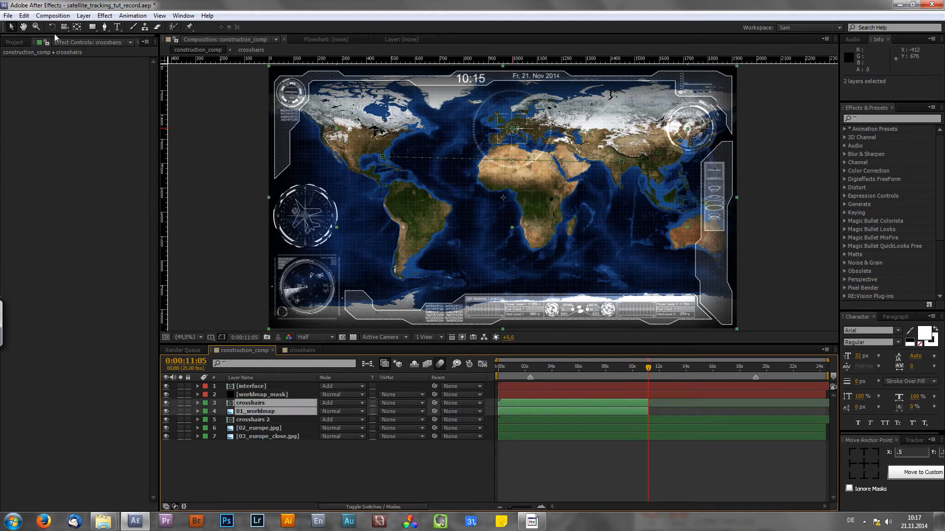
pyautogui.click(83, 15)
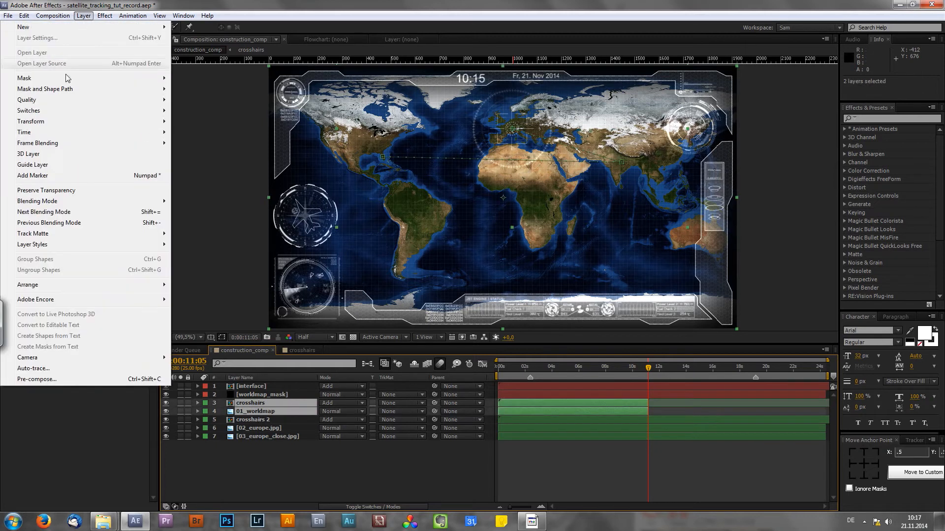
pyautogui.click(36, 379)
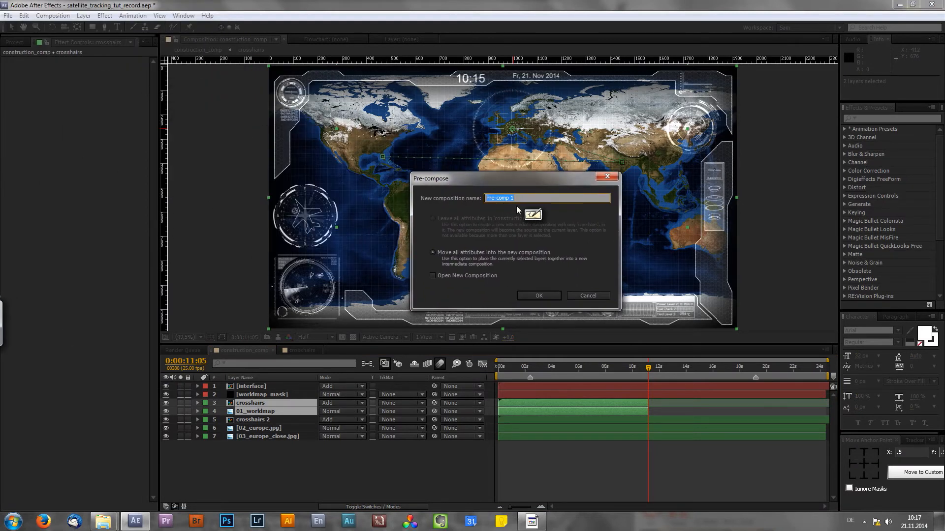
pyautogui.write('worldmap_01')
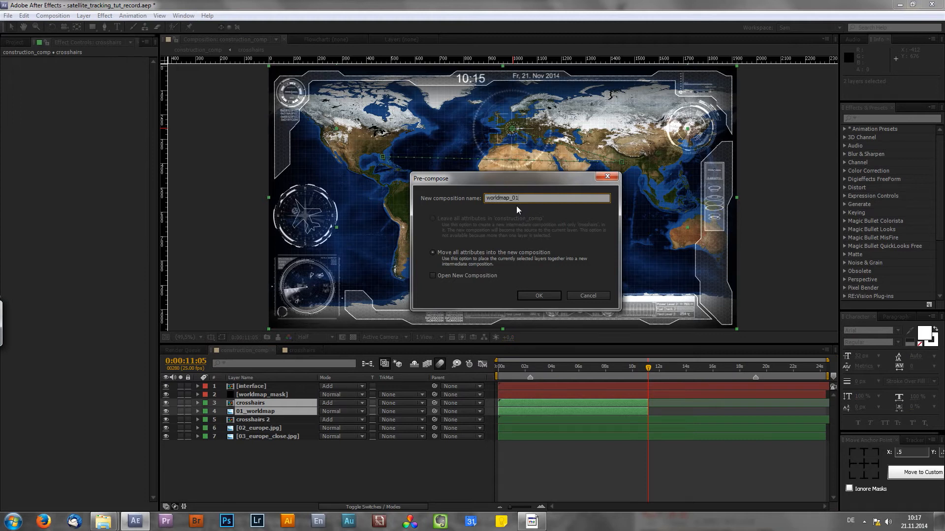
pyautogui.click(538, 295)
pyautogui.write('block')
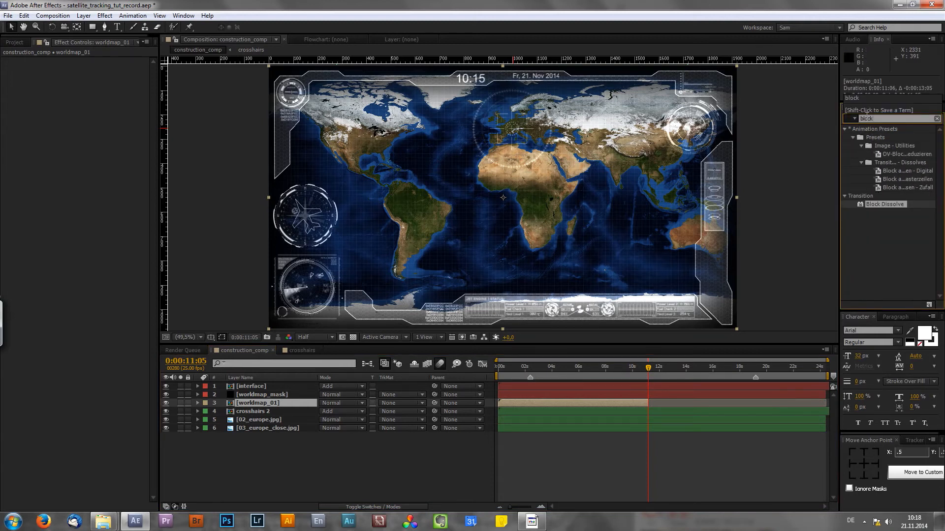
pyautogui.moveTo(577, 294)
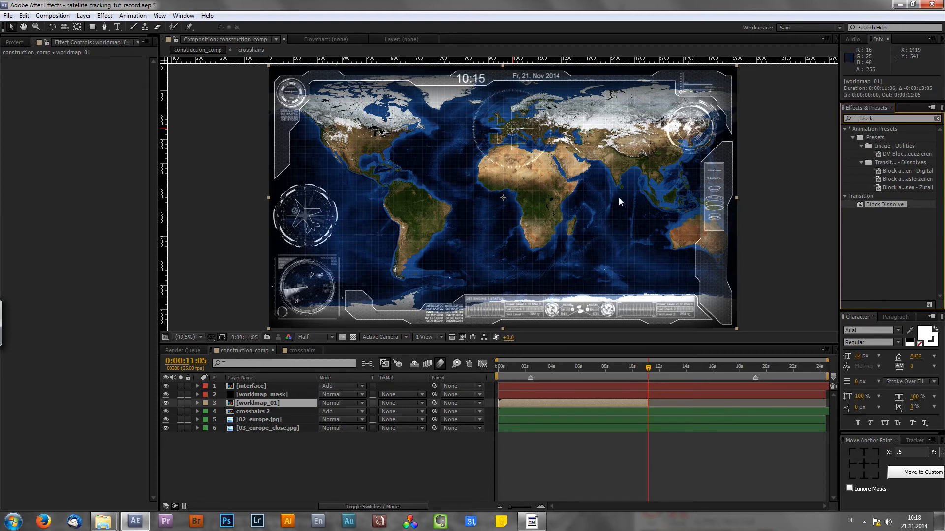
pyautogui.moveTo(823, 228)
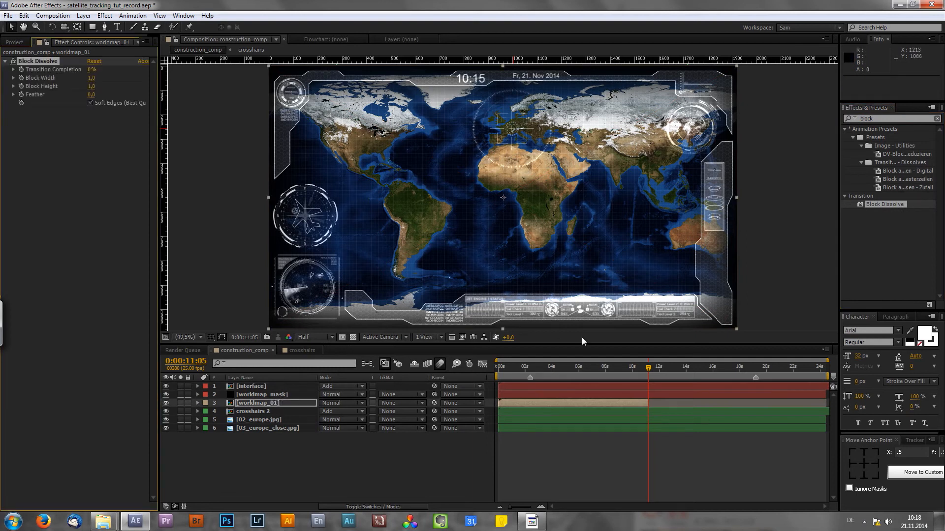
pyautogui.moveTo(654, 380)
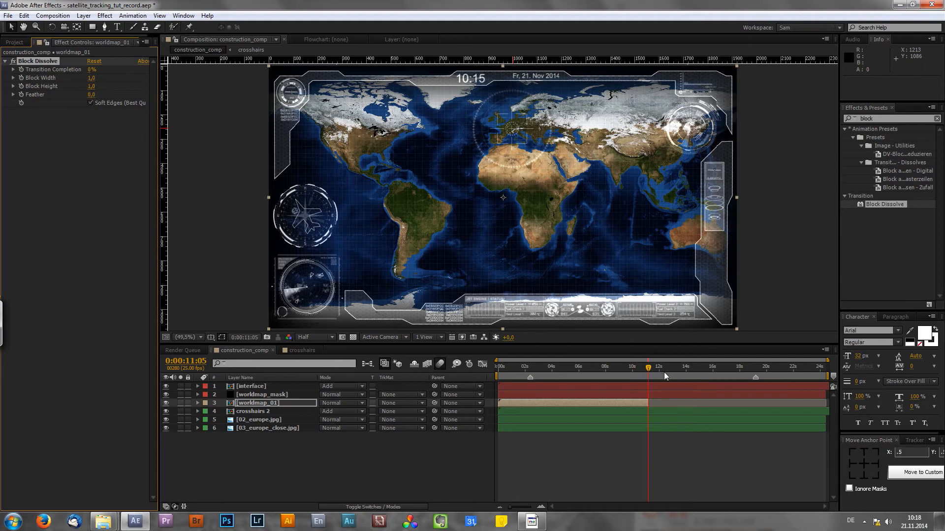
pyautogui.moveTo(697, 355)
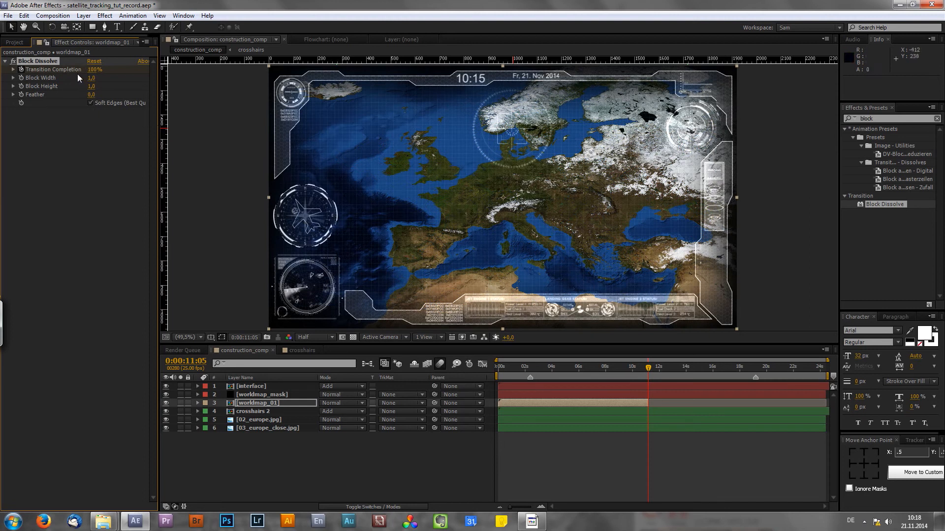
pyautogui.moveTo(613, 408)
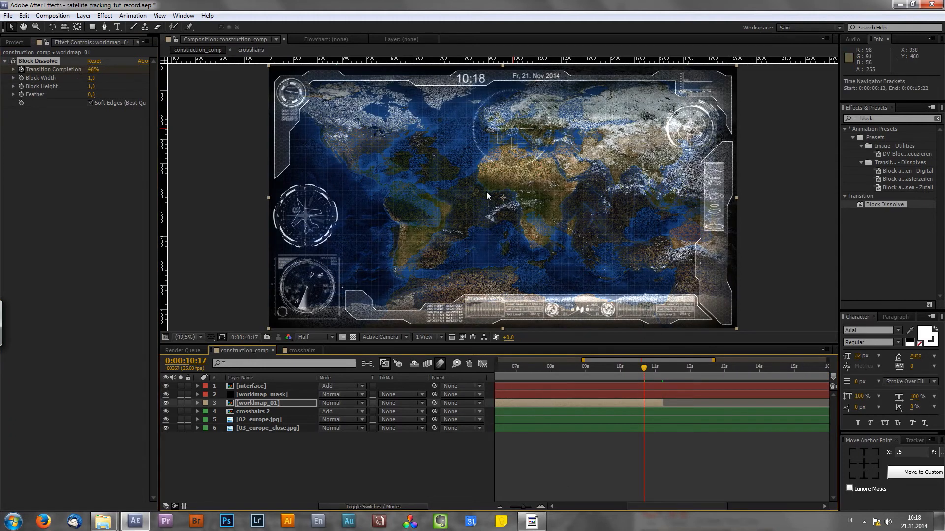
# Inspect the dissolve blocks at higher magnification and turn off Soft Edges
pyautogui.click(186, 337)
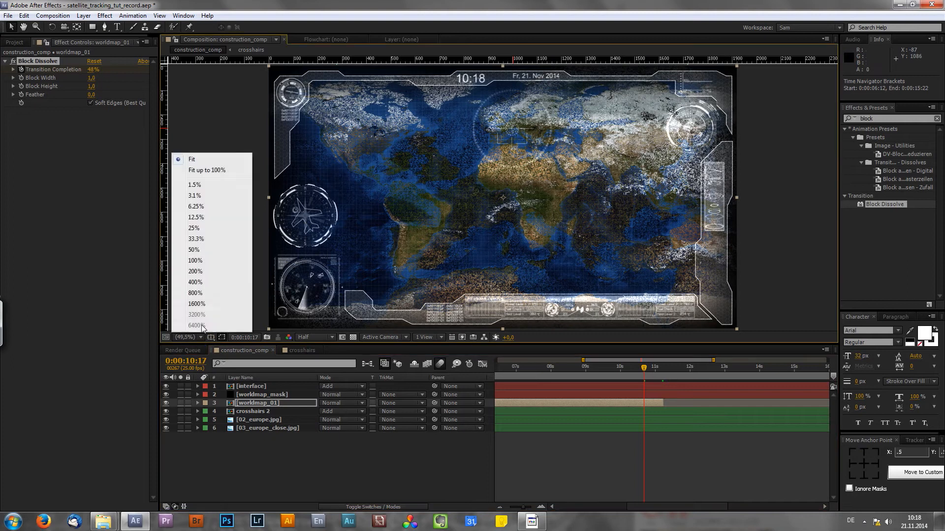
pyautogui.click(195, 271)
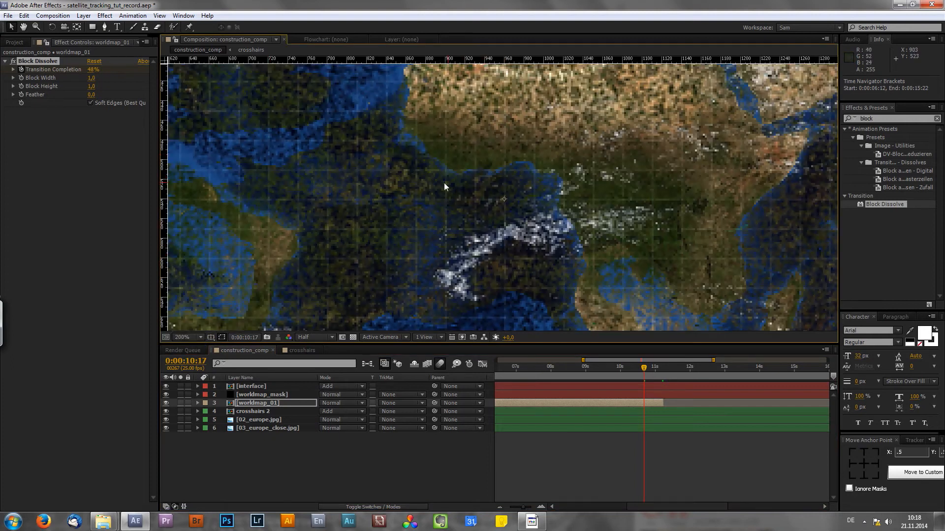
pyautogui.moveTo(207, 211)
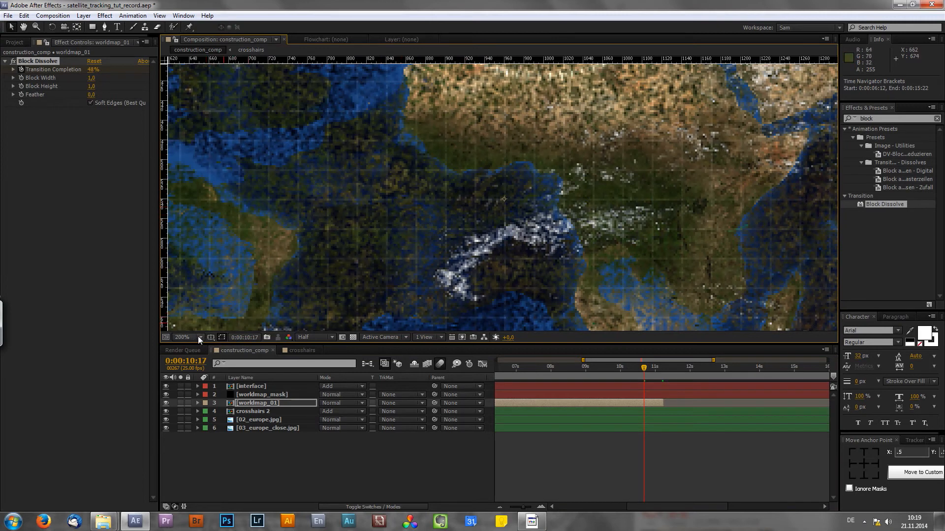
pyautogui.click(190, 336)
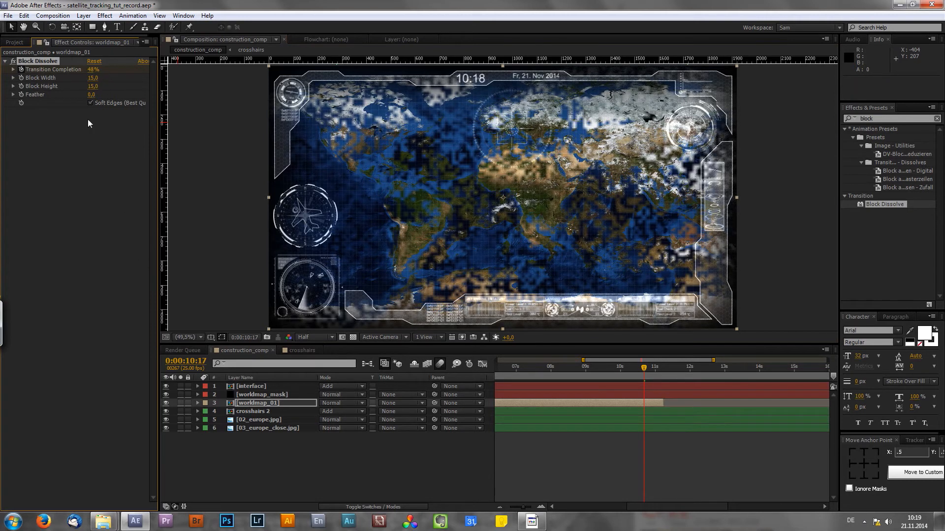
pyautogui.moveTo(88, 110)
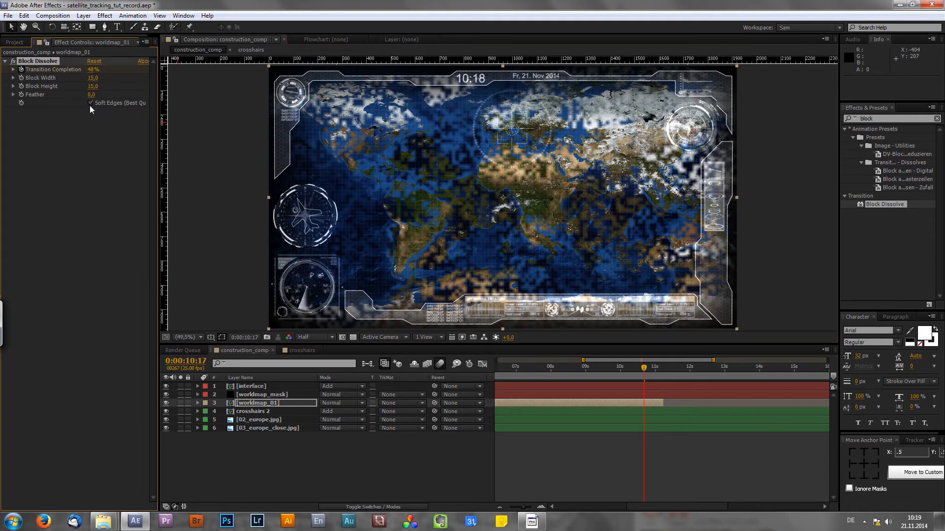
pyautogui.click(89, 102)
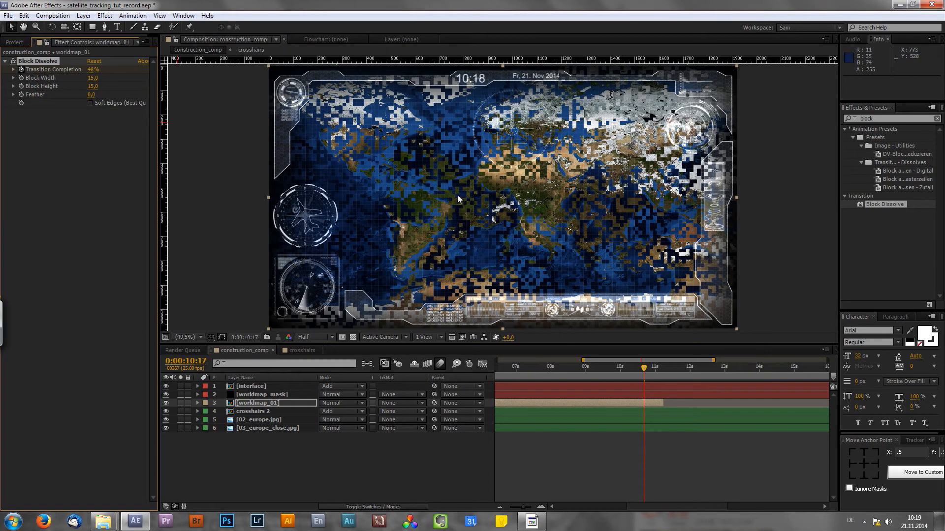
pyautogui.moveTo(60, 100)
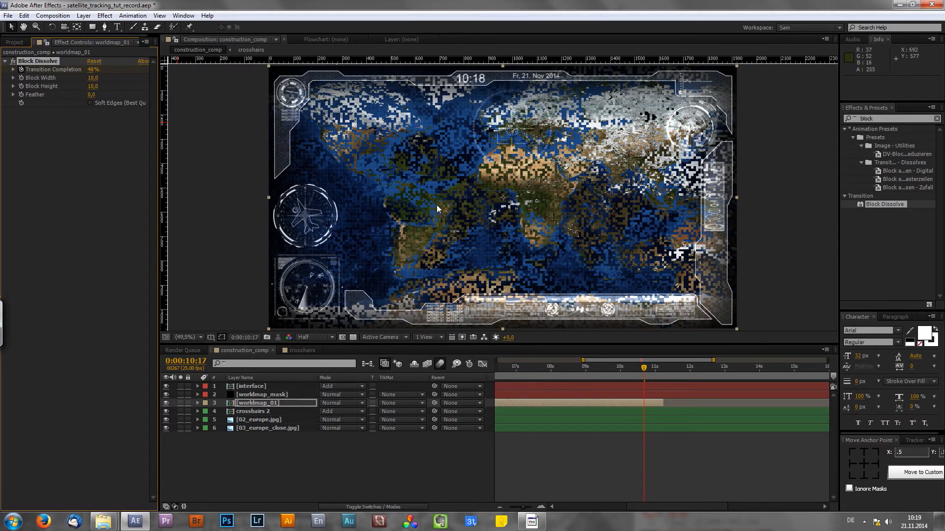
pyautogui.moveTo(592, 370)
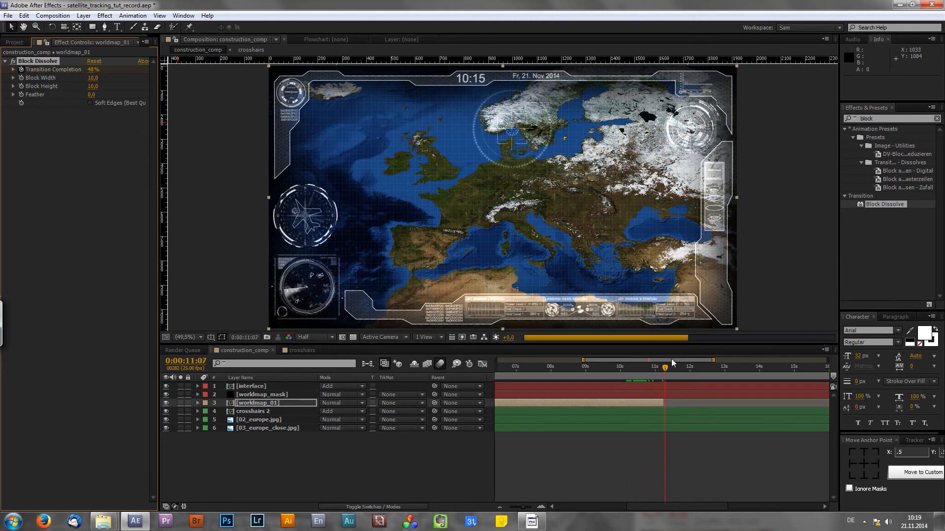
pyautogui.click(671, 366)
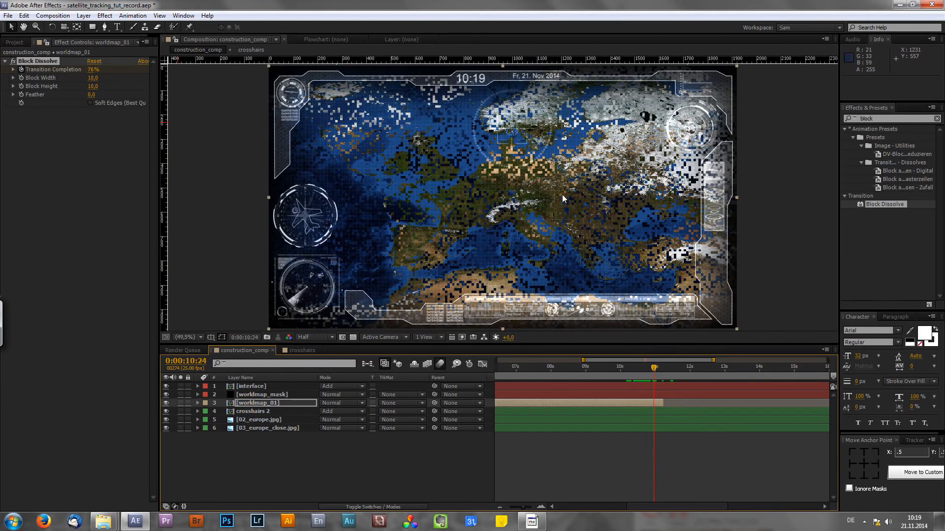
pyautogui.moveTo(513, 196)
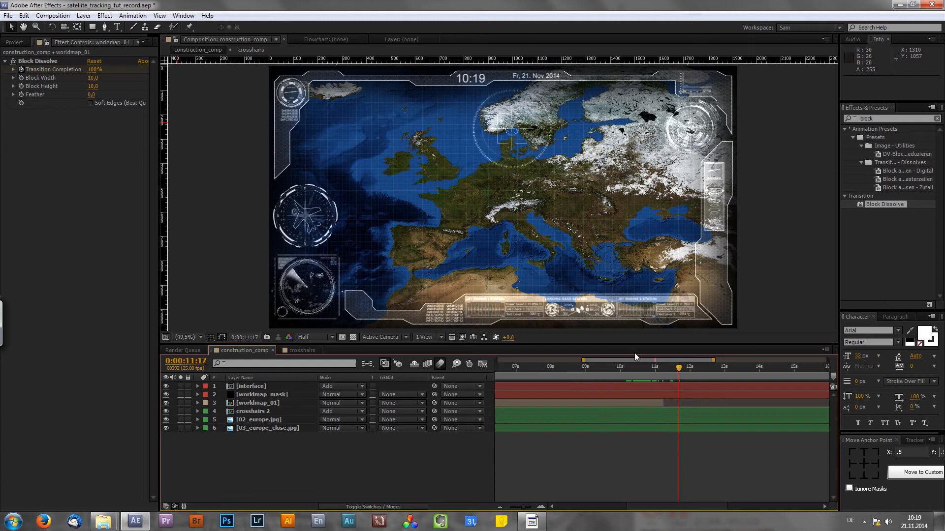
pyautogui.moveTo(539, 148)
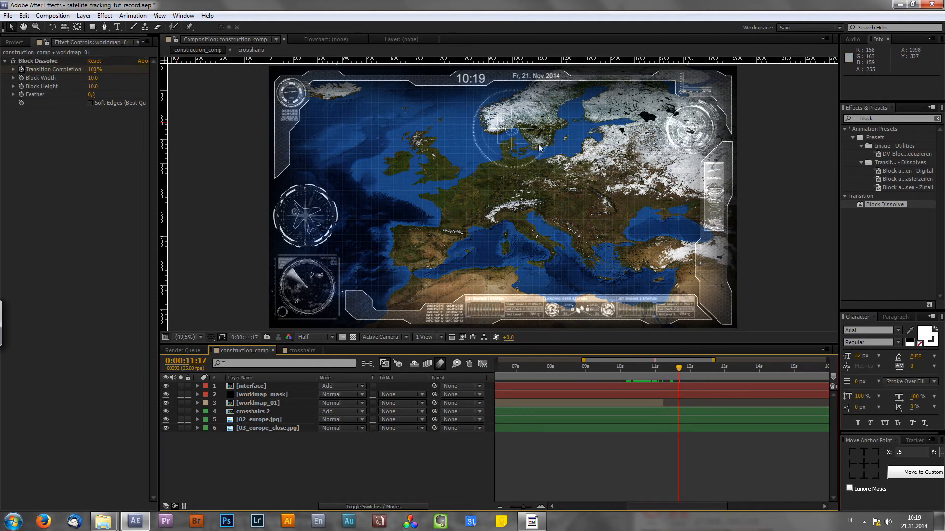
pyautogui.click(253, 411)
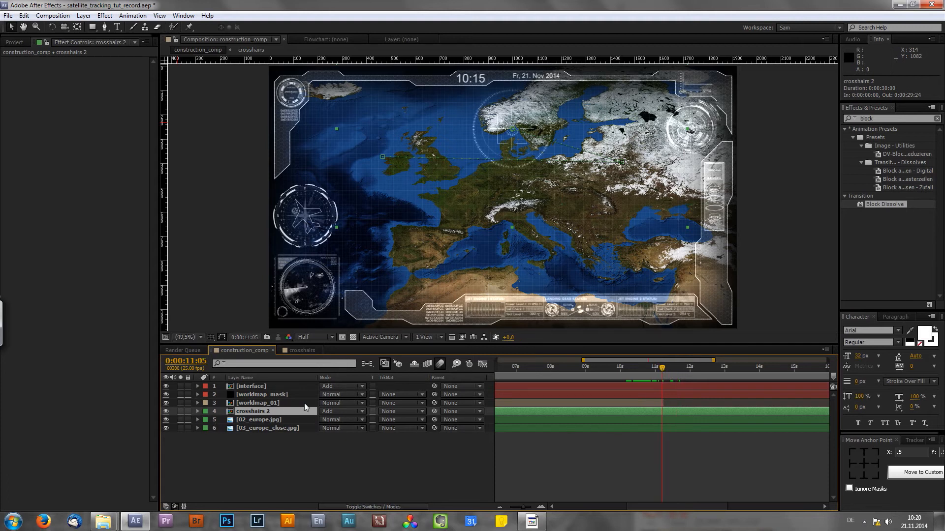
# Reset crosshairs 2 to 100% Scale and Position 960, 540
pyautogui.click(198, 411)
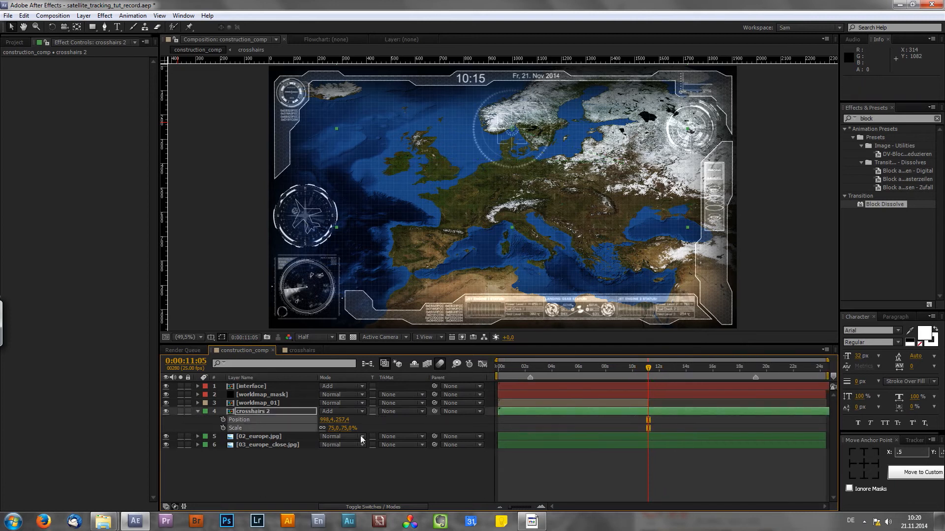
pyautogui.doubleClick(340, 427)
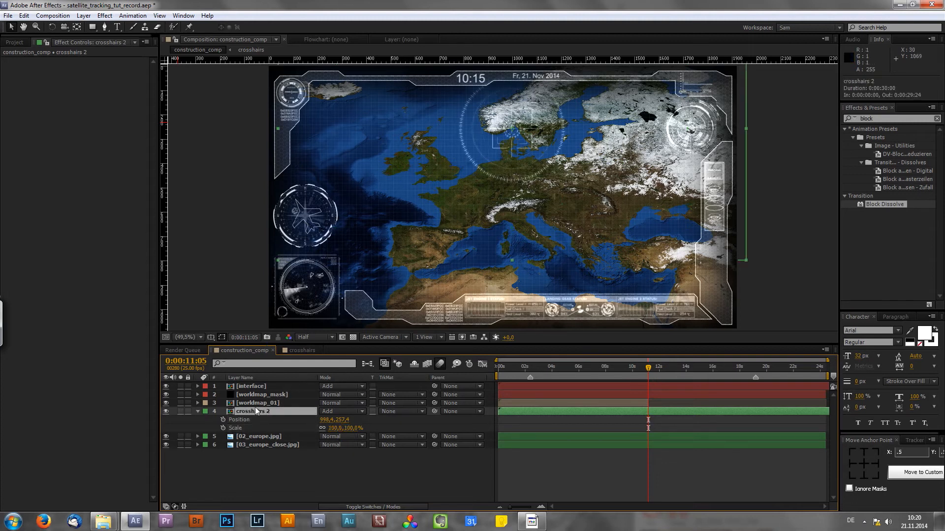
pyautogui.rightClick(258, 411)
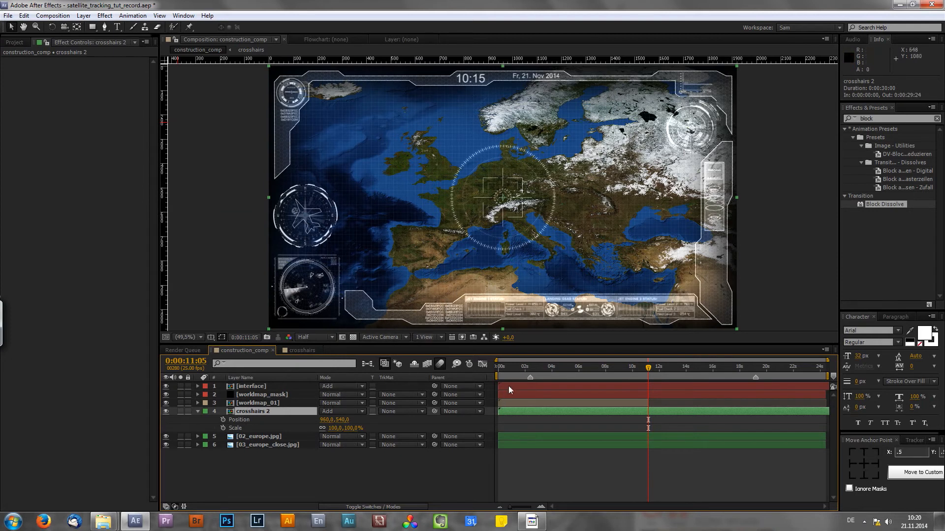
pyautogui.moveTo(482, 219)
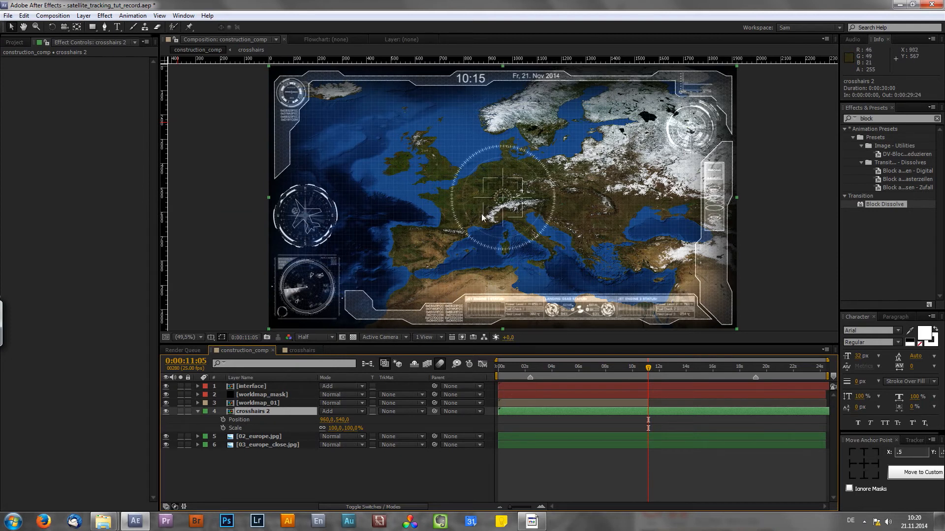
pyautogui.moveTo(413, 377)
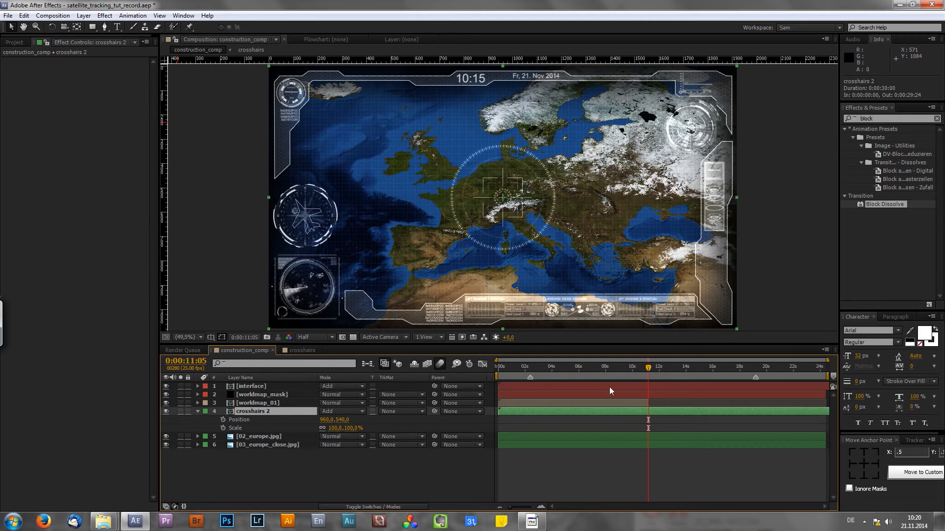
pyautogui.moveTo(528, 225)
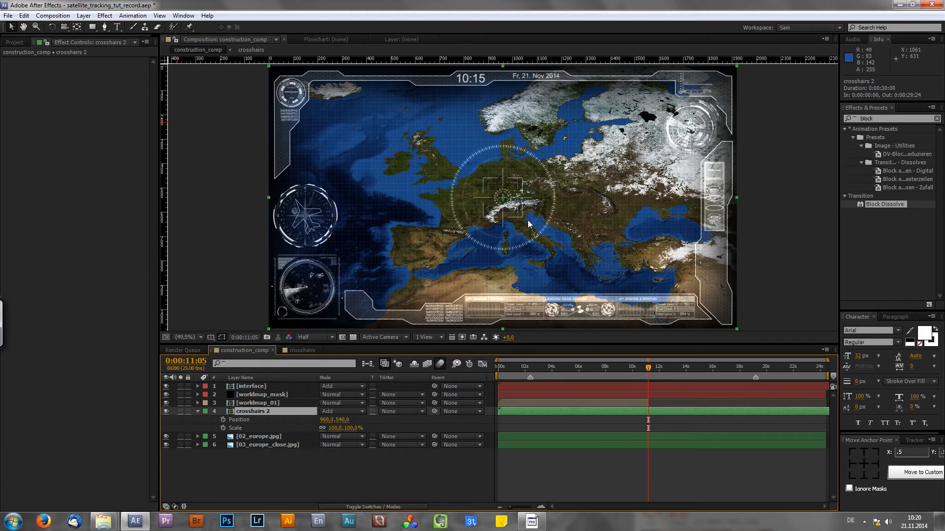
pyautogui.moveTo(272, 421)
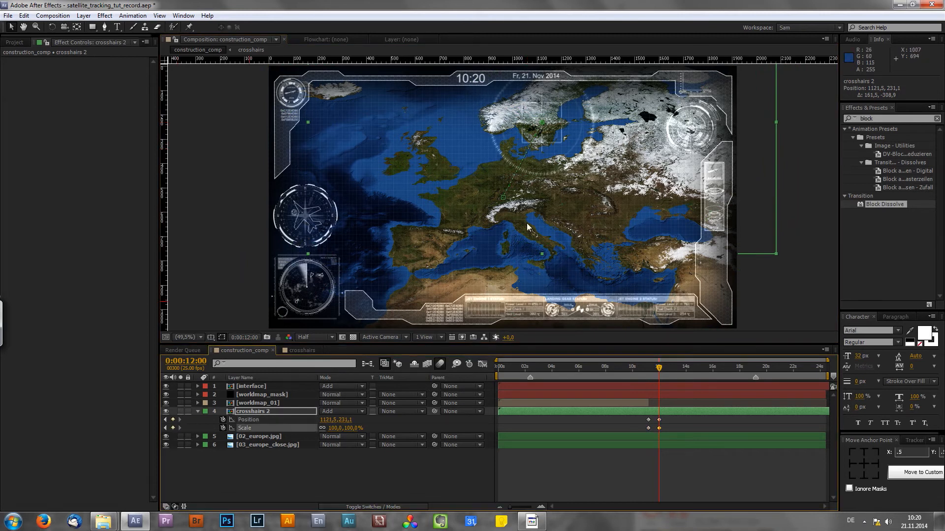
pyautogui.moveTo(530, 245)
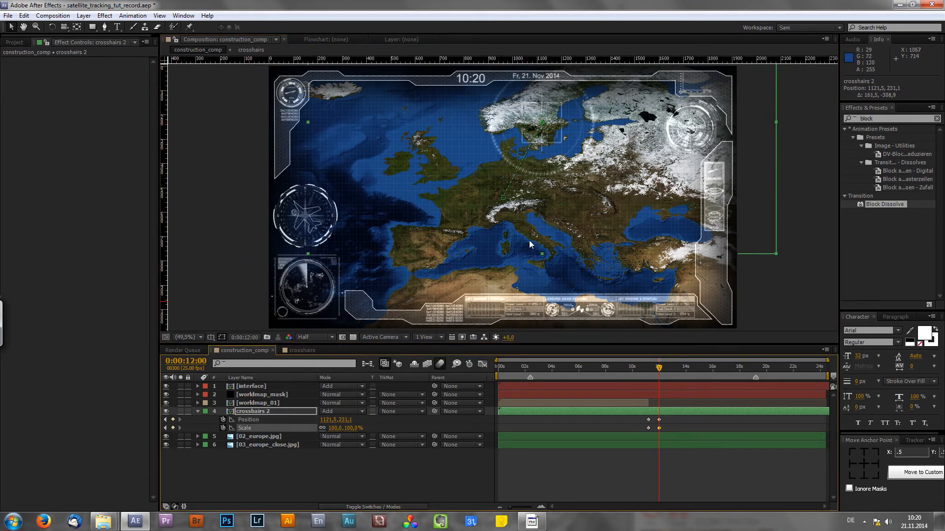
pyautogui.moveTo(486, 193)
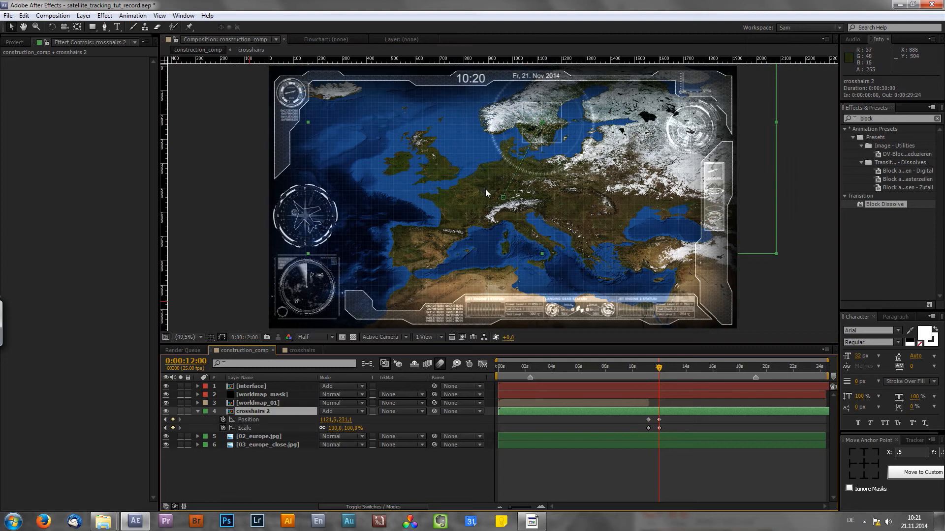
pyautogui.moveTo(515, 157)
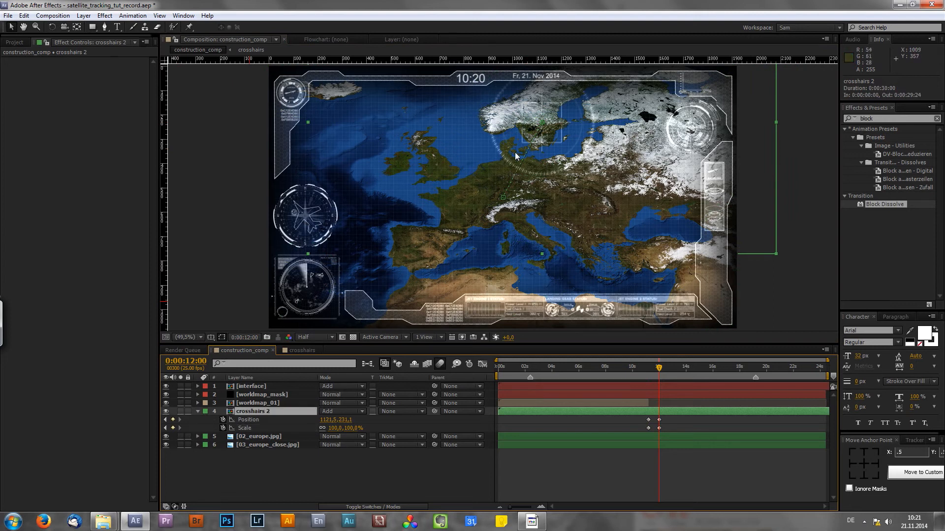
pyautogui.moveTo(497, 161)
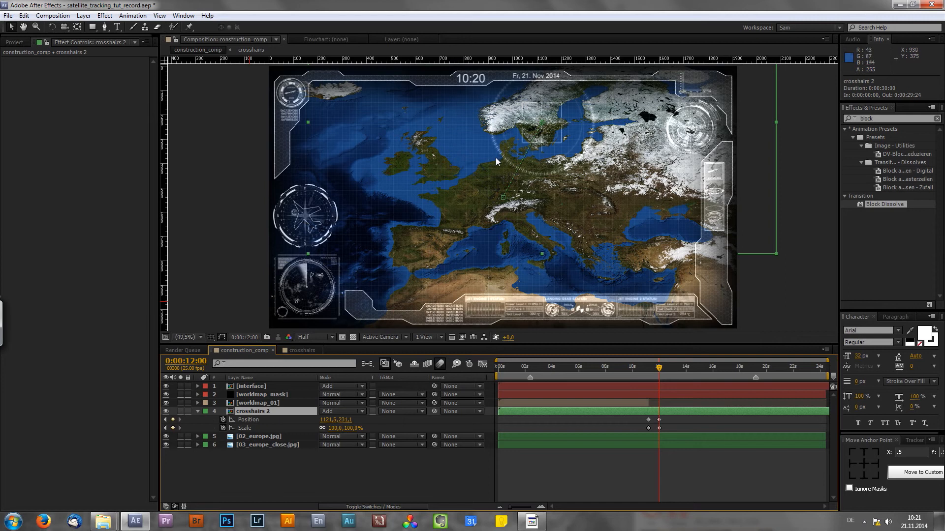
pyautogui.moveTo(482, 175)
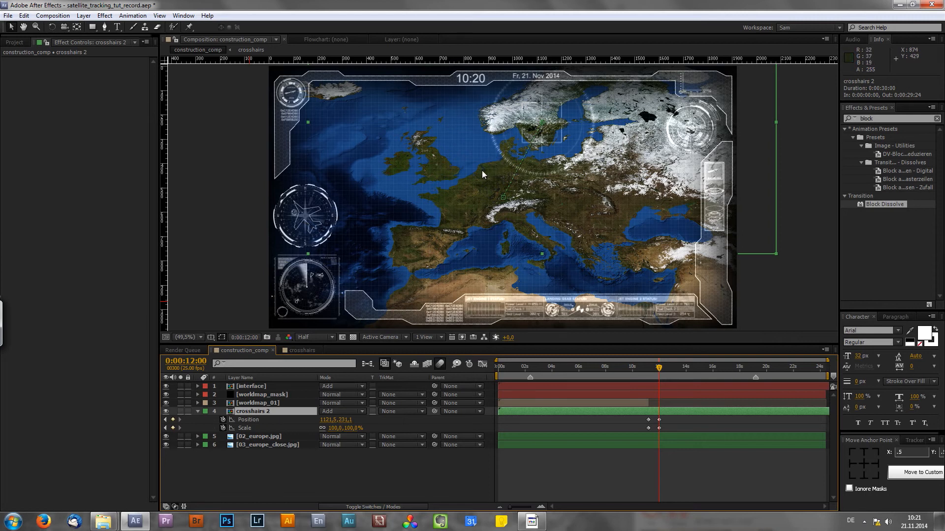
pyautogui.moveTo(344, 353)
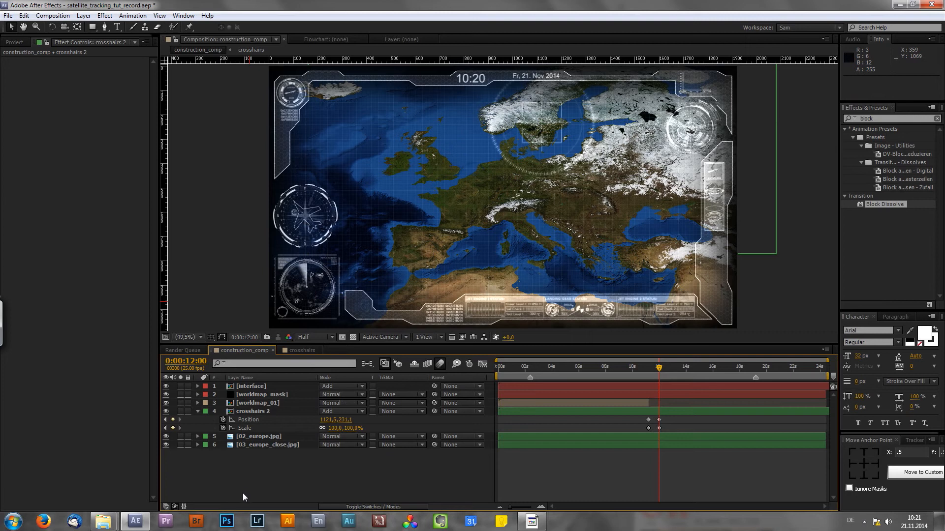
pyautogui.moveTo(454, 212)
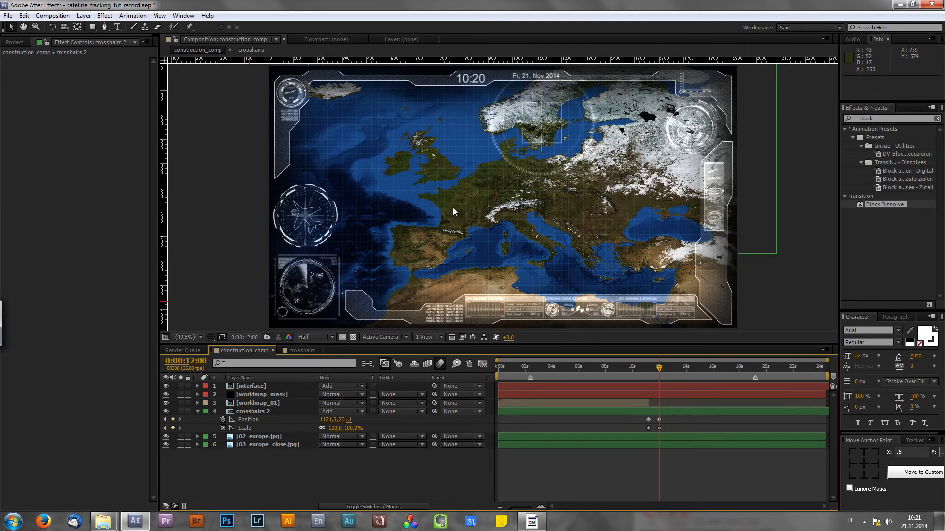
pyautogui.moveTo(504, 190)
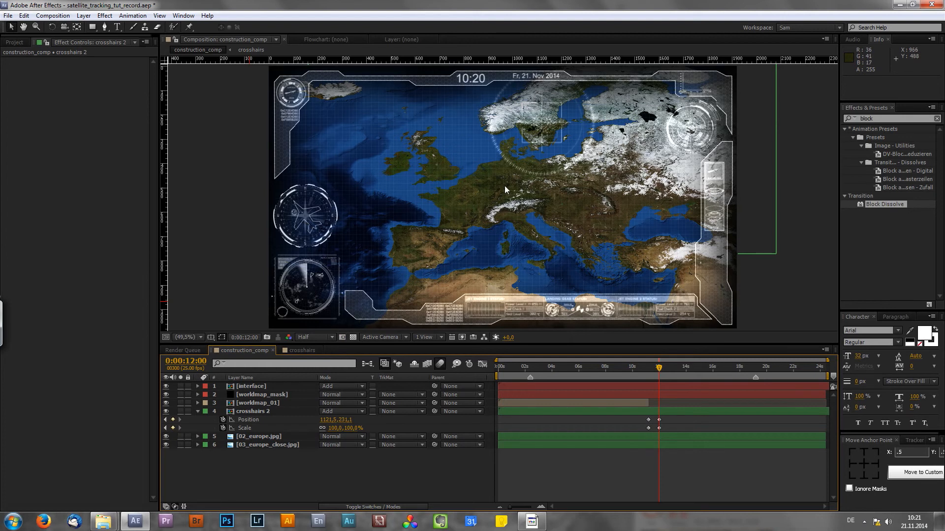
pyautogui.moveTo(507, 199)
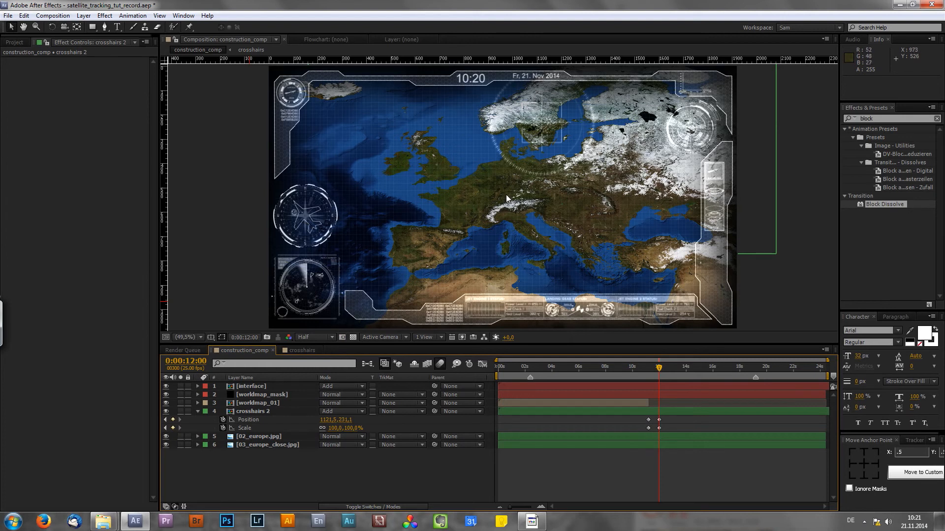
pyautogui.moveTo(505, 199)
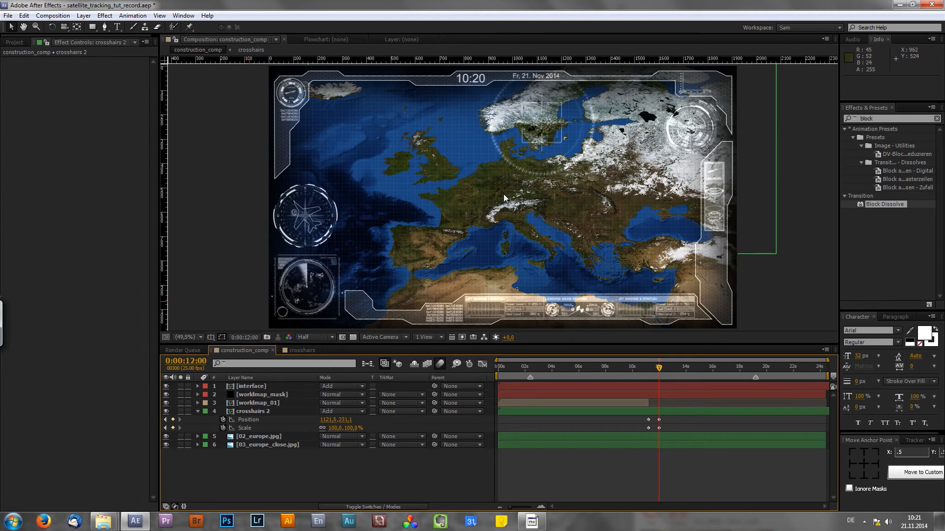
pyautogui.moveTo(517, 193)
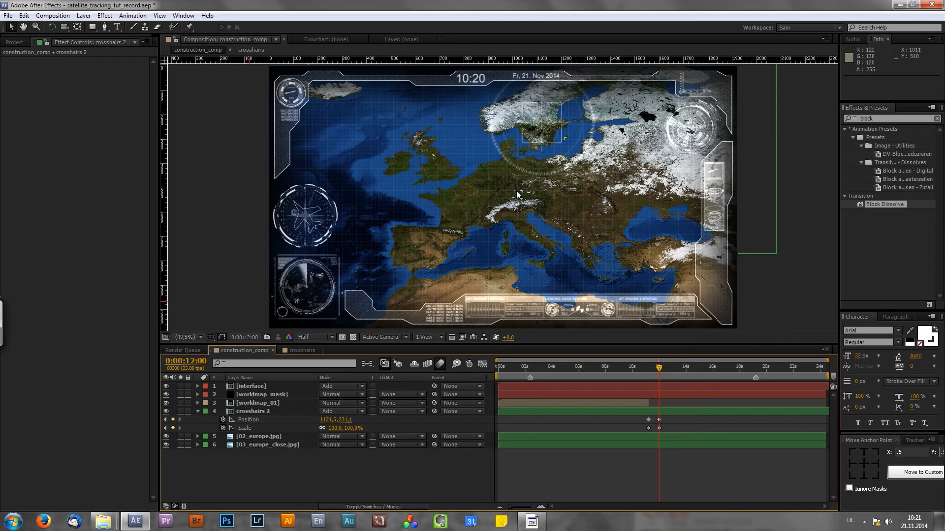
pyautogui.moveTo(516, 218)
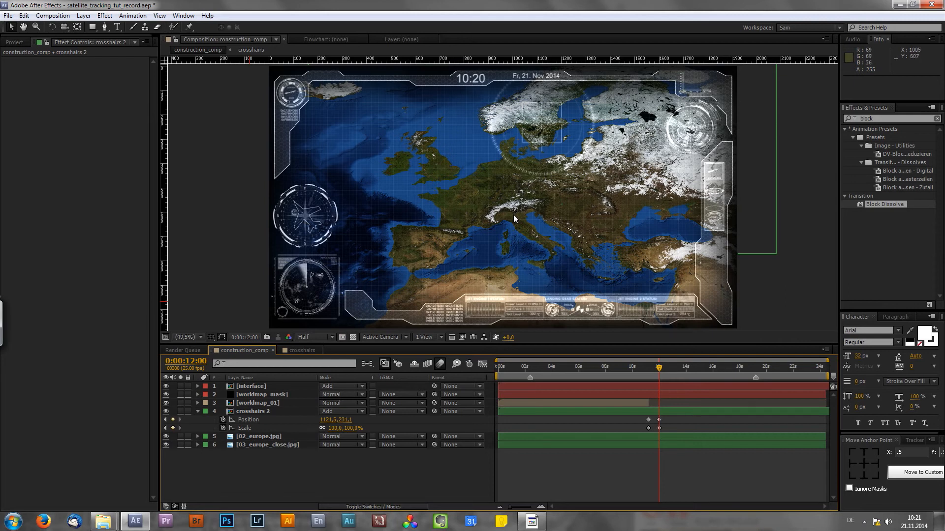
pyautogui.moveTo(256, 414)
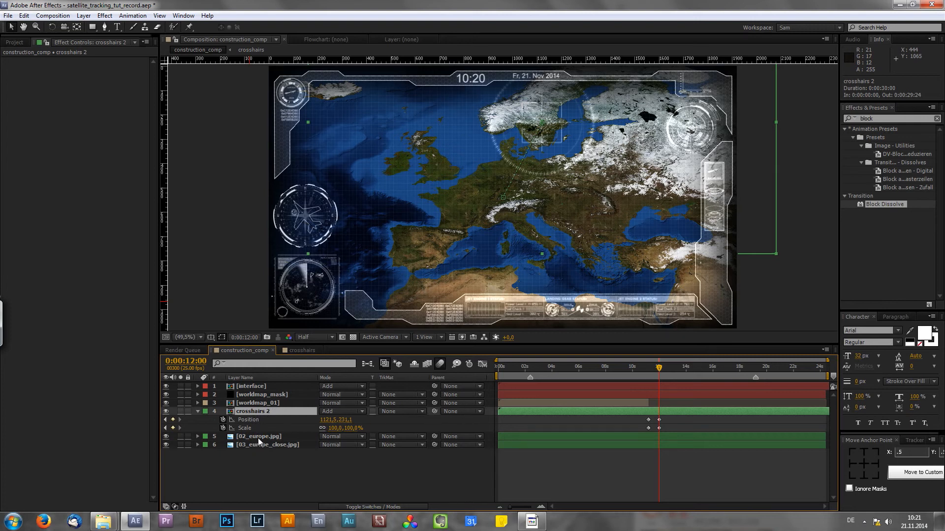
pyautogui.moveTo(488, 202)
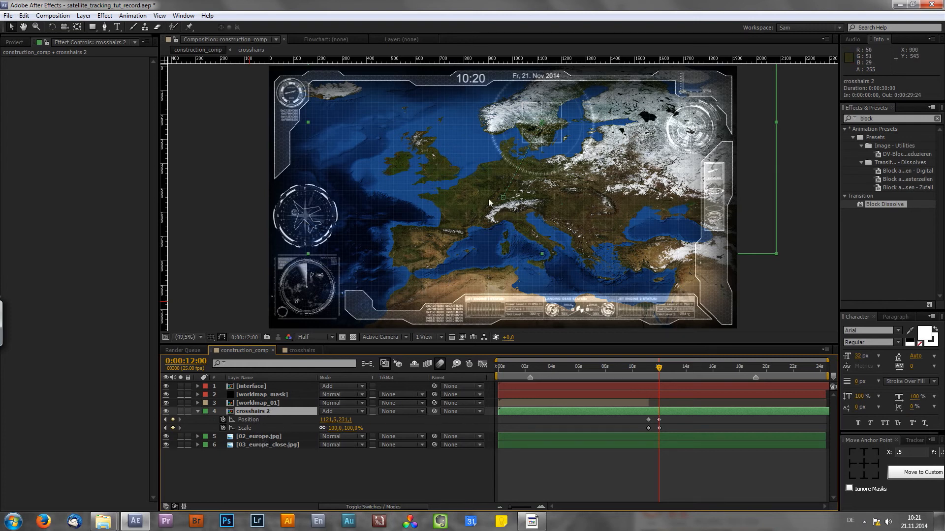
pyautogui.moveTo(485, 189)
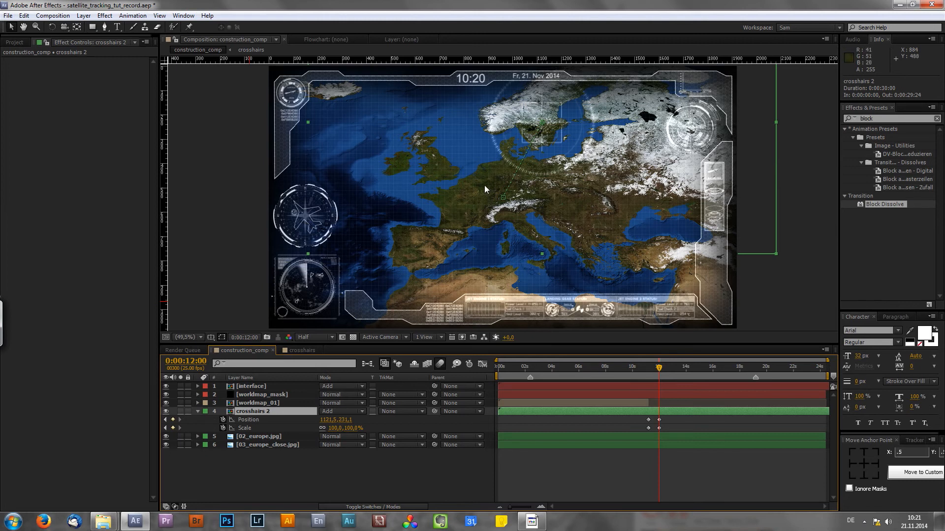
pyautogui.moveTo(482, 235)
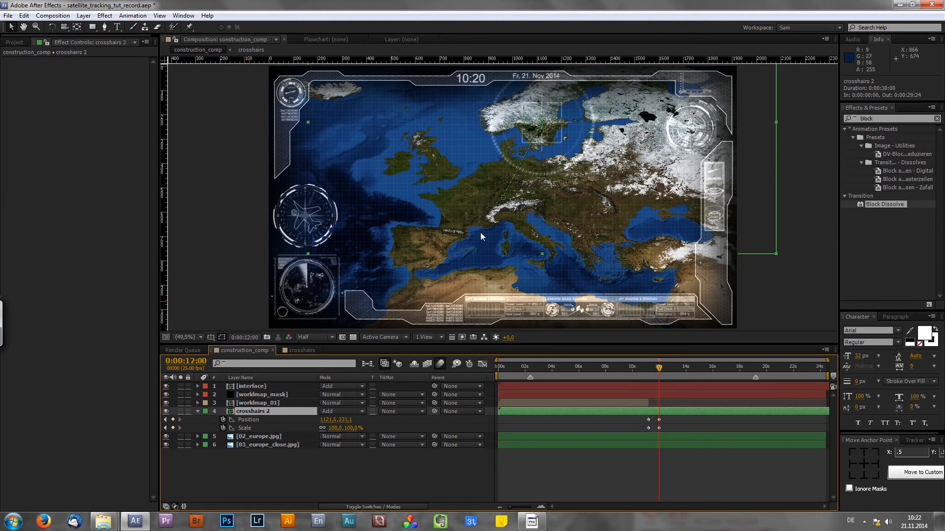
pyautogui.moveTo(467, 309)
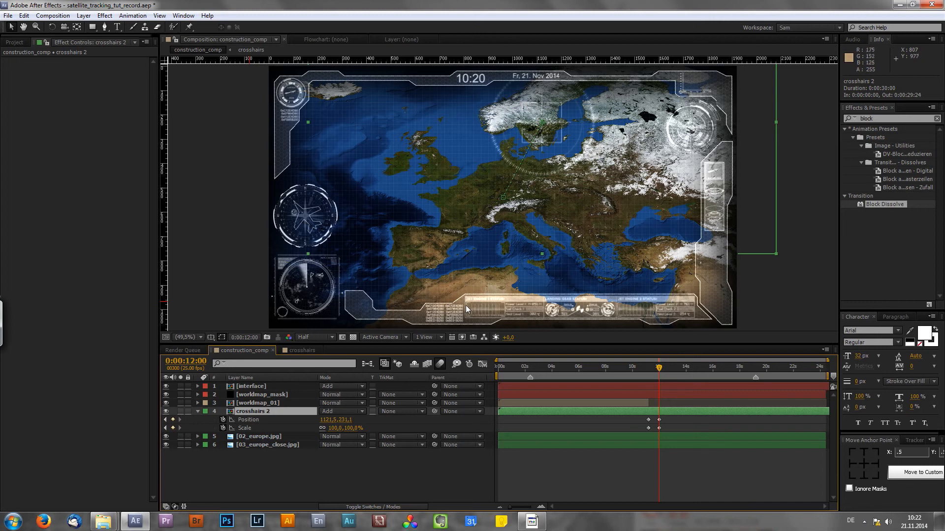
pyautogui.moveTo(473, 218)
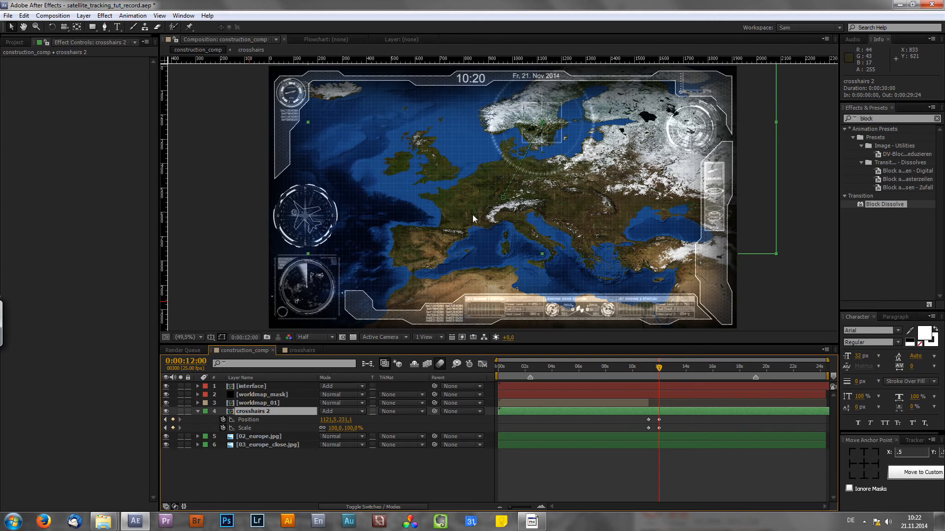
pyautogui.moveTo(282, 457)
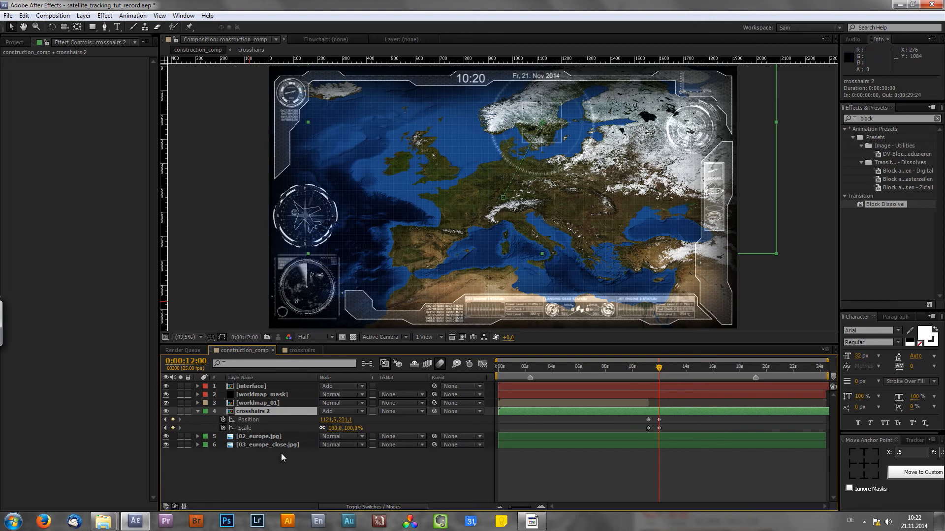
# Collapse the crosshairs 2 properties and add the CC adjustment layer
pyautogui.click(198, 411)
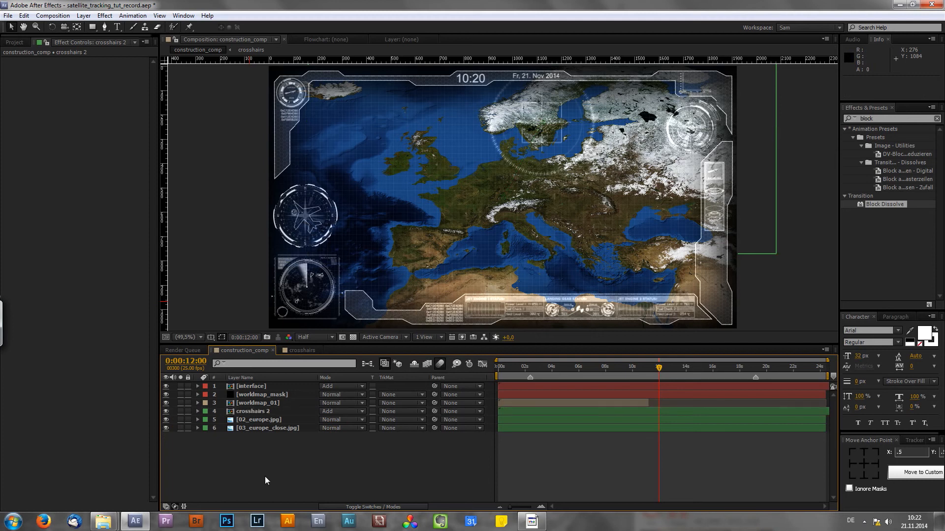
pyautogui.moveTo(422, 222)
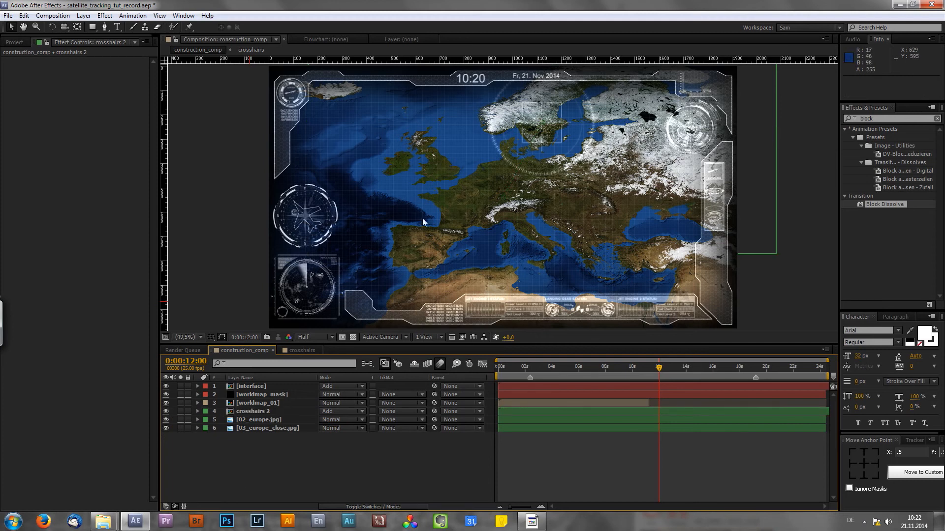
pyautogui.moveTo(435, 258)
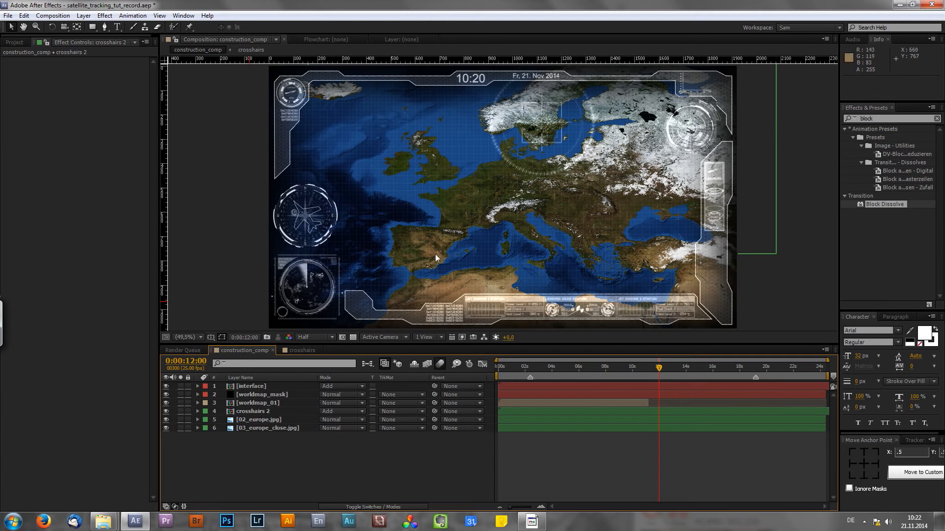
pyautogui.moveTo(490, 174)
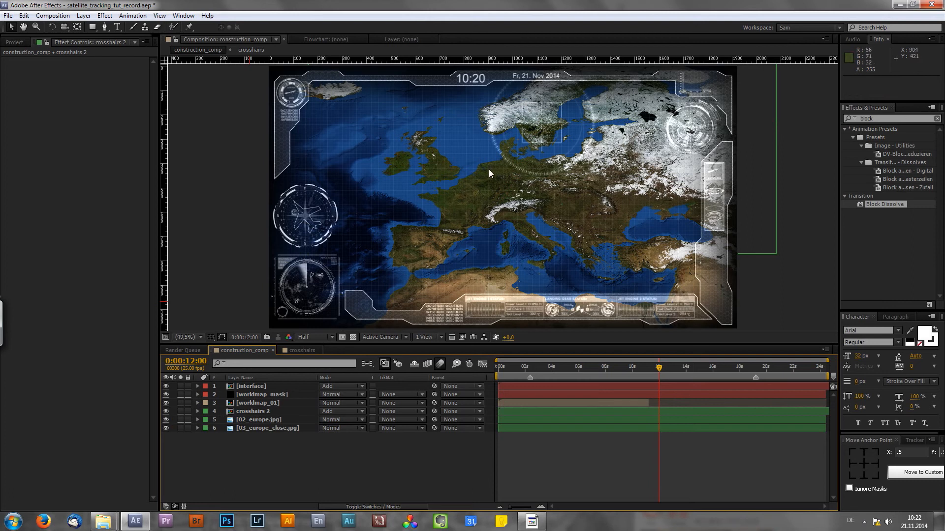
pyautogui.moveTo(266, 453)
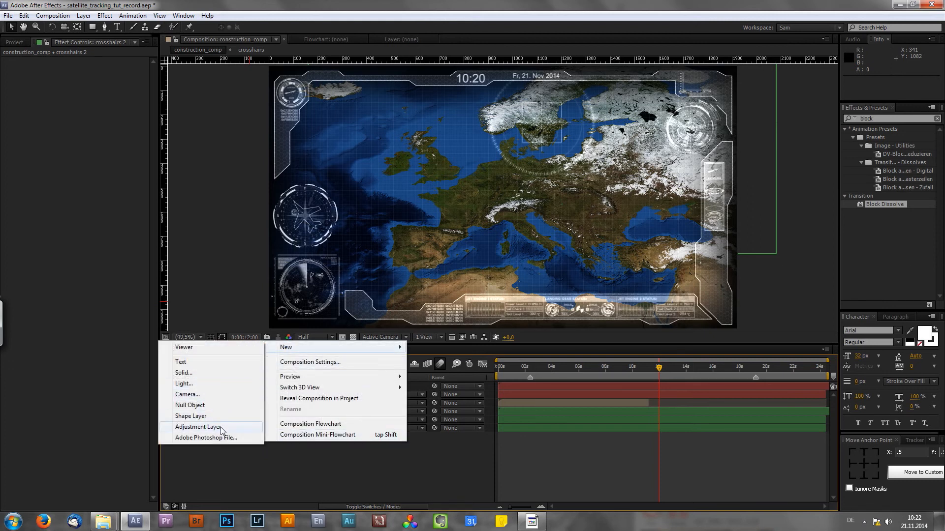
pyautogui.click(198, 427)
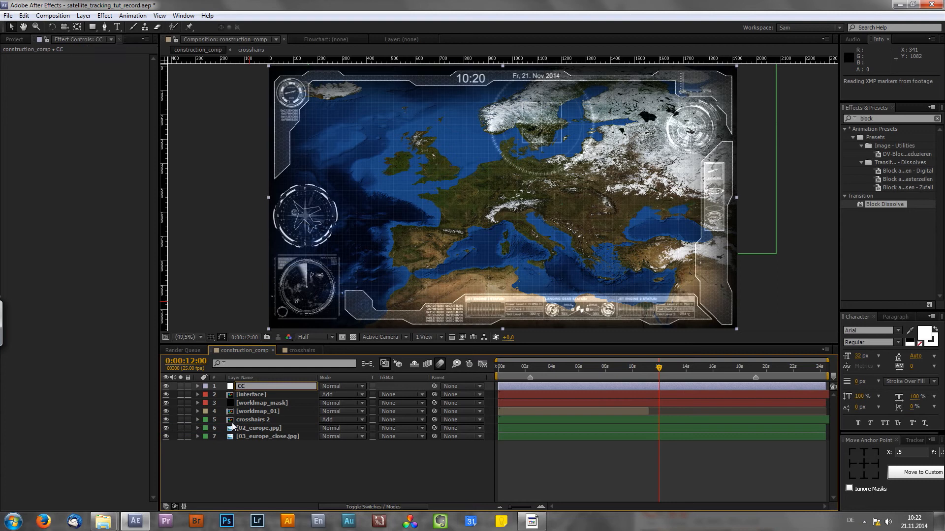
pyautogui.moveTo(405, 284)
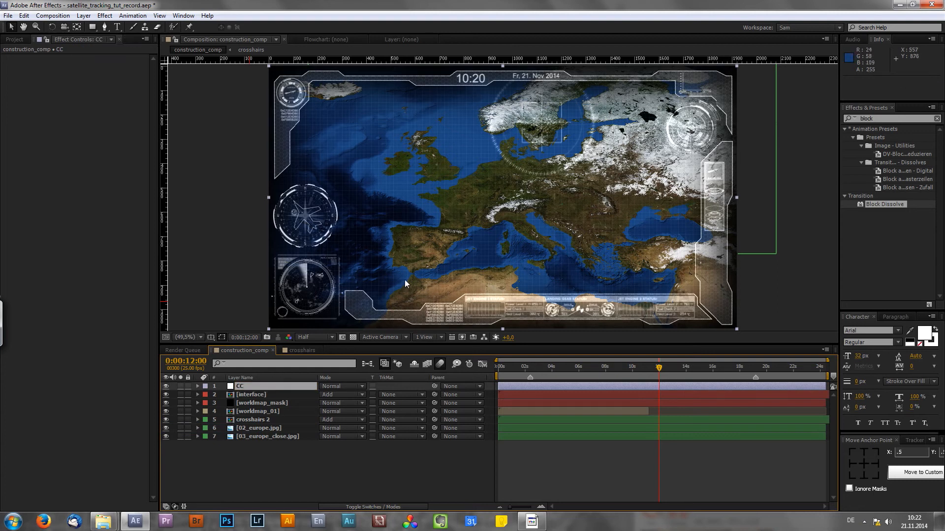
pyautogui.moveTo(880, 120)
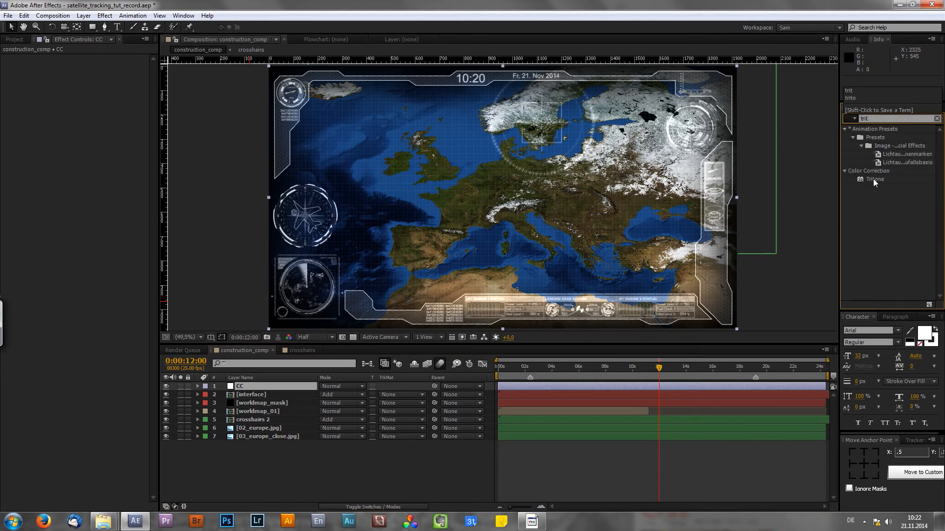
# Apply Tritone to CC with saturated blue midtones, blended about 59% with original
pyautogui.doubleClick(875, 179)
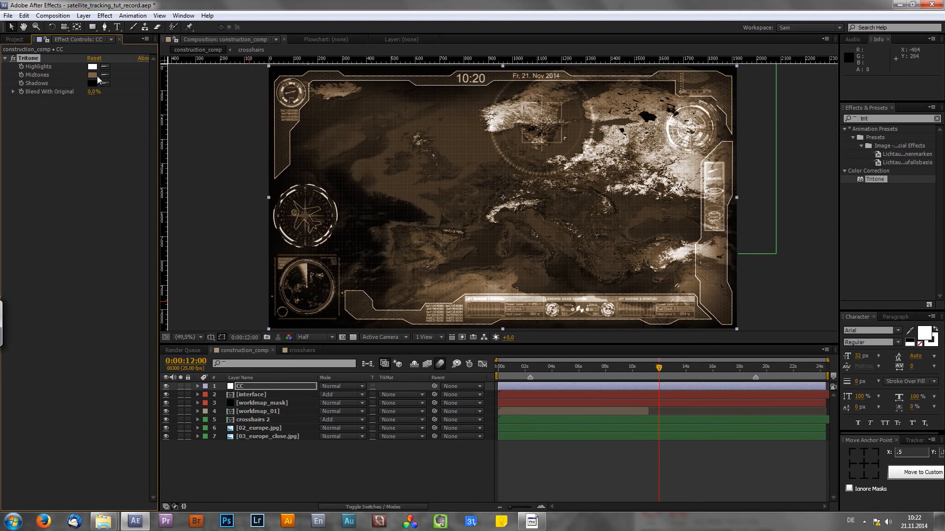
pyautogui.click(93, 75)
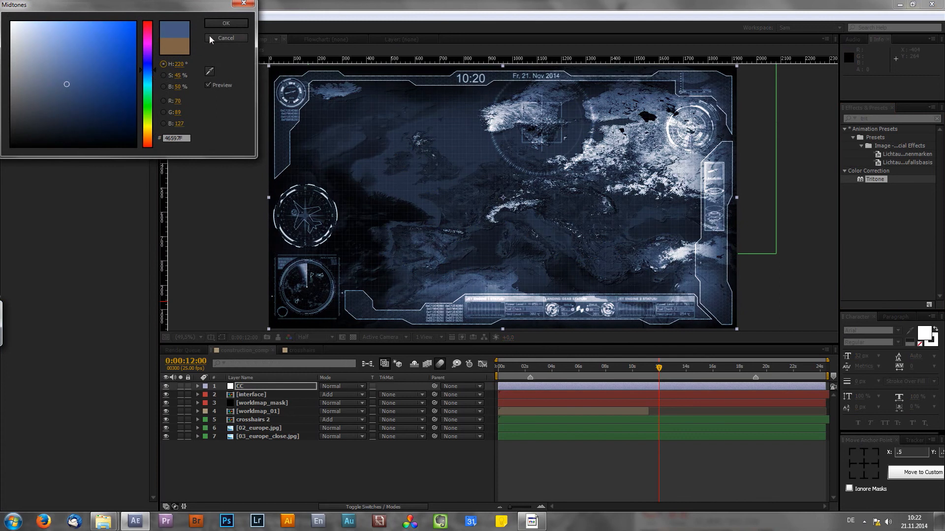
pyautogui.click(225, 23)
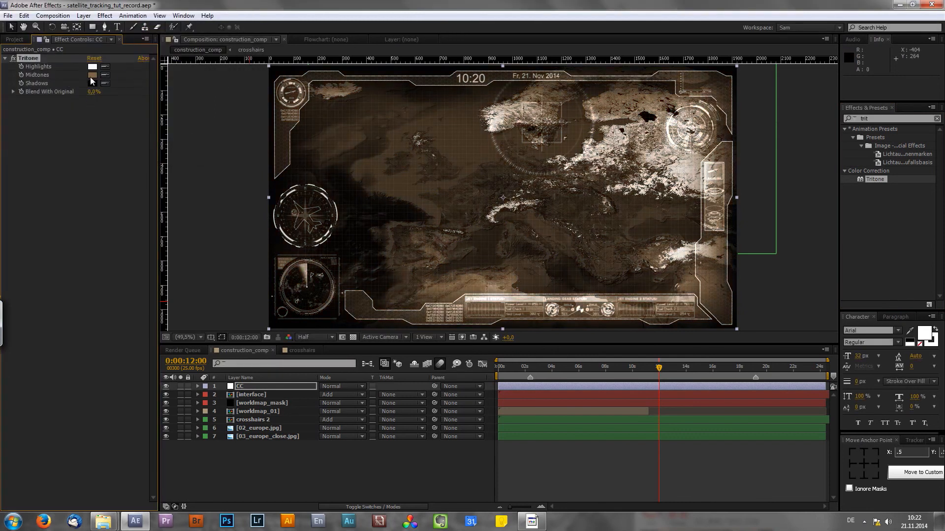
pyautogui.click(94, 75)
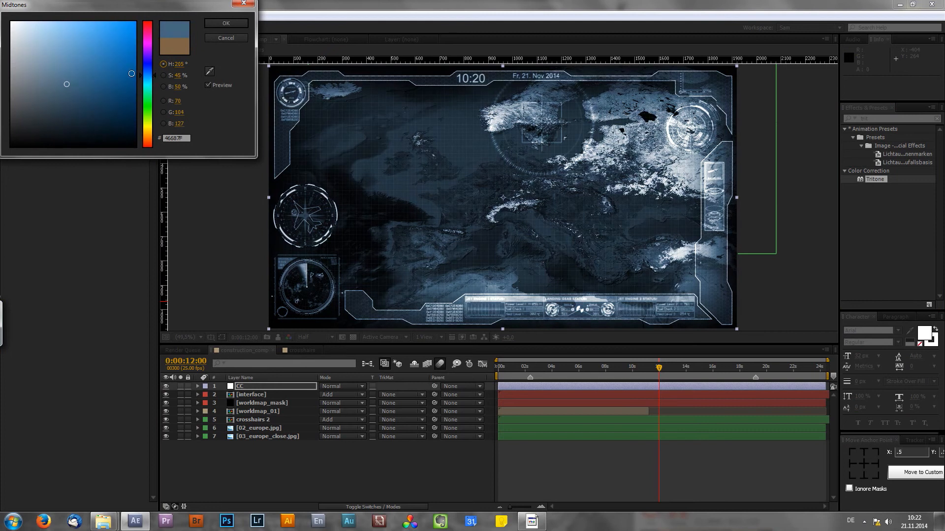
pyautogui.moveTo(67, 84); pyautogui.dragTo(112, 72)
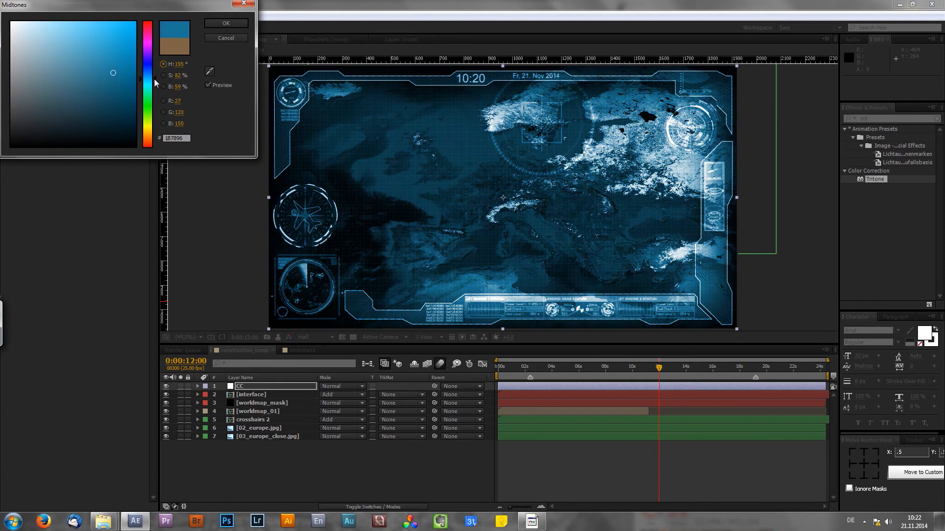
pyautogui.click(225, 23)
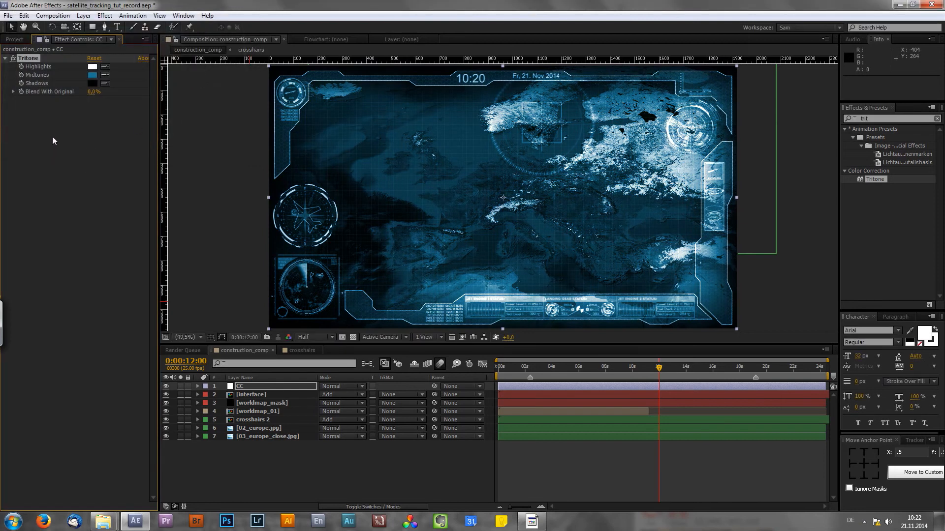
pyautogui.moveTo(69, 121)
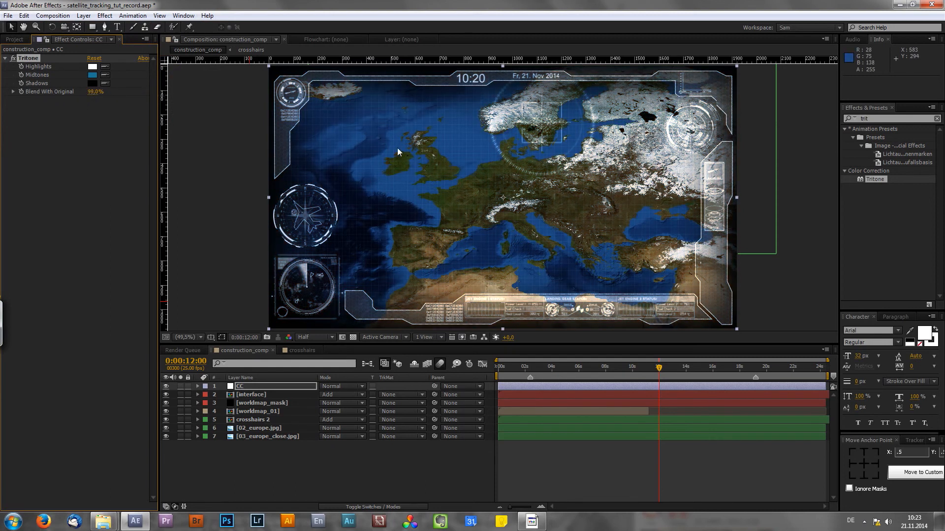
pyautogui.moveTo(373, 148)
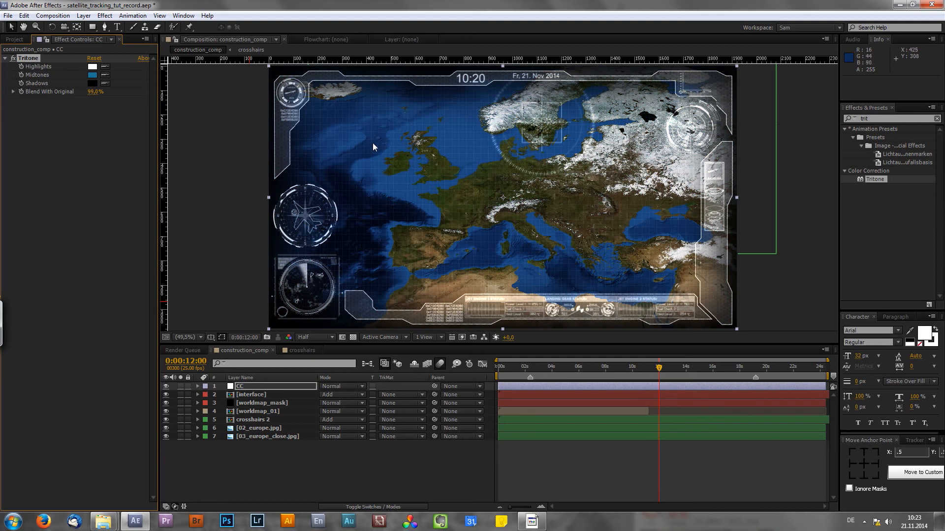
pyautogui.moveTo(86, 130)
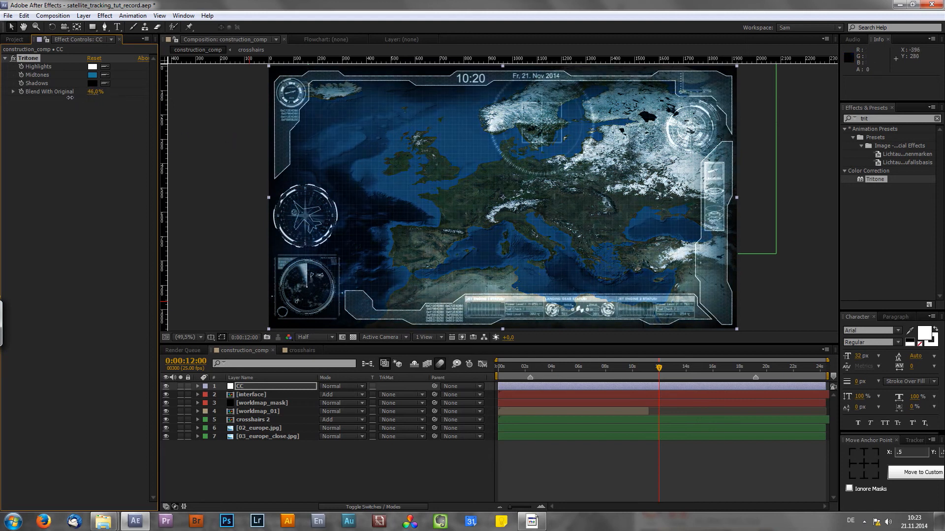
pyautogui.moveTo(95, 91); pyautogui.dragTo(102, 91)
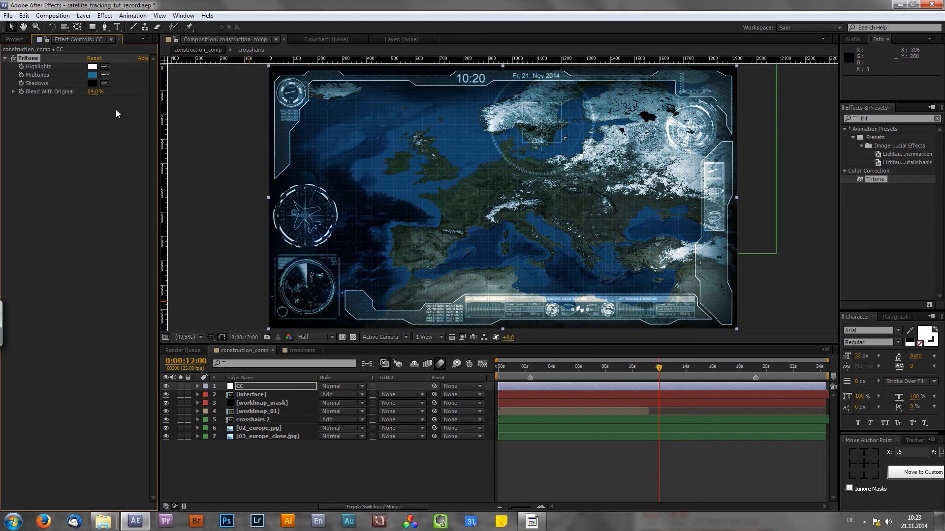
pyautogui.moveTo(93, 107)
pyautogui.write('satu')
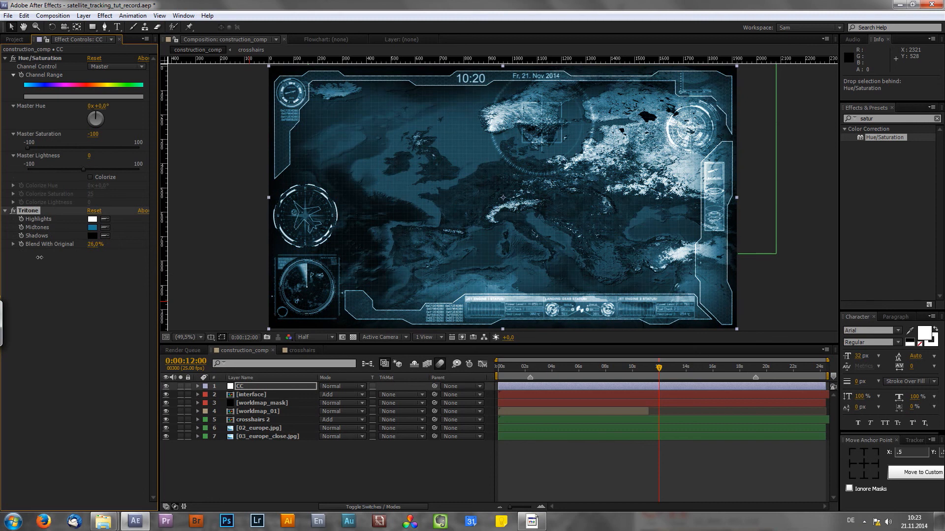
# Change the Tritone Midtones colour to a deeper, fully saturated blue #006384
pyautogui.click(92, 228)
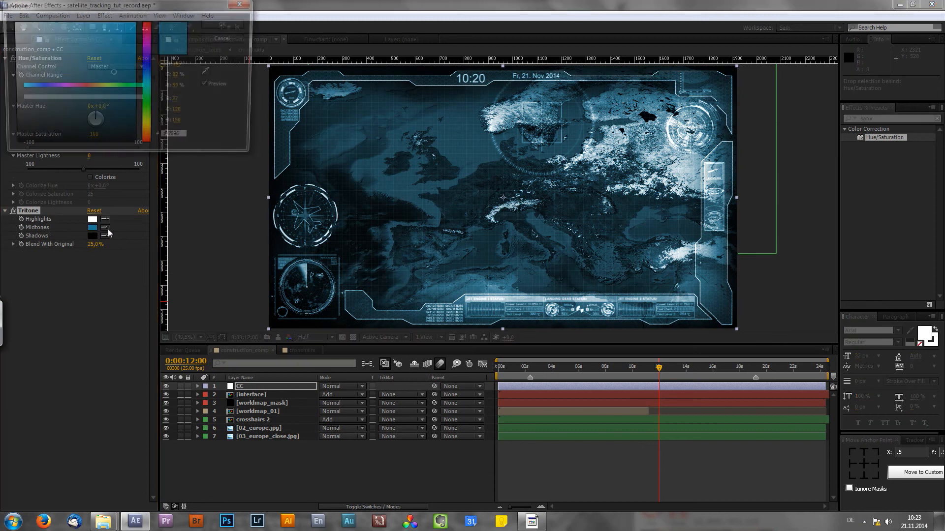
pyautogui.click(93, 227)
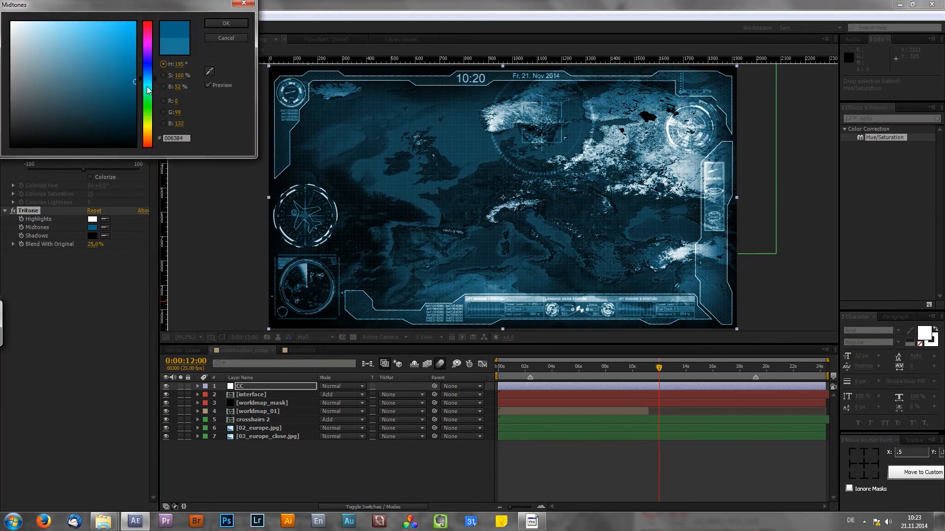
pyautogui.moveTo(147, 90); pyautogui.dragTo(156, 75)
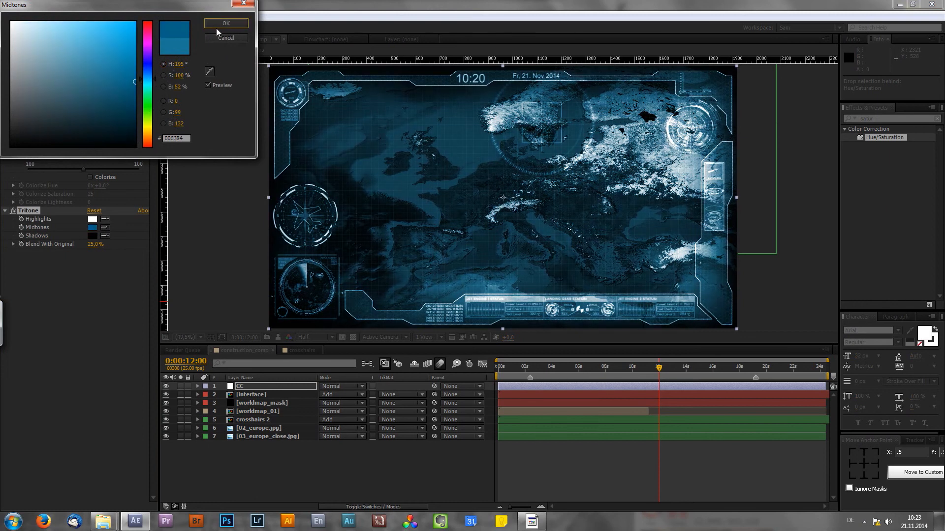
pyautogui.click(226, 23)
pyautogui.write('glow')
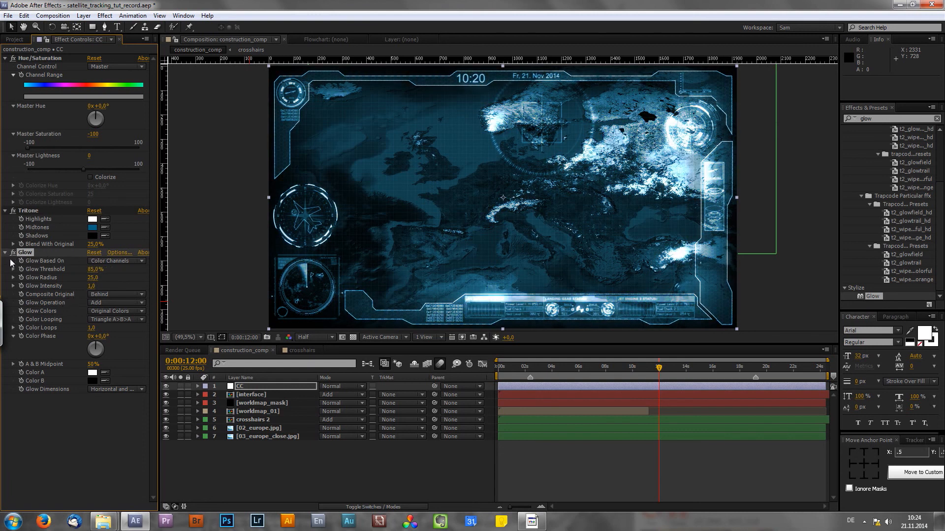
pyautogui.moveTo(78, 286)
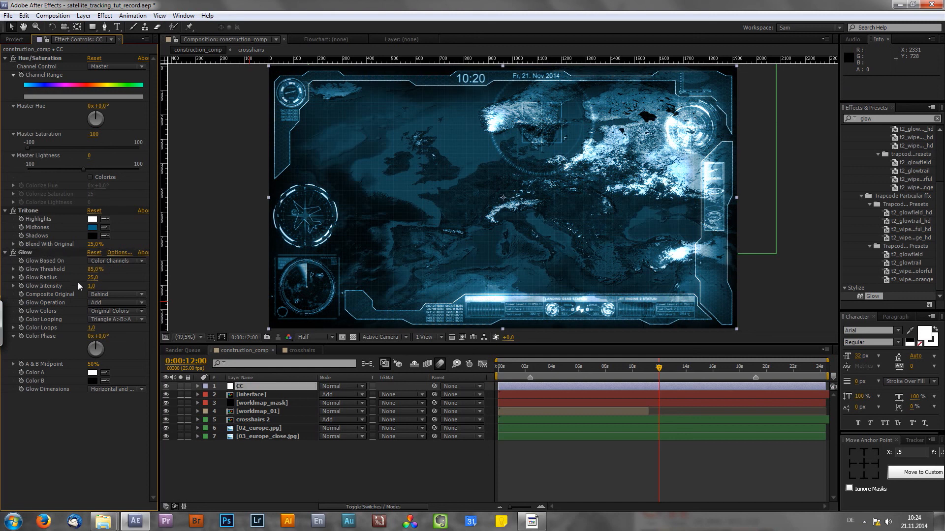
# Edit the Glow Intensity value to 0.8
pyautogui.doubleClick(95, 285)
pyautogui.write('0,8')
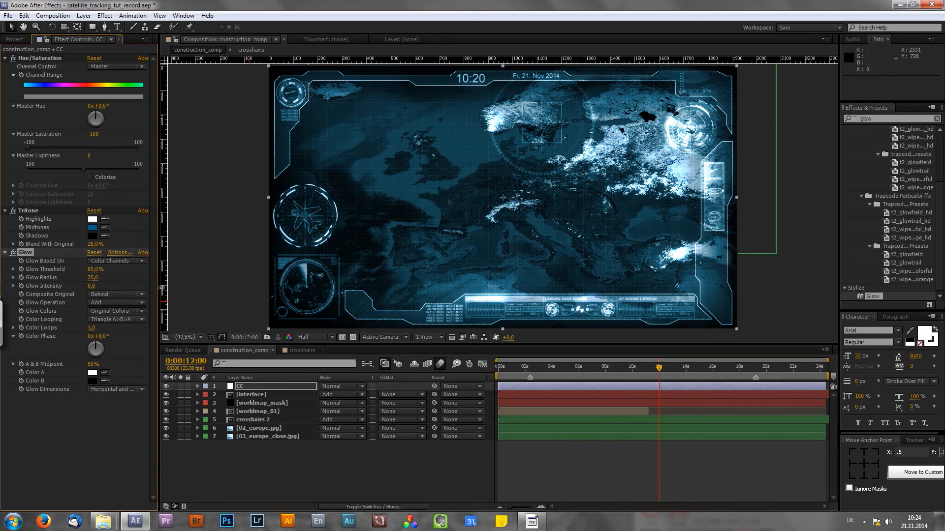
pyautogui.moveTo(448, 202)
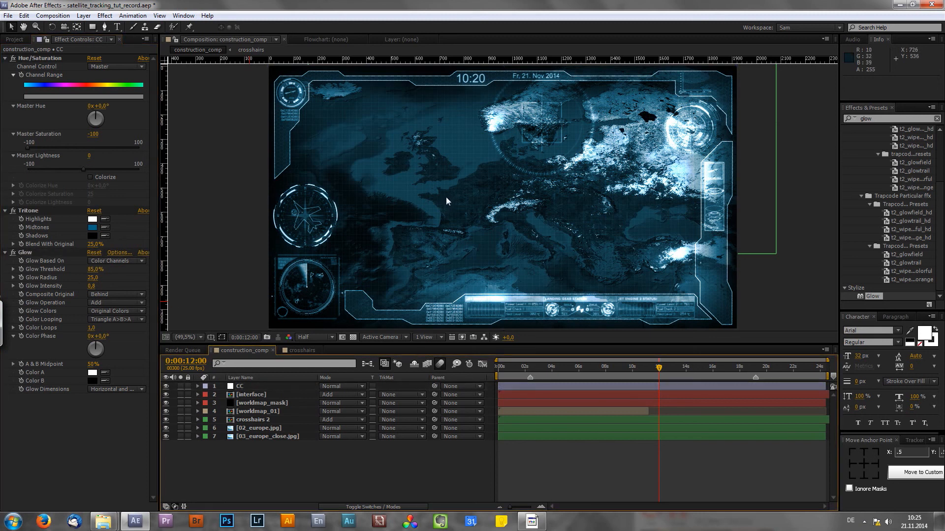
pyautogui.moveTo(446, 202)
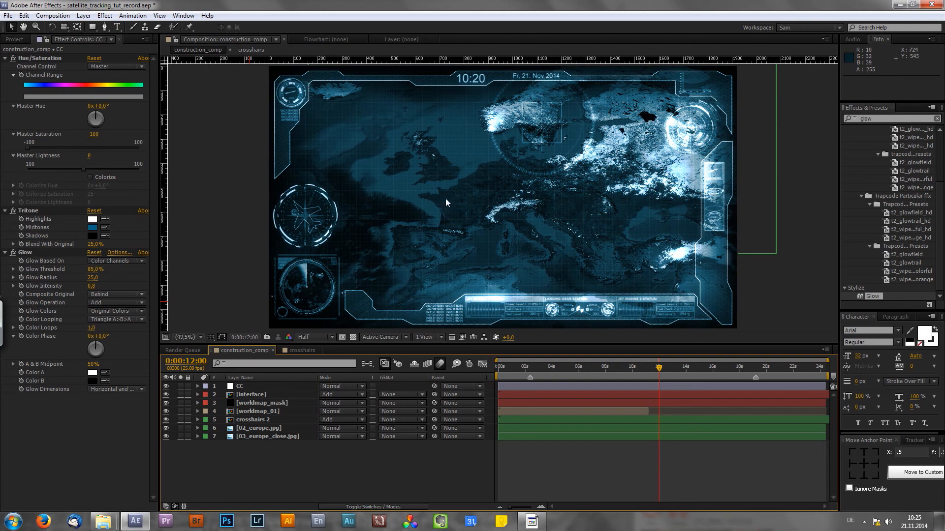
pyautogui.moveTo(452, 197)
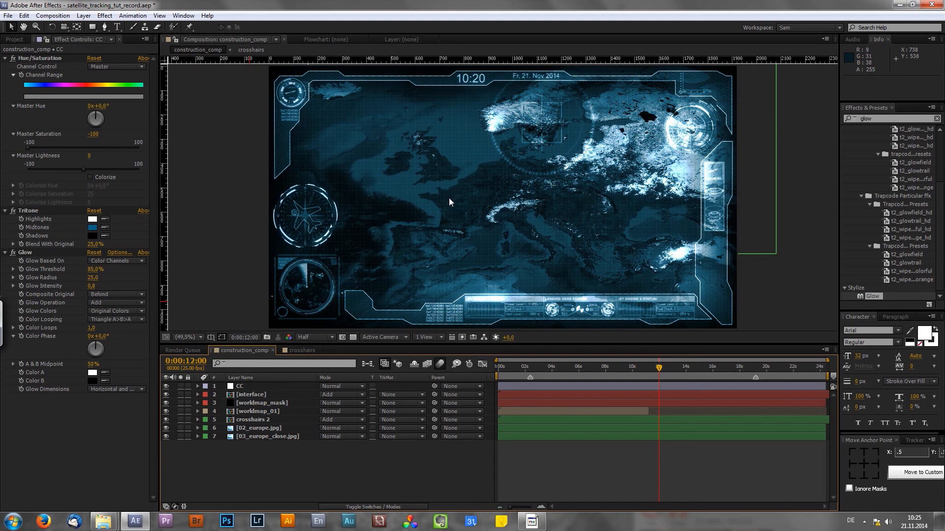
pyautogui.moveTo(449, 200)
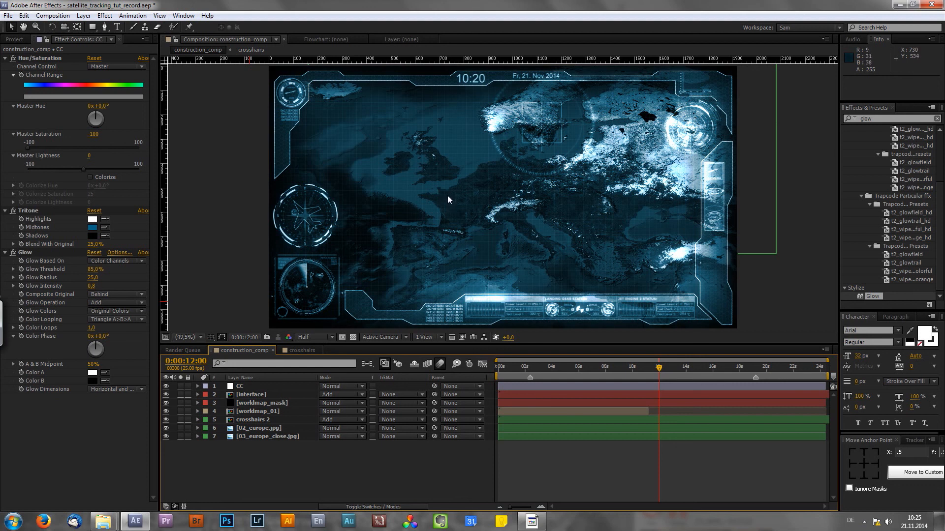
pyautogui.moveTo(451, 209)
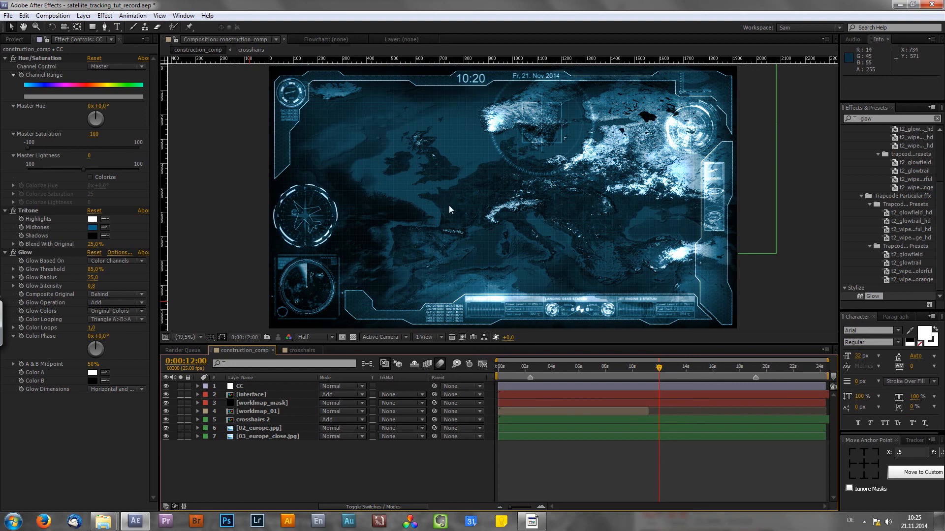
pyautogui.moveTo(252, 437)
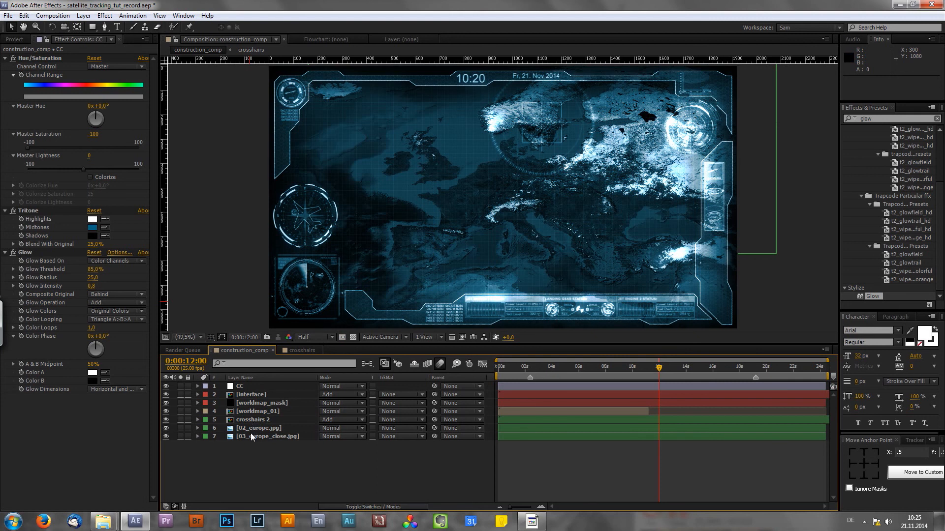
pyautogui.moveTo(255, 428)
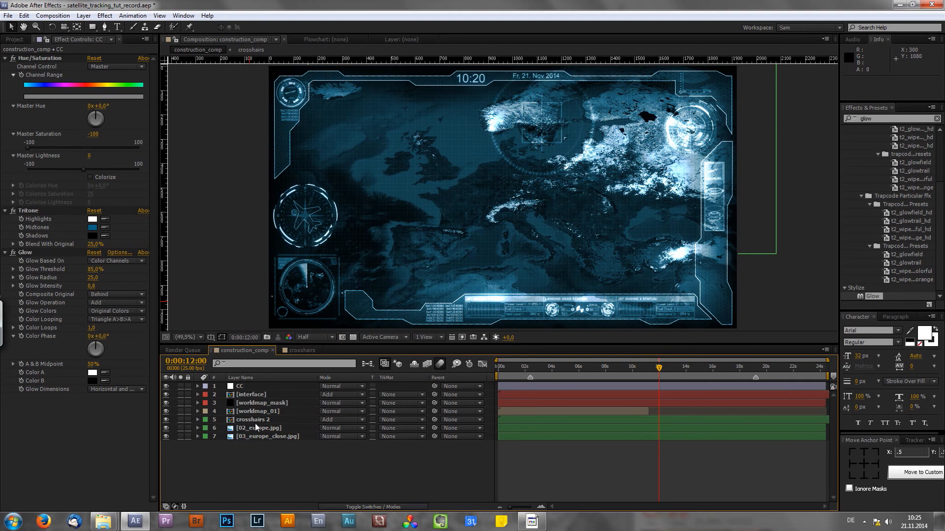
pyautogui.moveTo(446, 209)
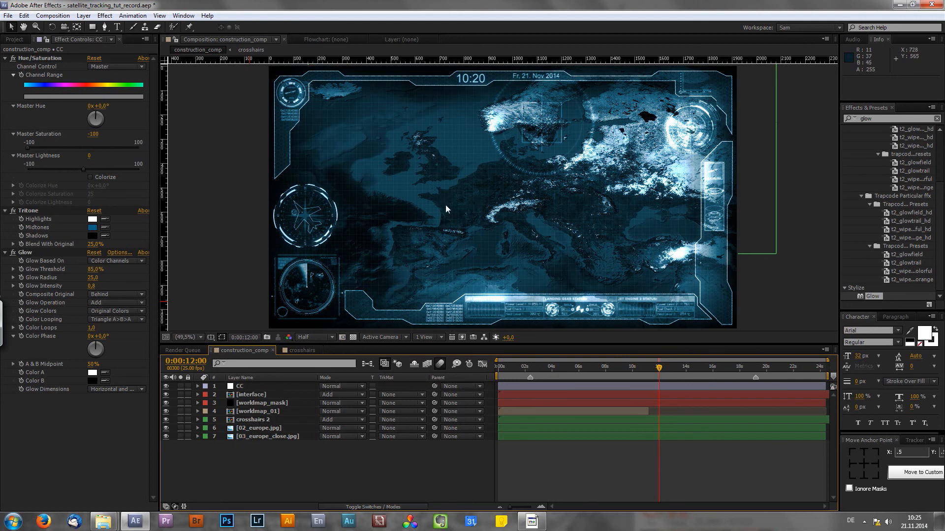